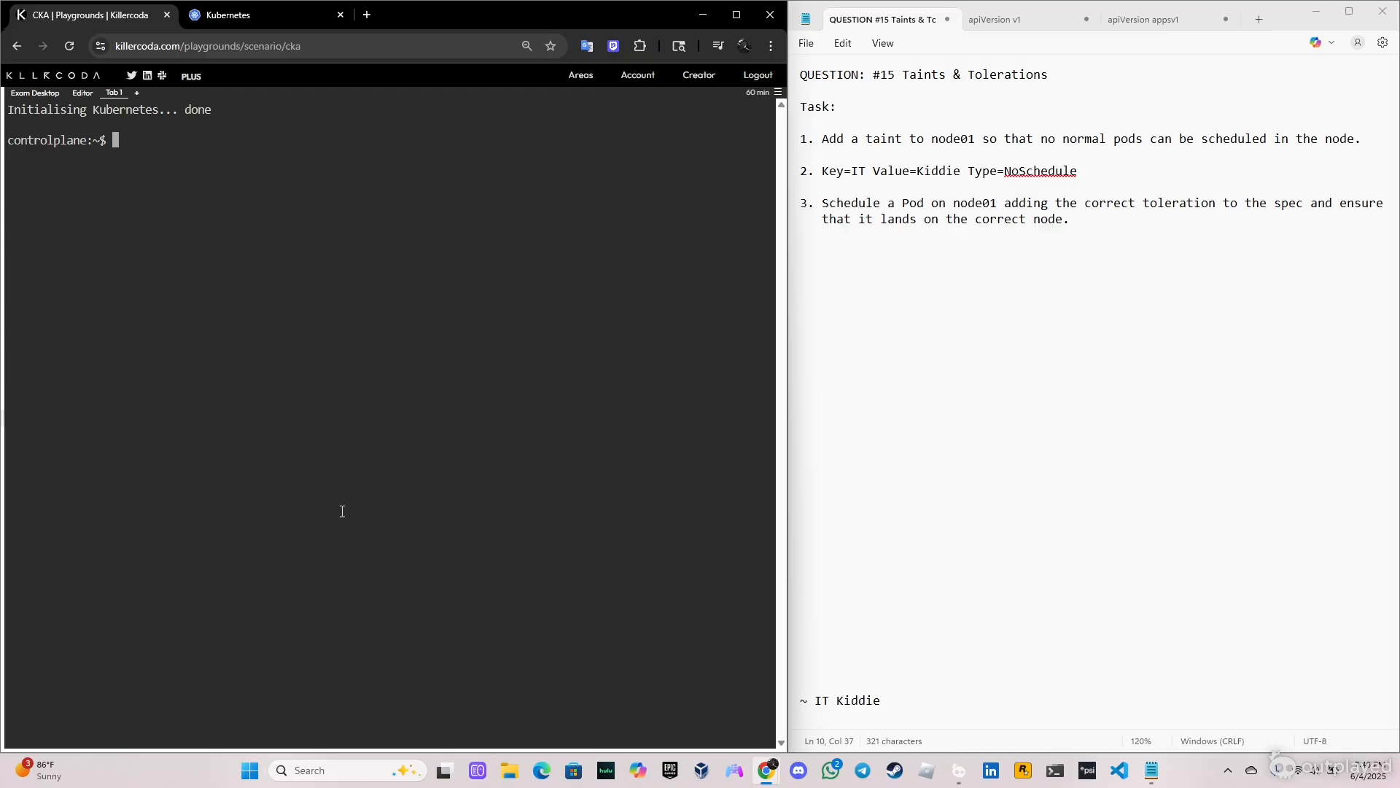
- List the nodes to confirm controlplane and node01 are Ready, then begin a node01 taint check
text(k get no)
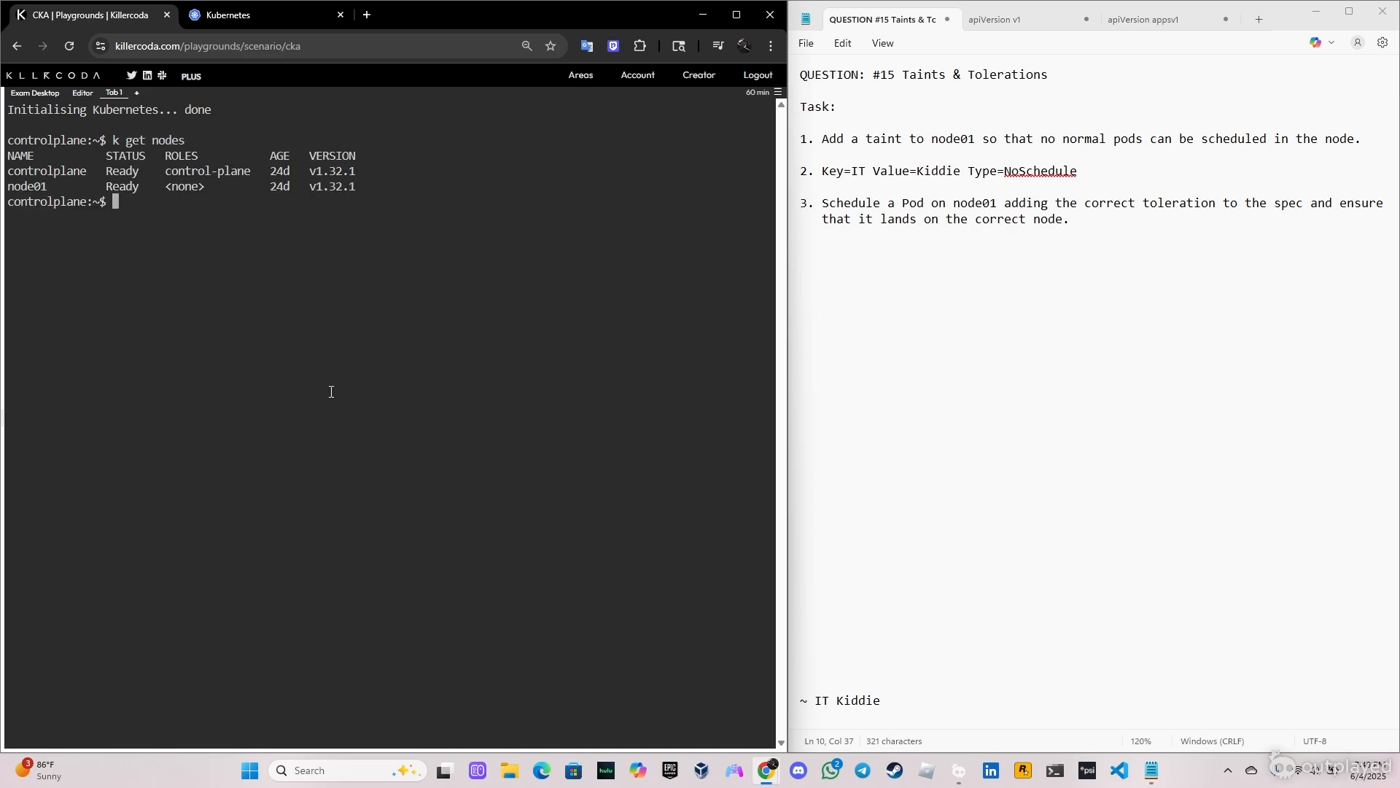
text(descru)
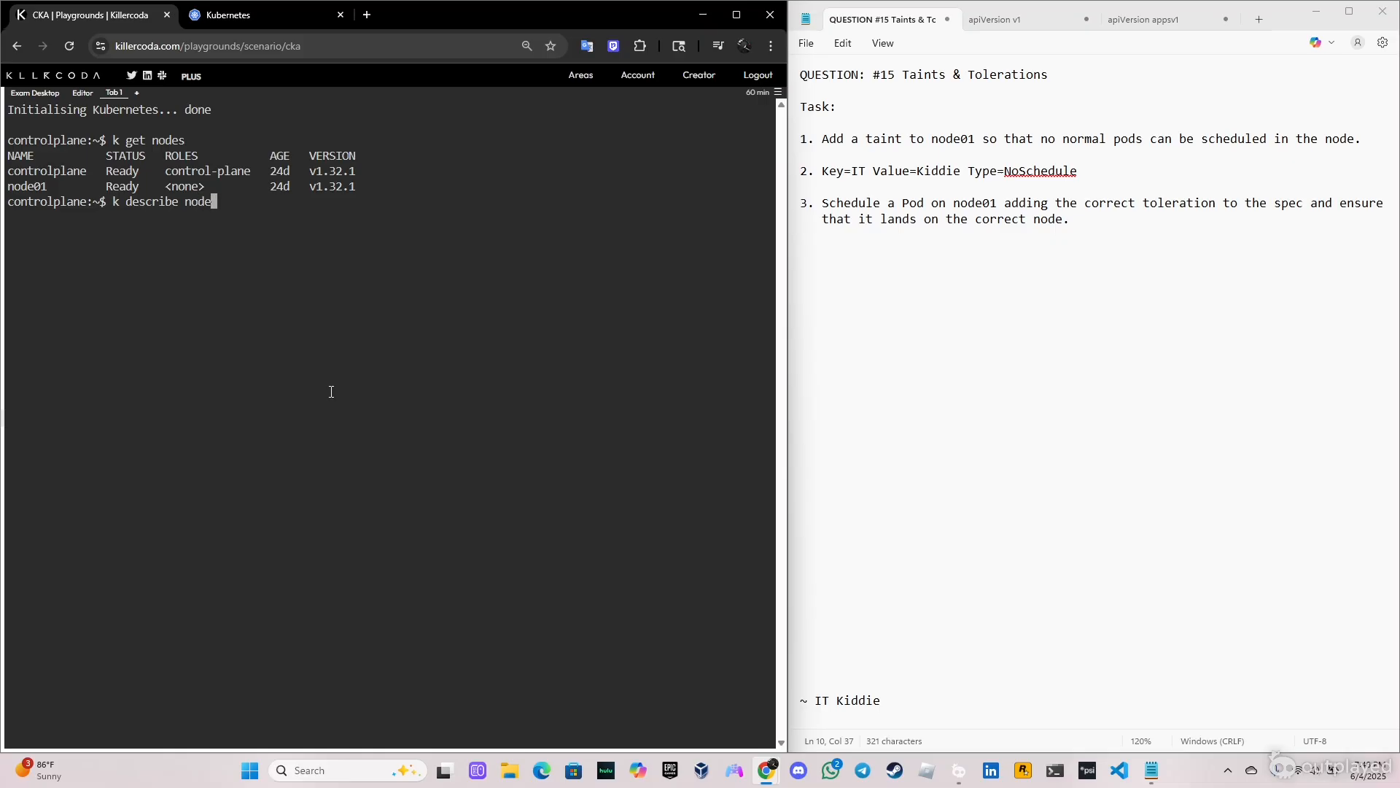
text(node01)
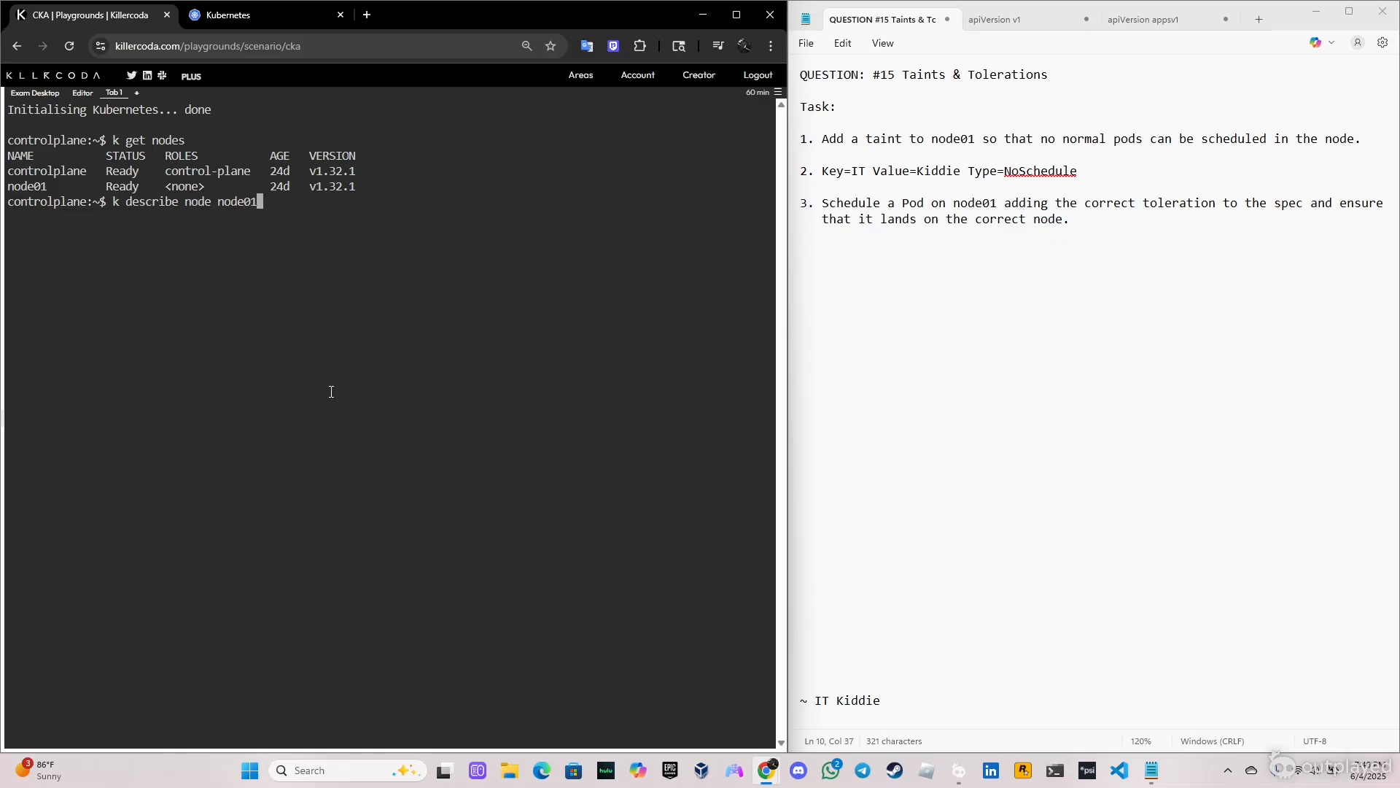
text(| grep)
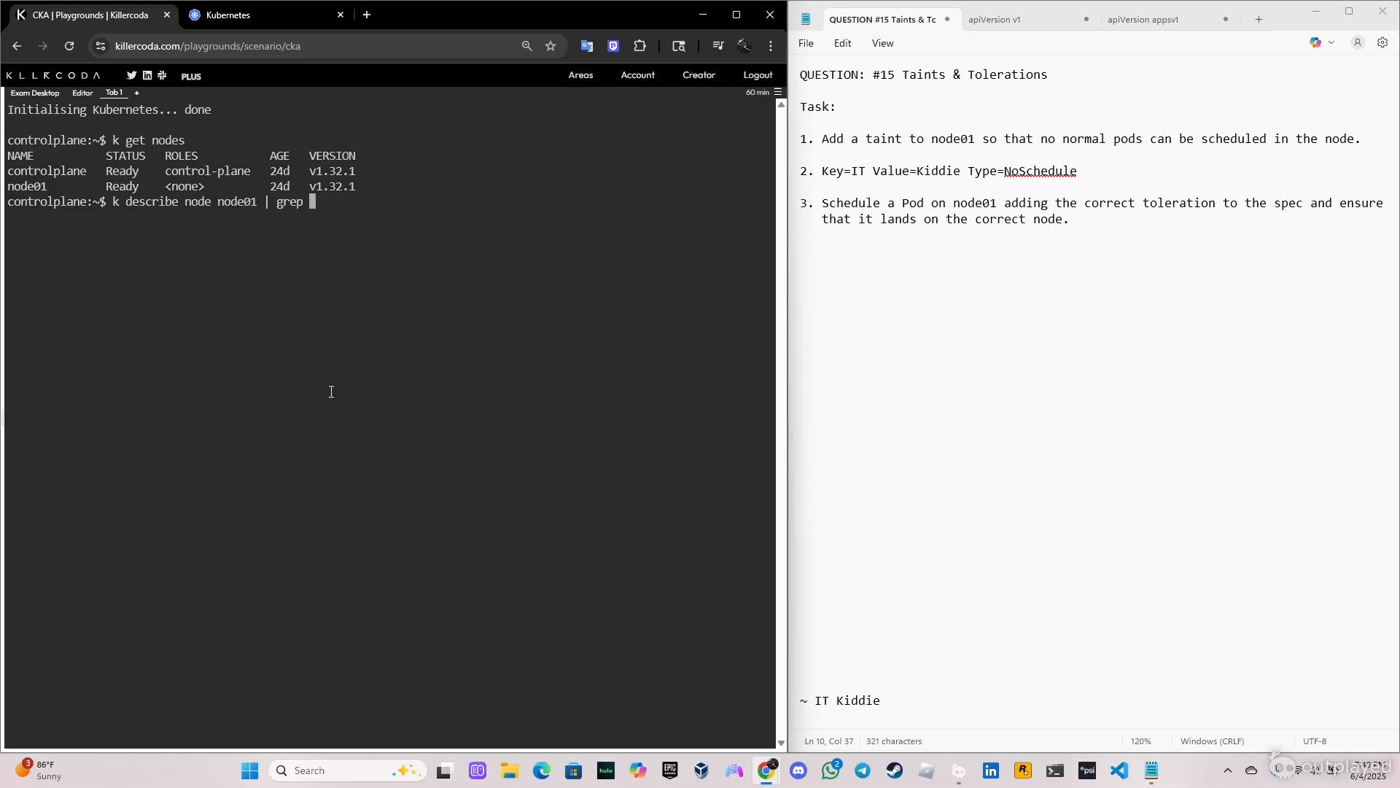
text(-i tain)
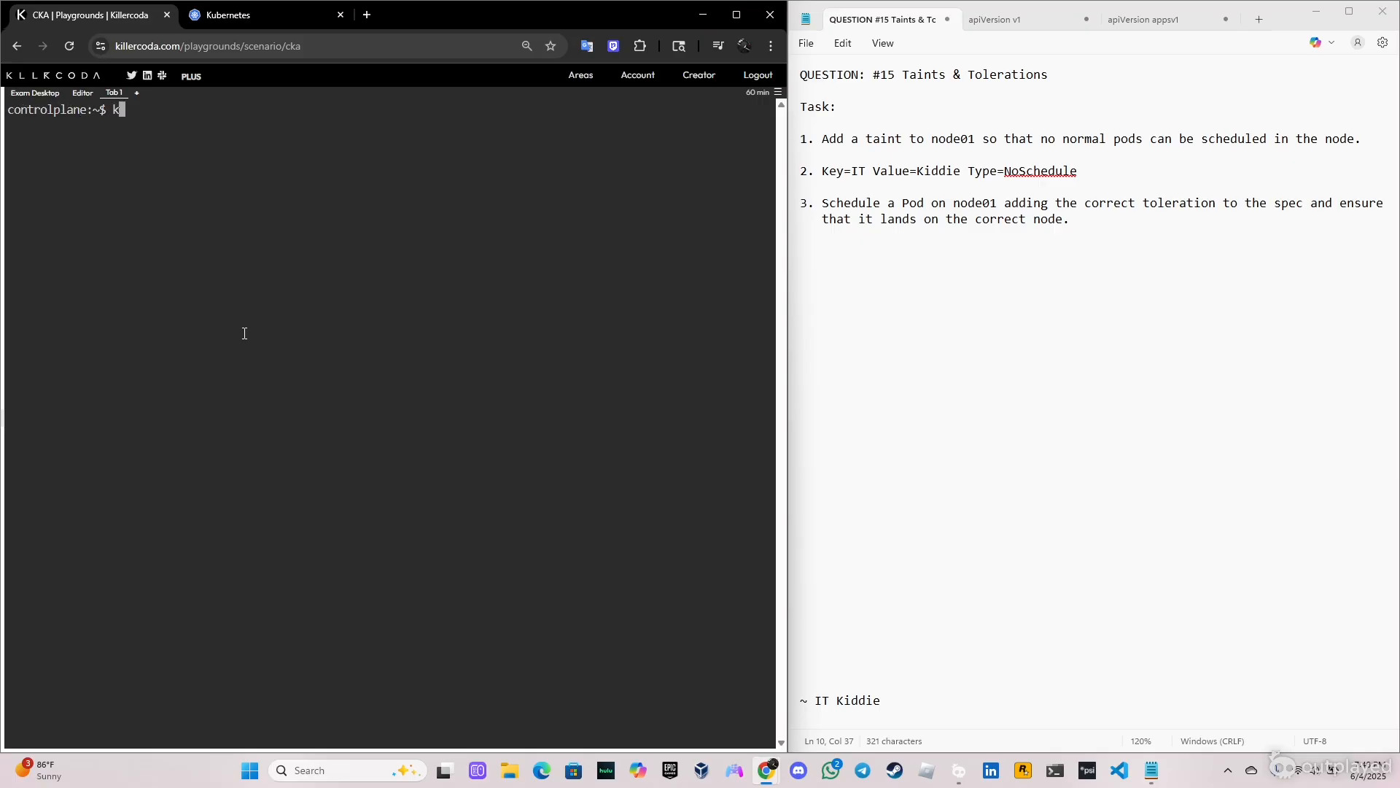
- Taint node01 with IT=Kiddie:NoSchedule and confirm it with describe node | grep -i taint
text(taint node node01 I)
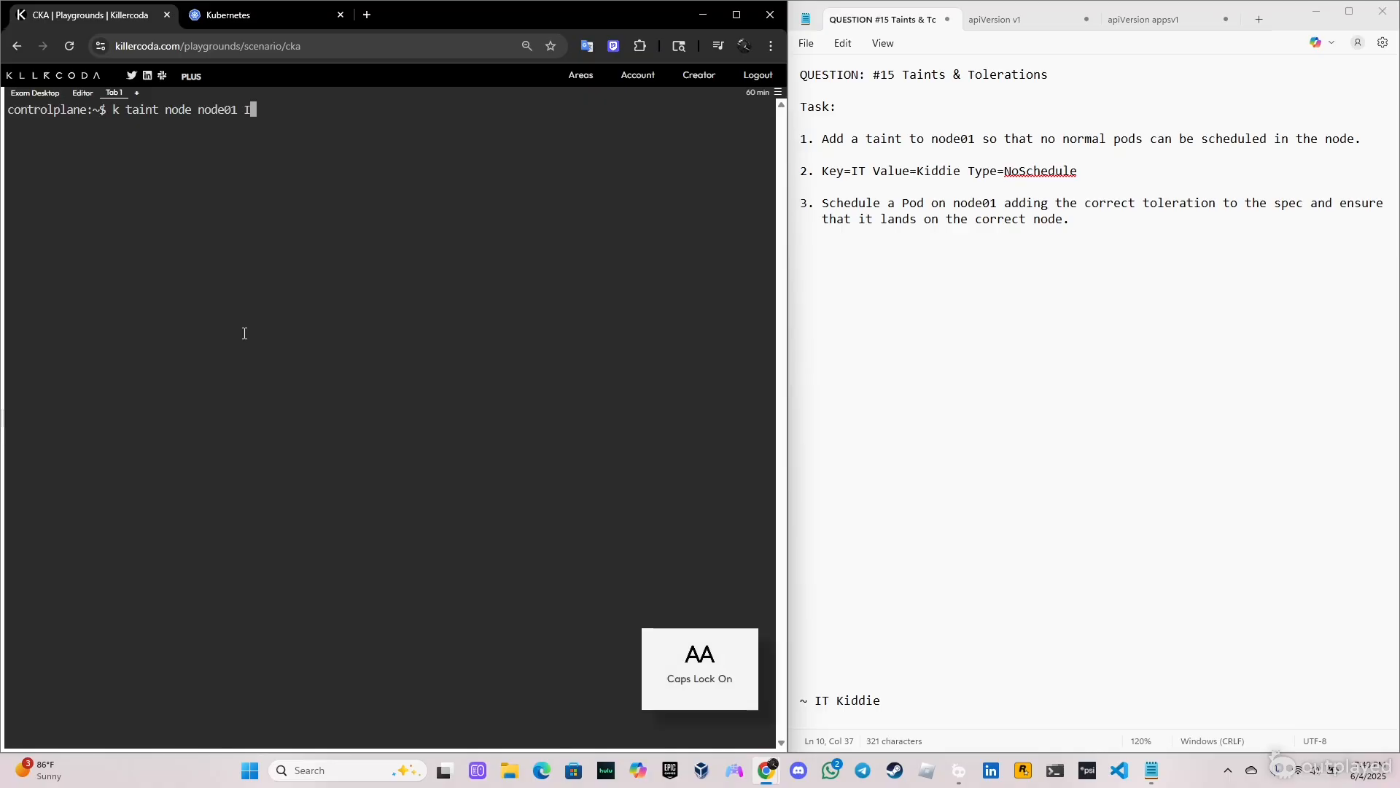
text(T=K)
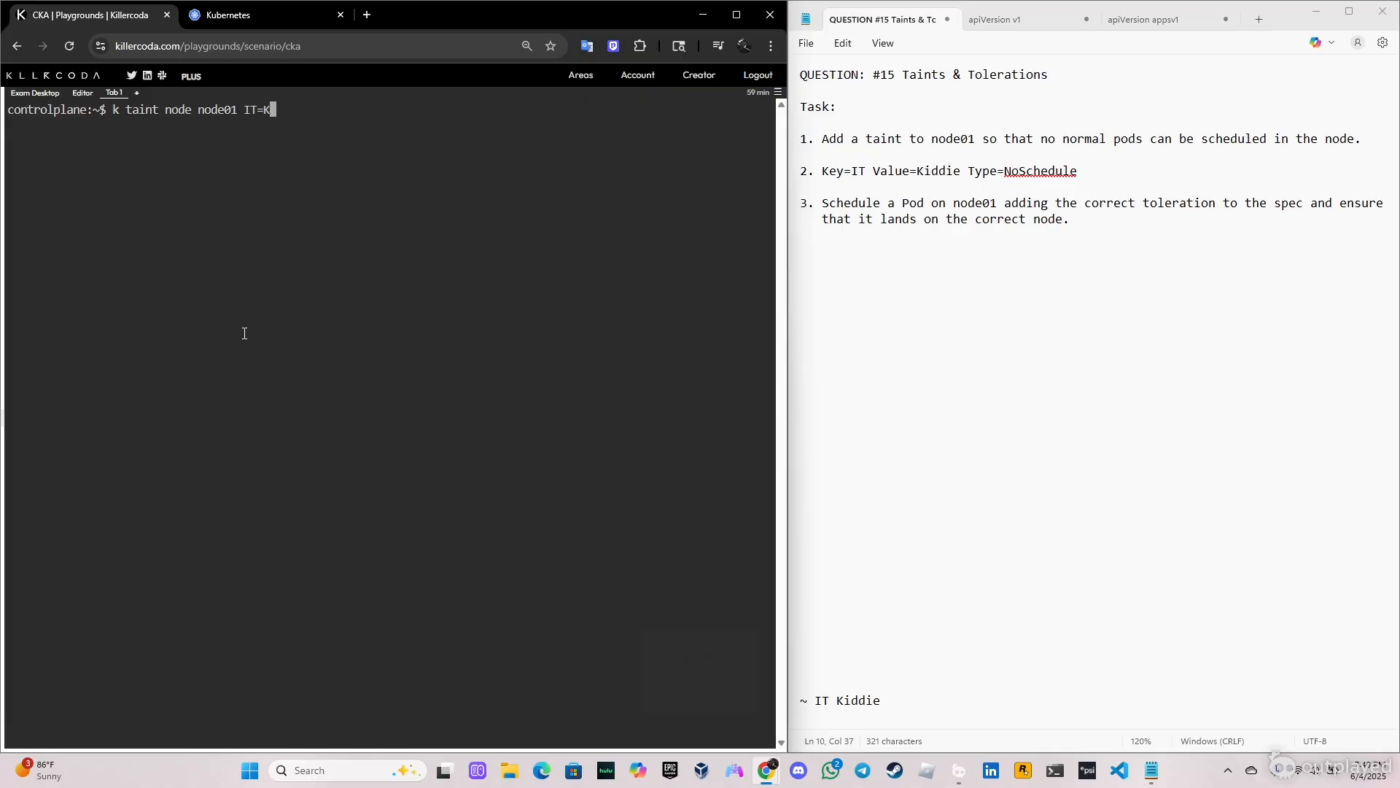
text(iddie:N)
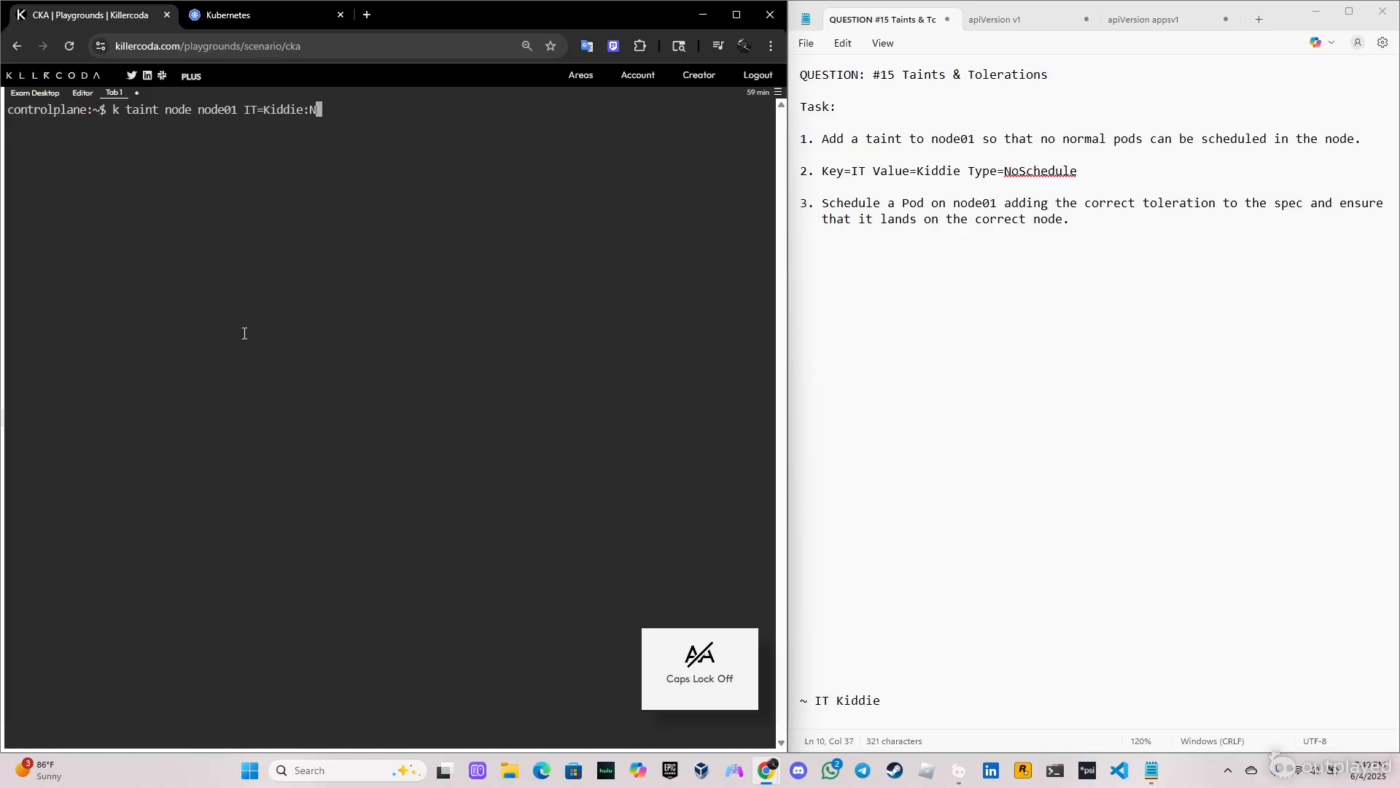
text(oSchedule)
text(k describe node node01 | grep -i taint)
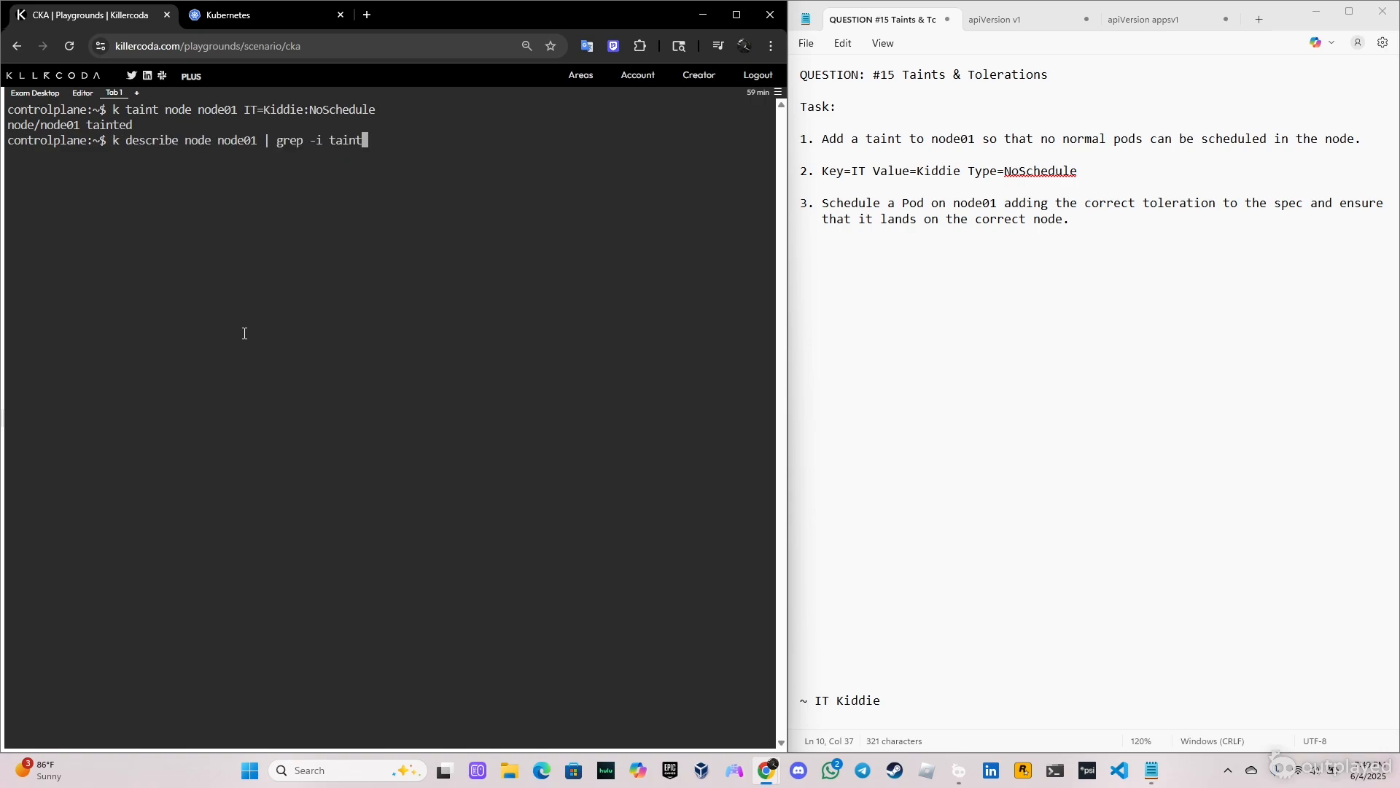
key(Return)
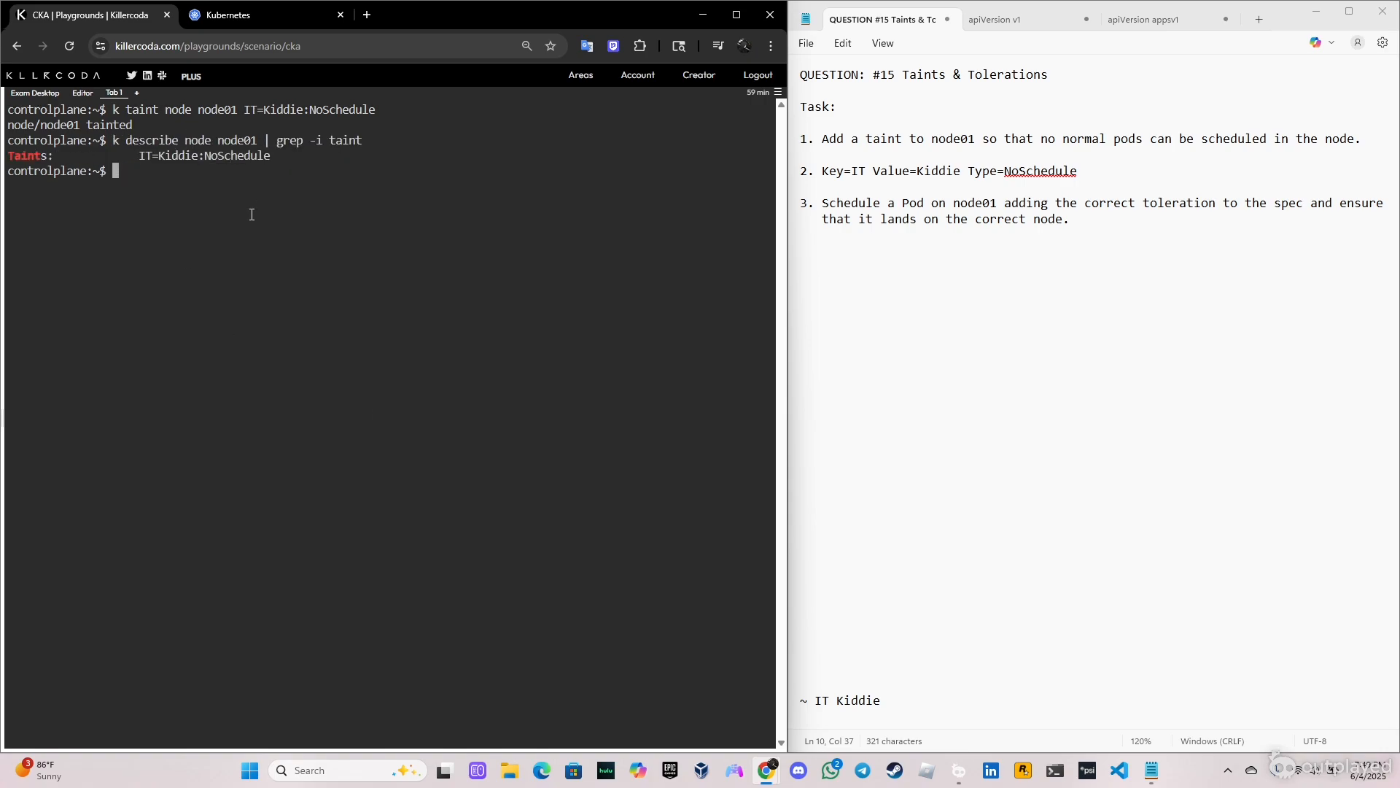
- Create a test pod named nginx from the nginx image
text(k n)
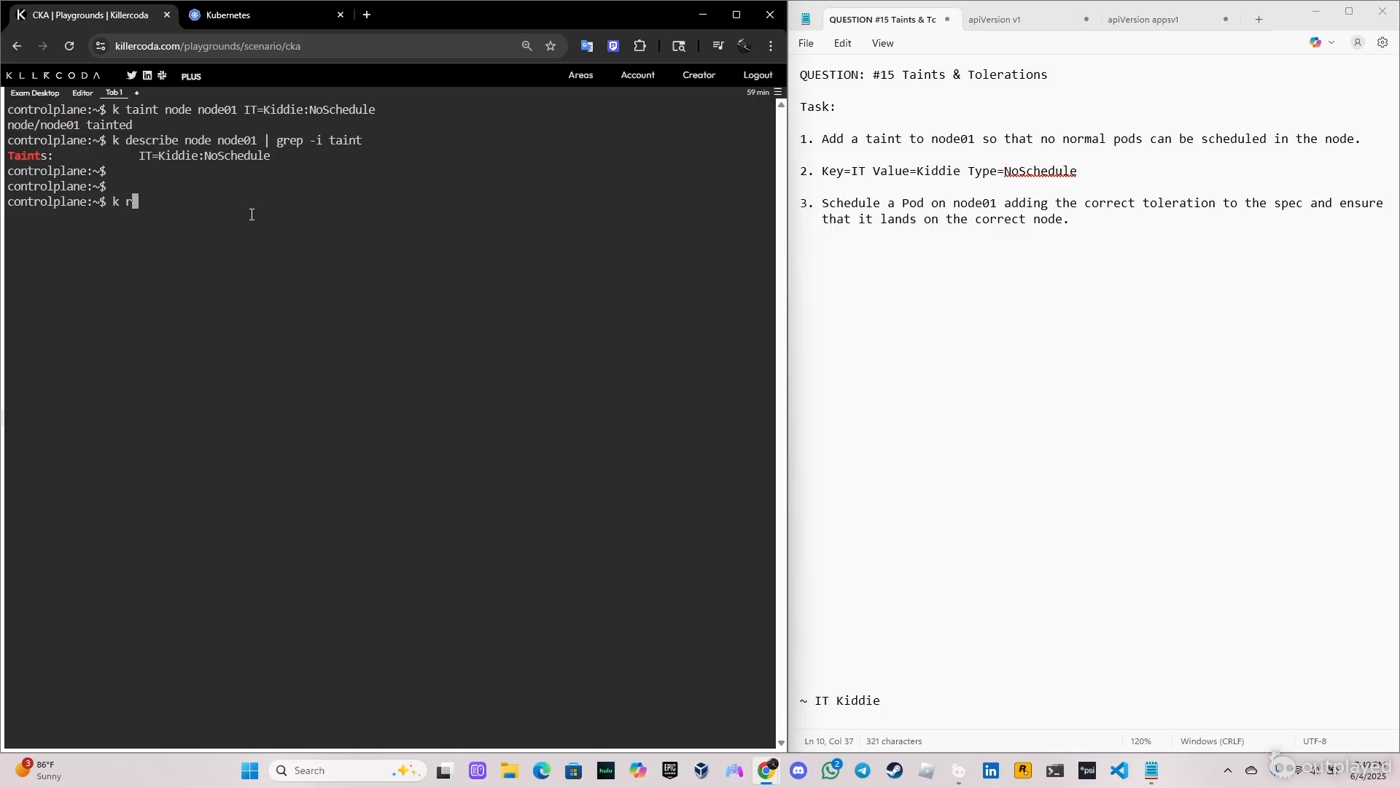
text(un nginx)
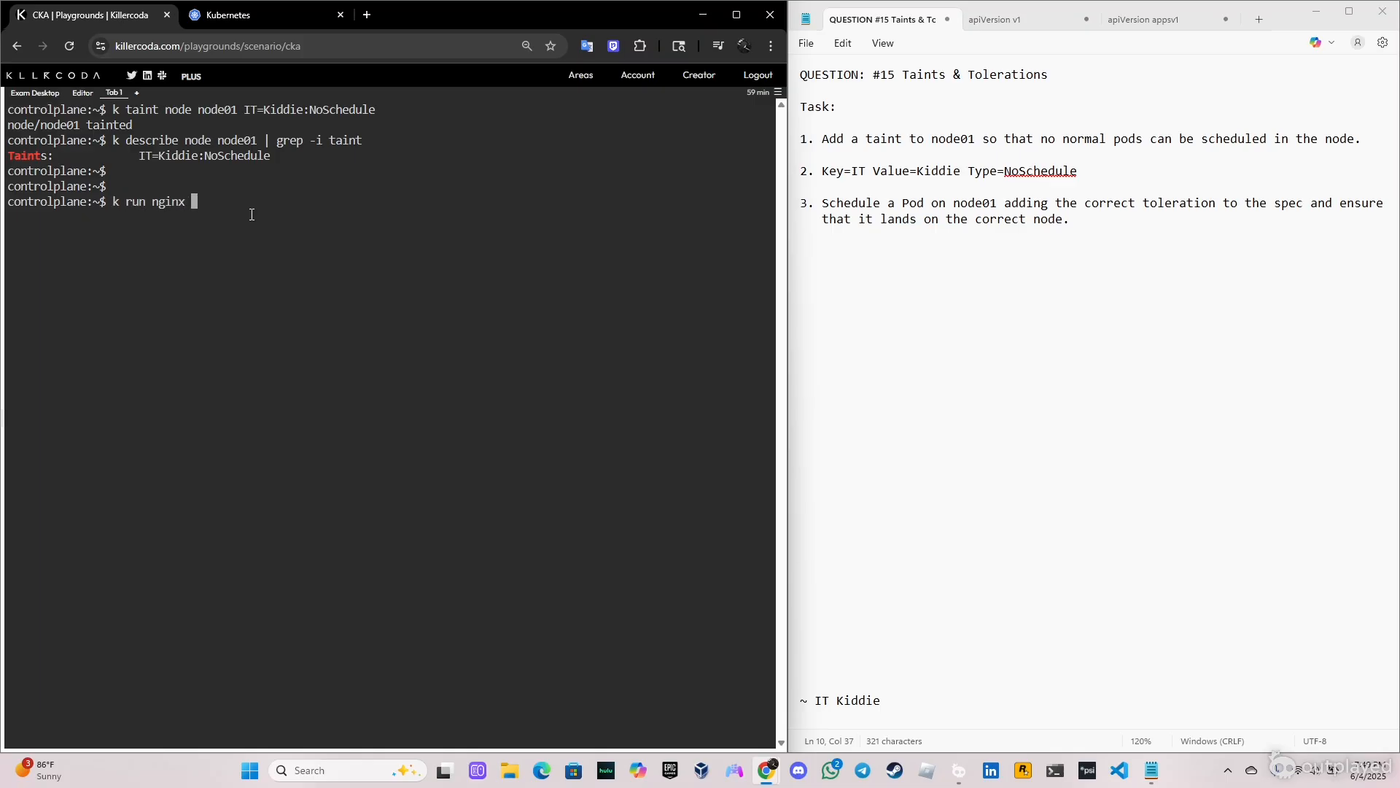
text(--image)
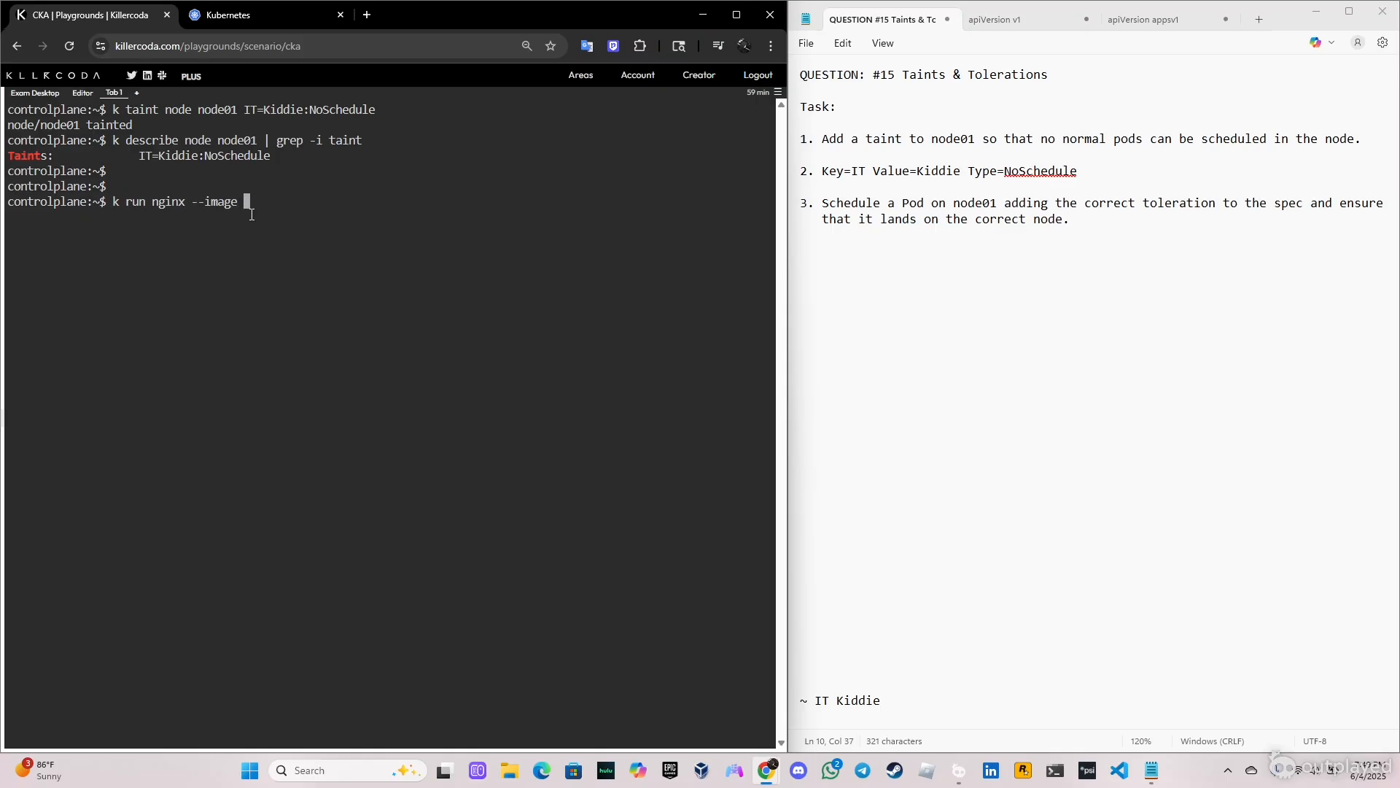
text(nginx)
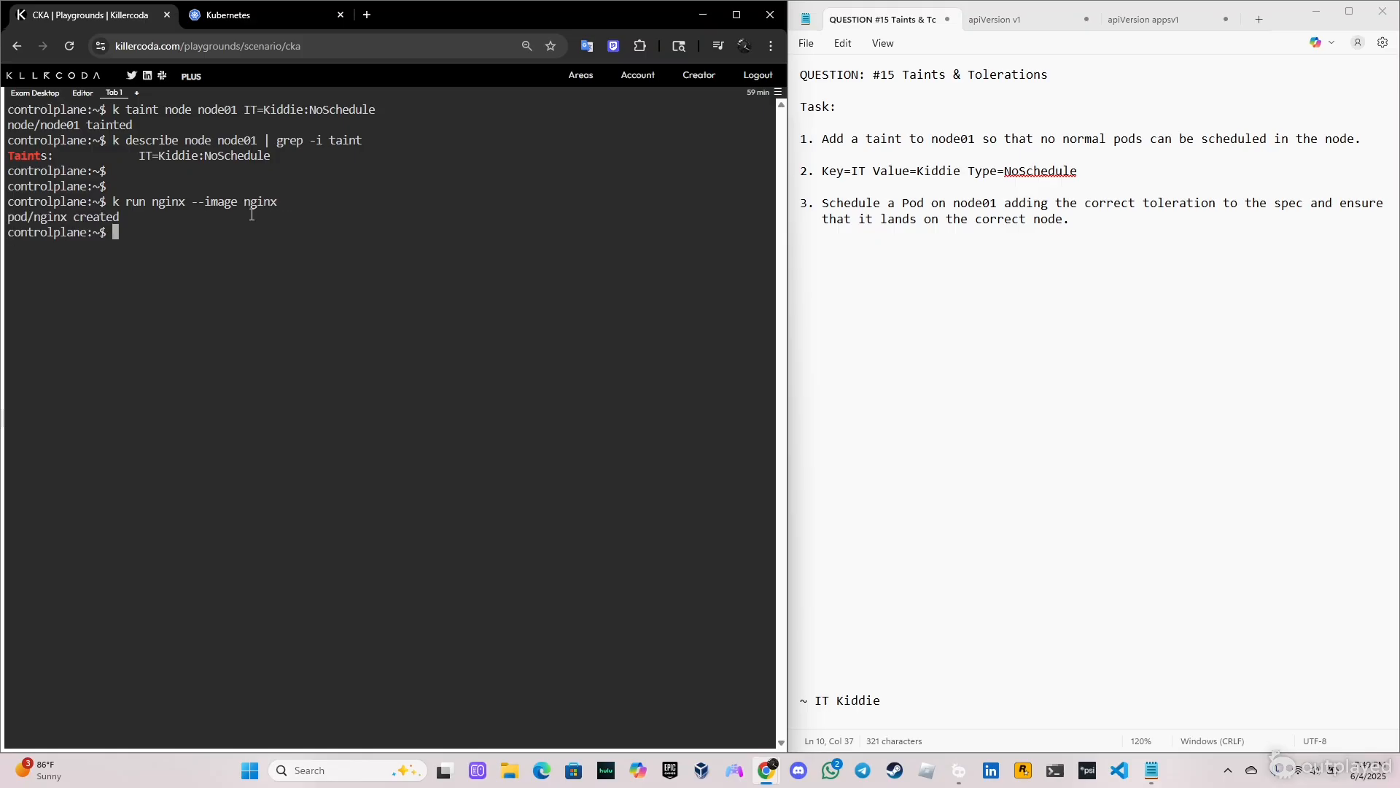
text(c)
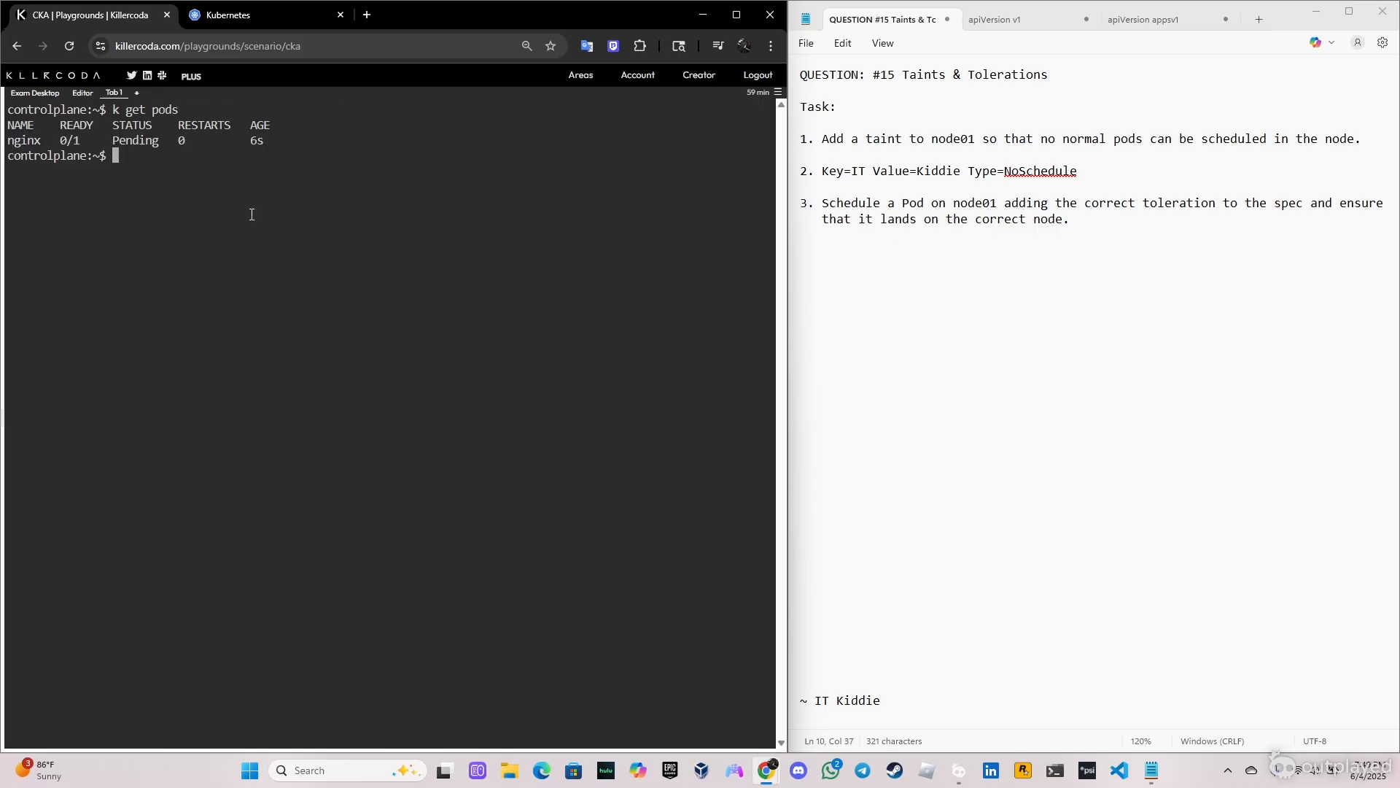
- Watch and describe the nginx pod, showing it stays Pending because of the untolerated taint
text(k get pods -w)
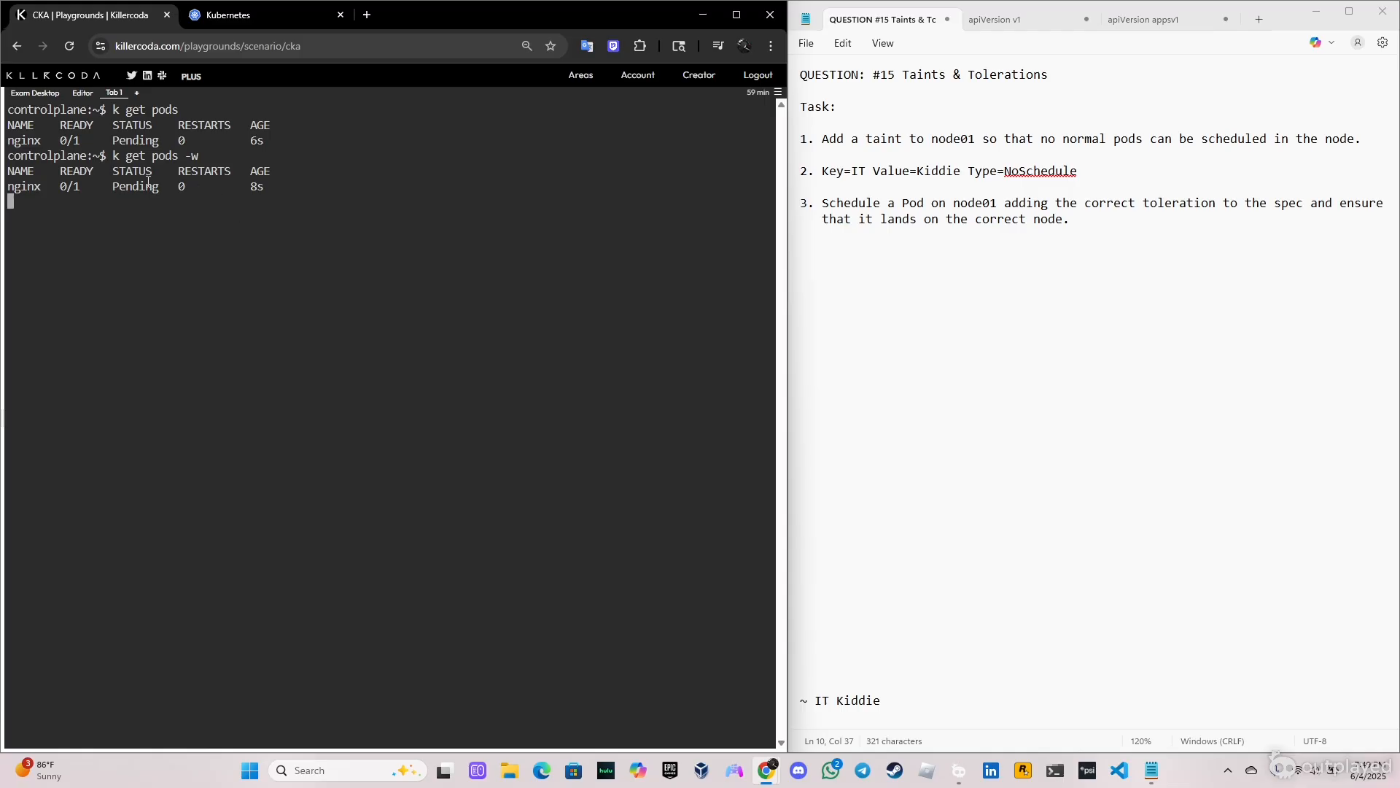
key(ctrl+c)
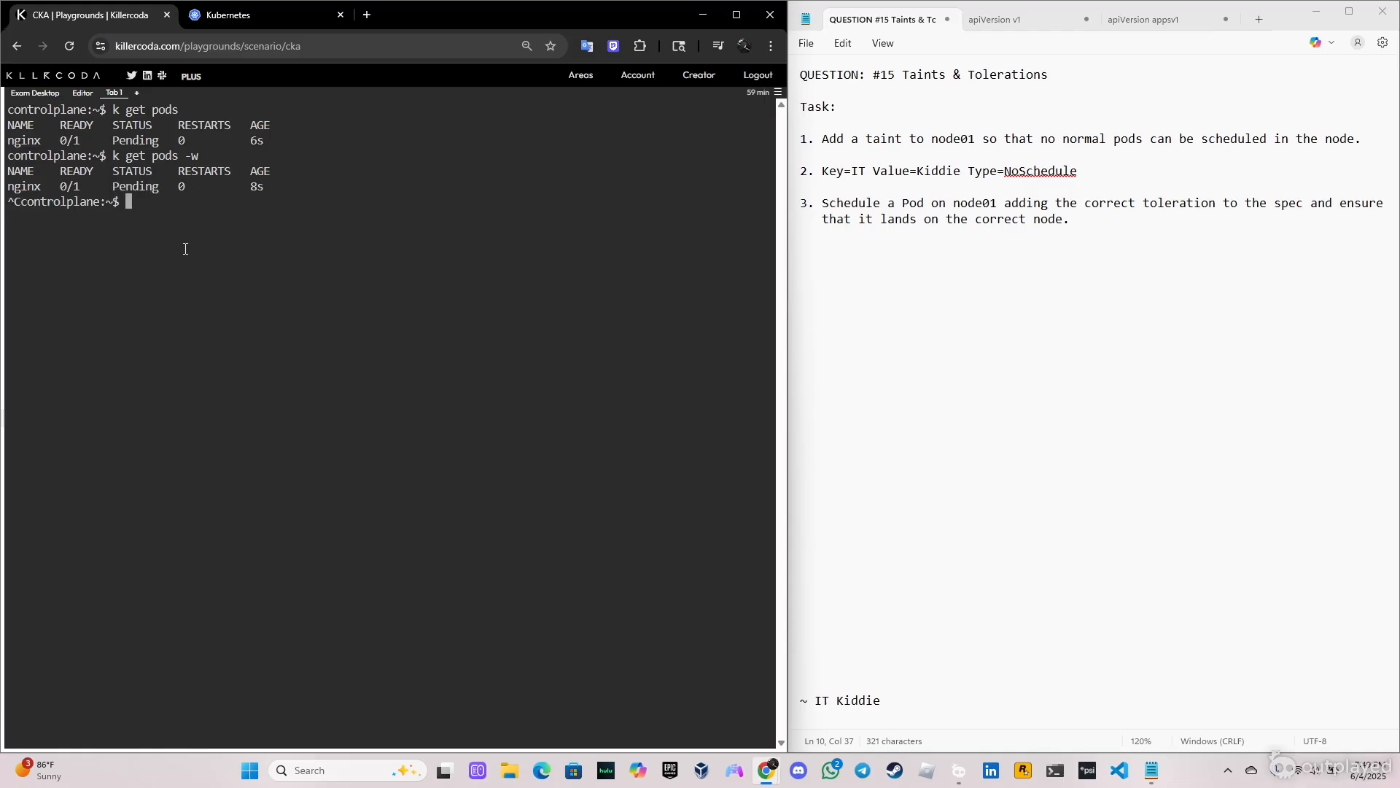
text(k describe pod)
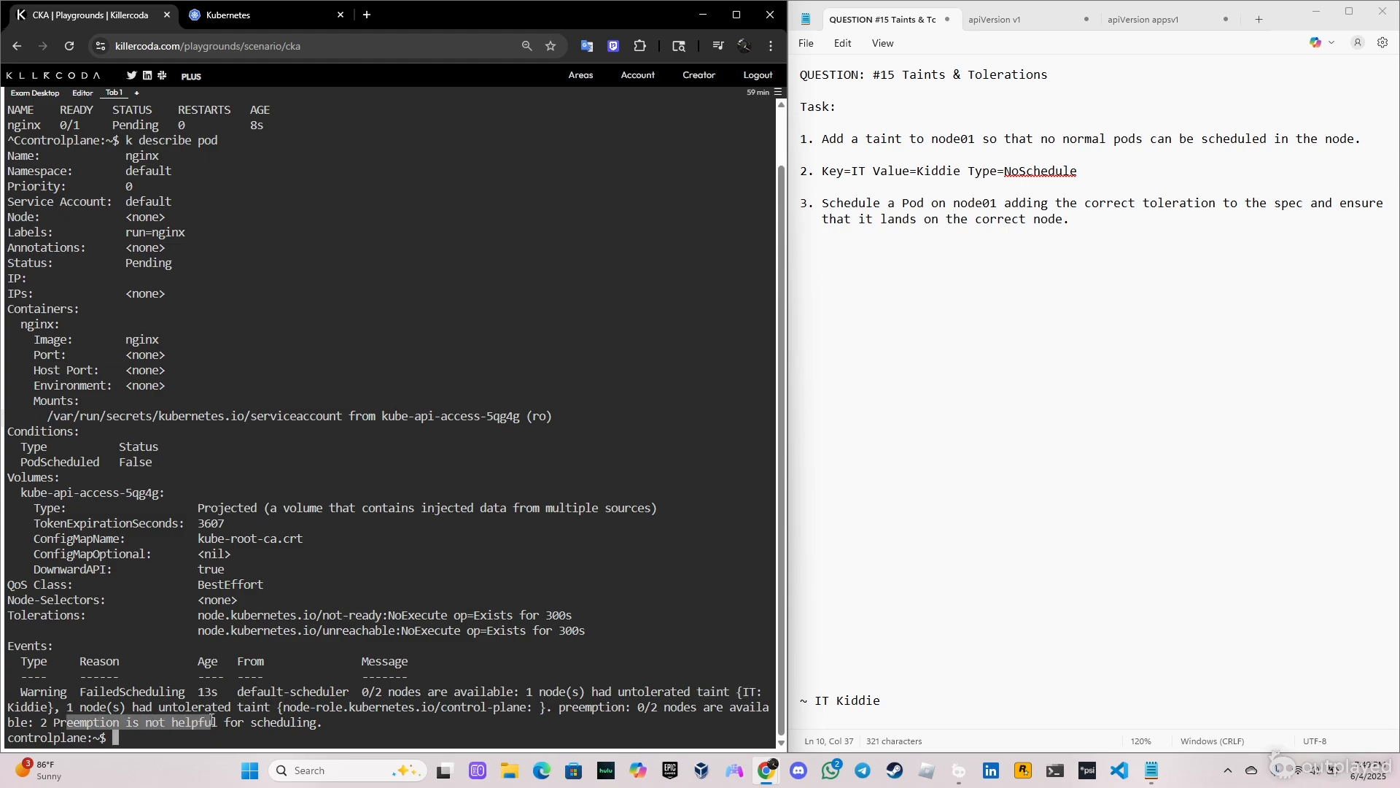
text(clear)
text(k get pods -w)
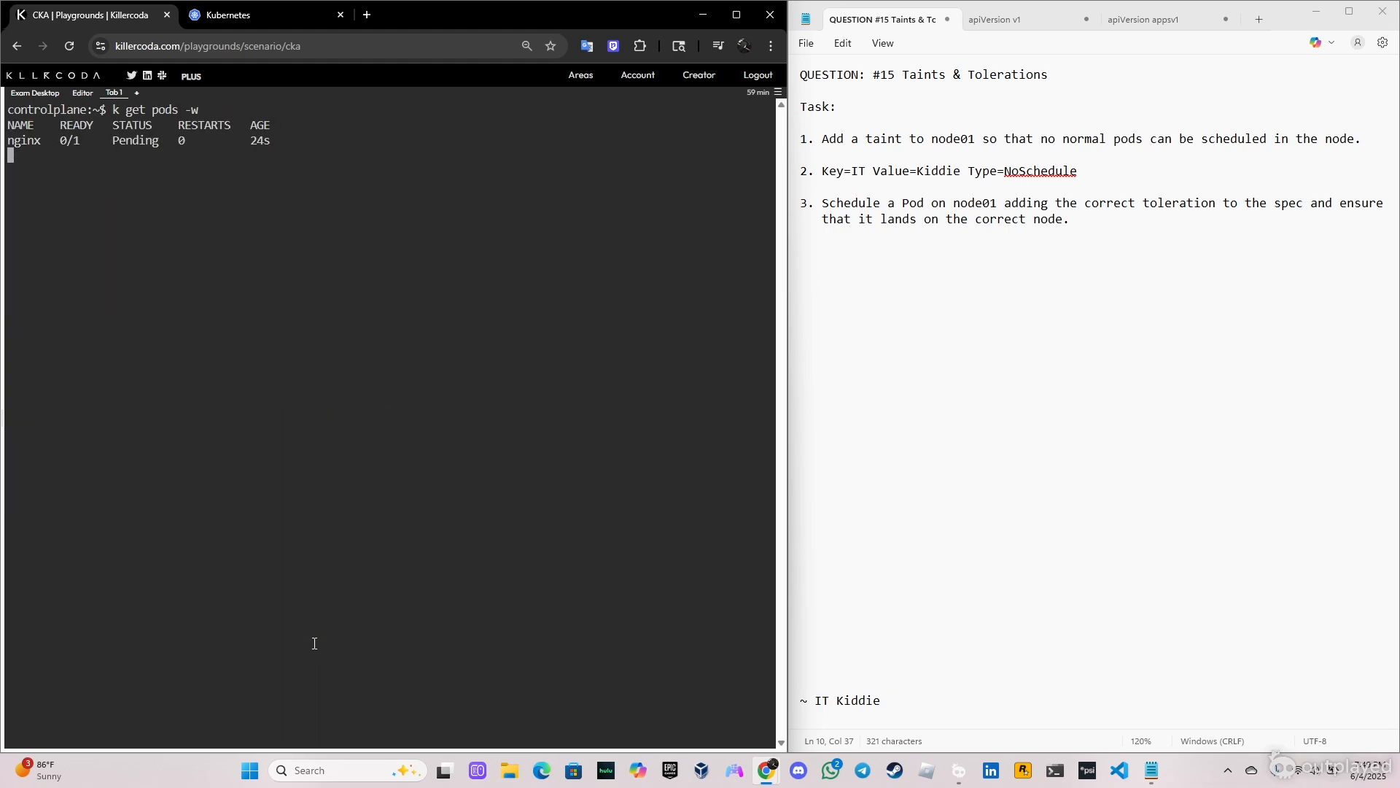
key(ctrl+c)
text(k run)
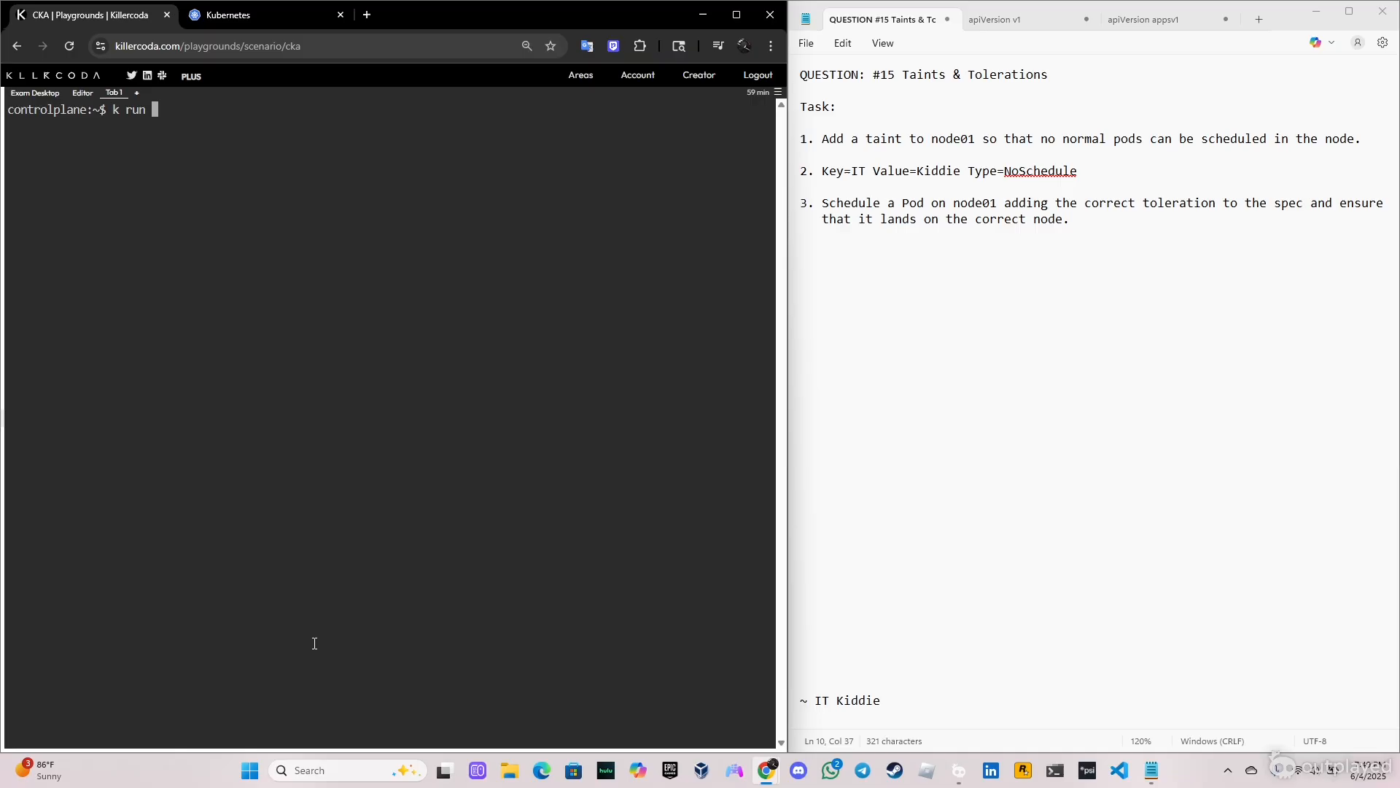
- Generate a redis pod-toleration manifest with --dry-run=client -o yaml, saving it to pod-toleration.yaml
text(redi)
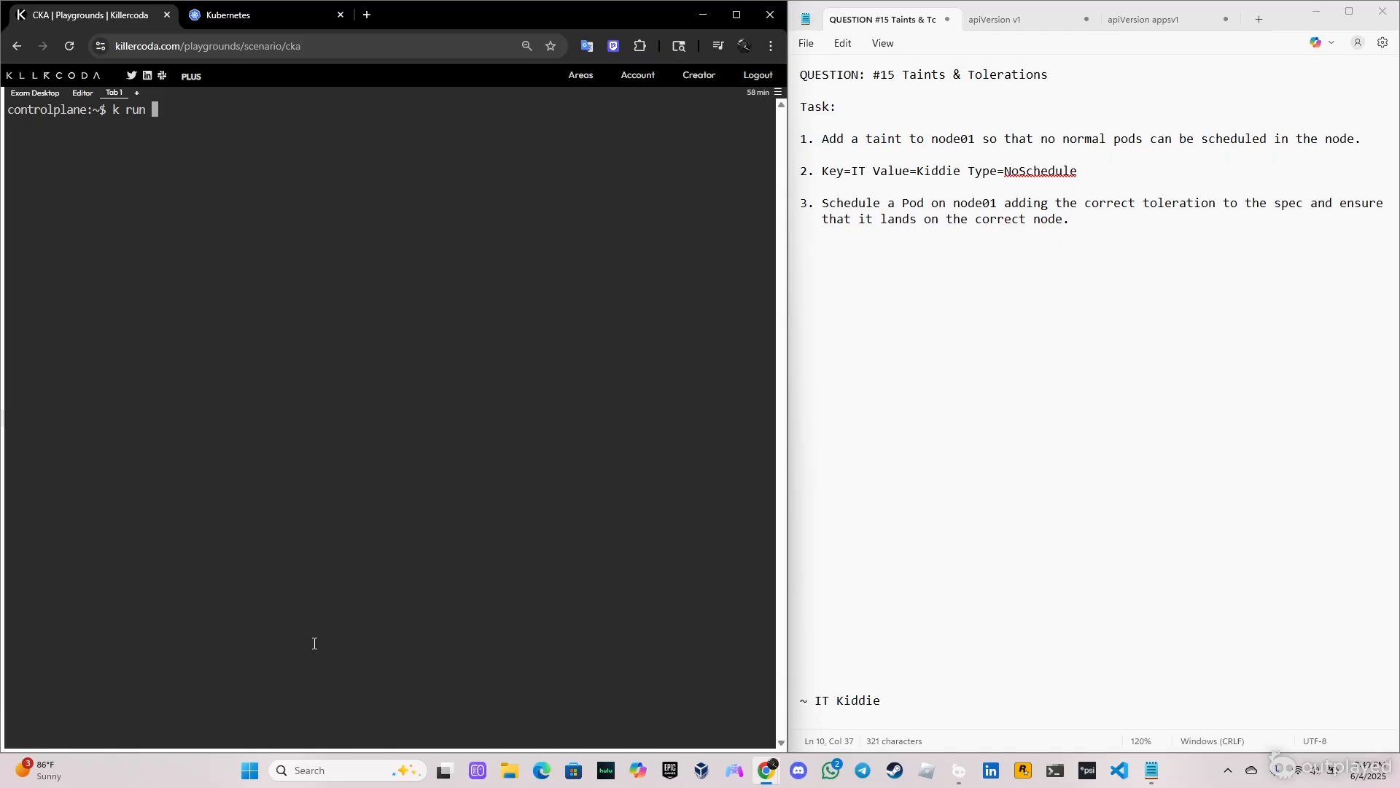
text(pod-tole)
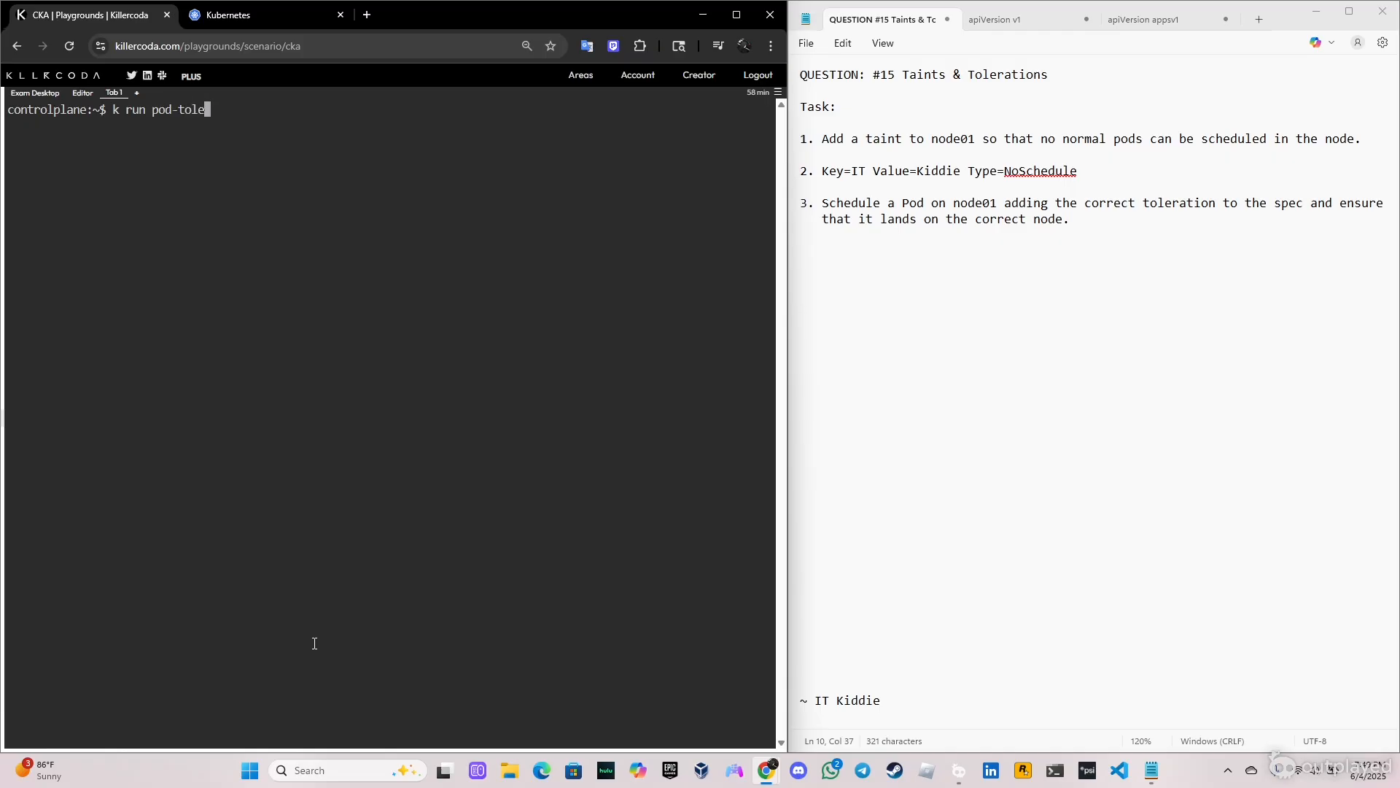
text(ation)
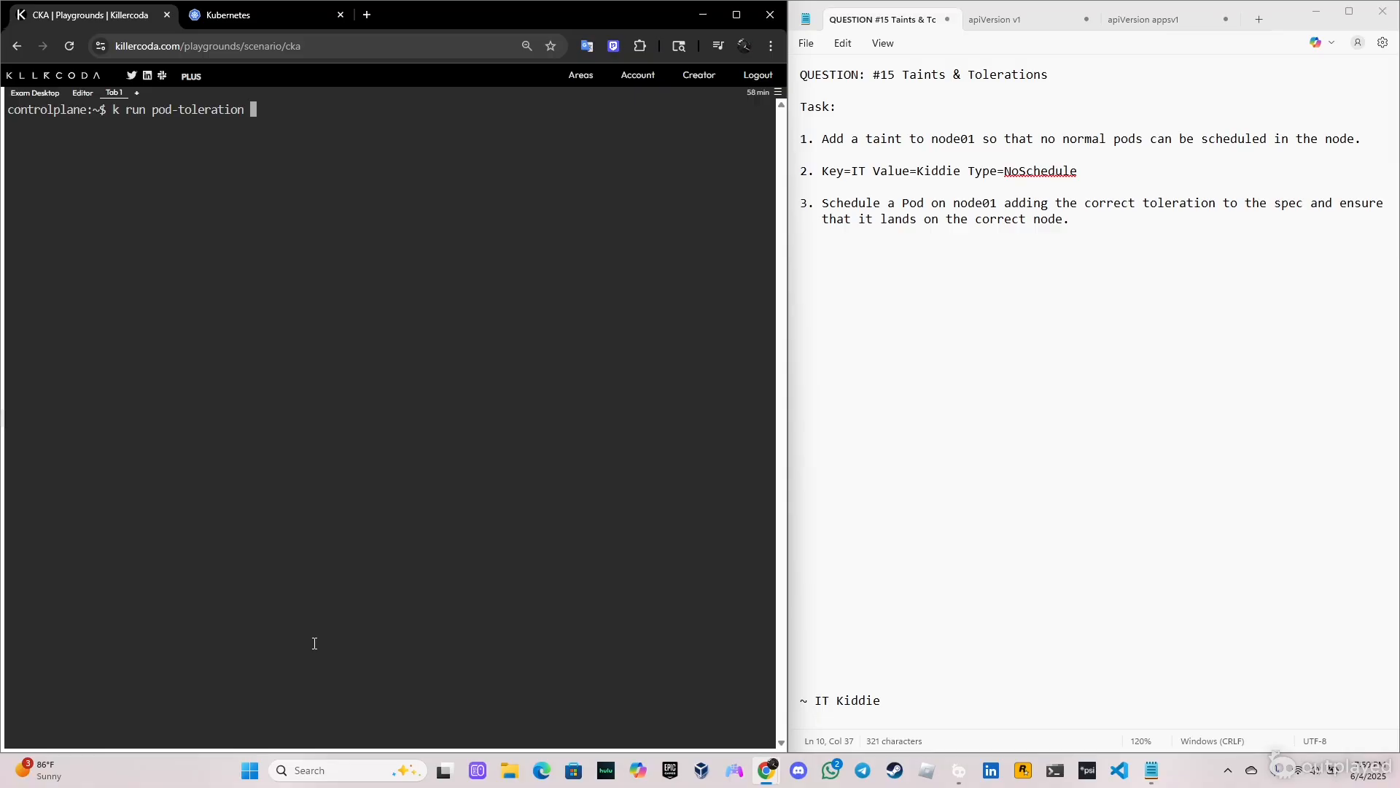
text(--image)
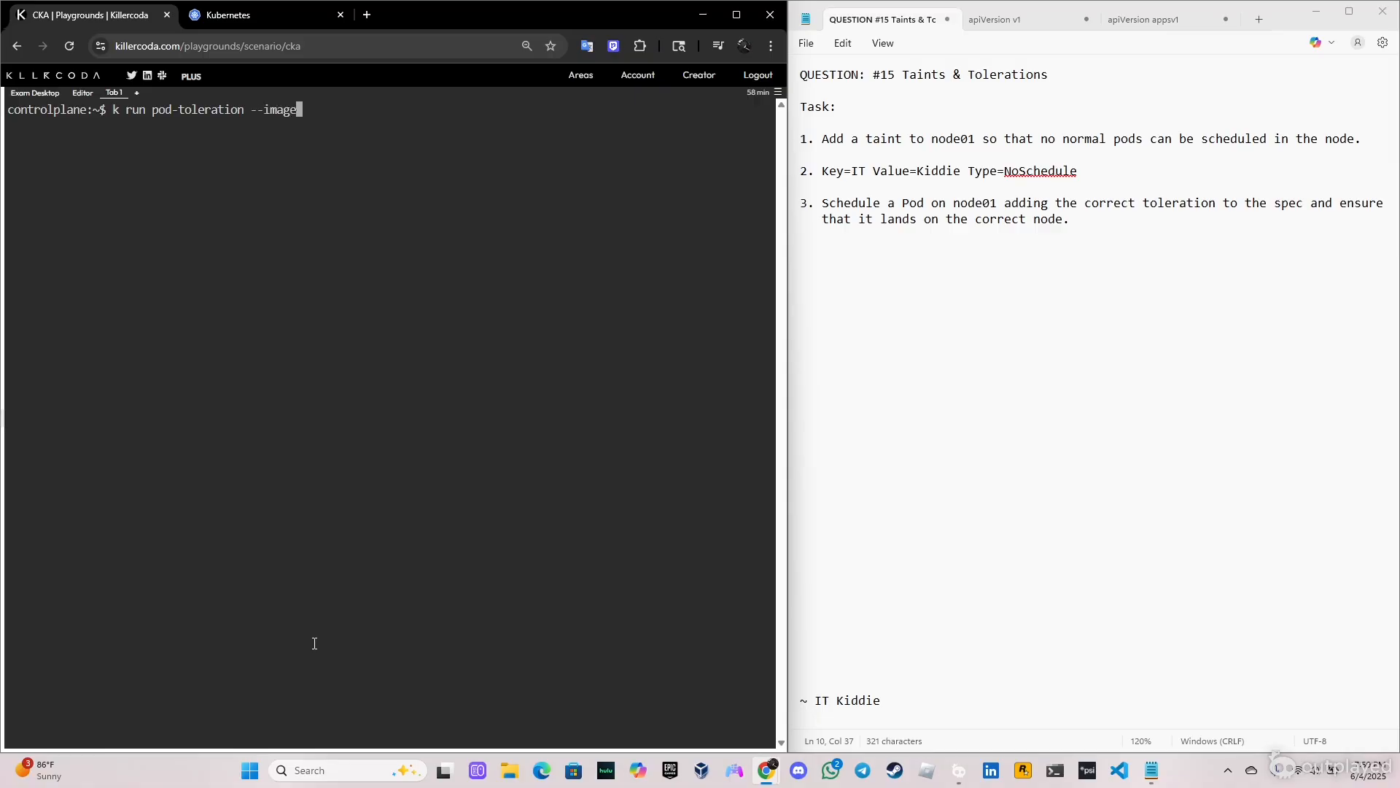
text(=n)
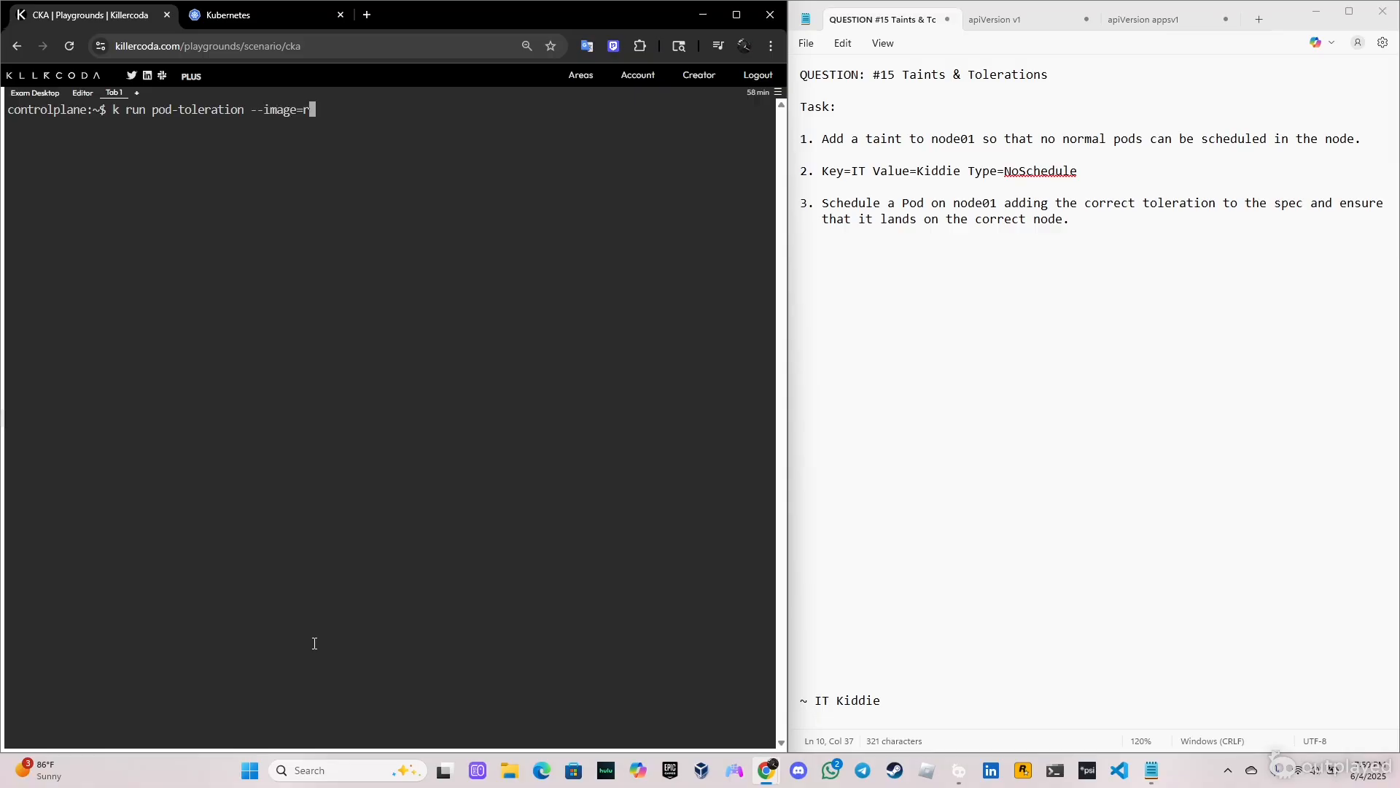
text(edis)
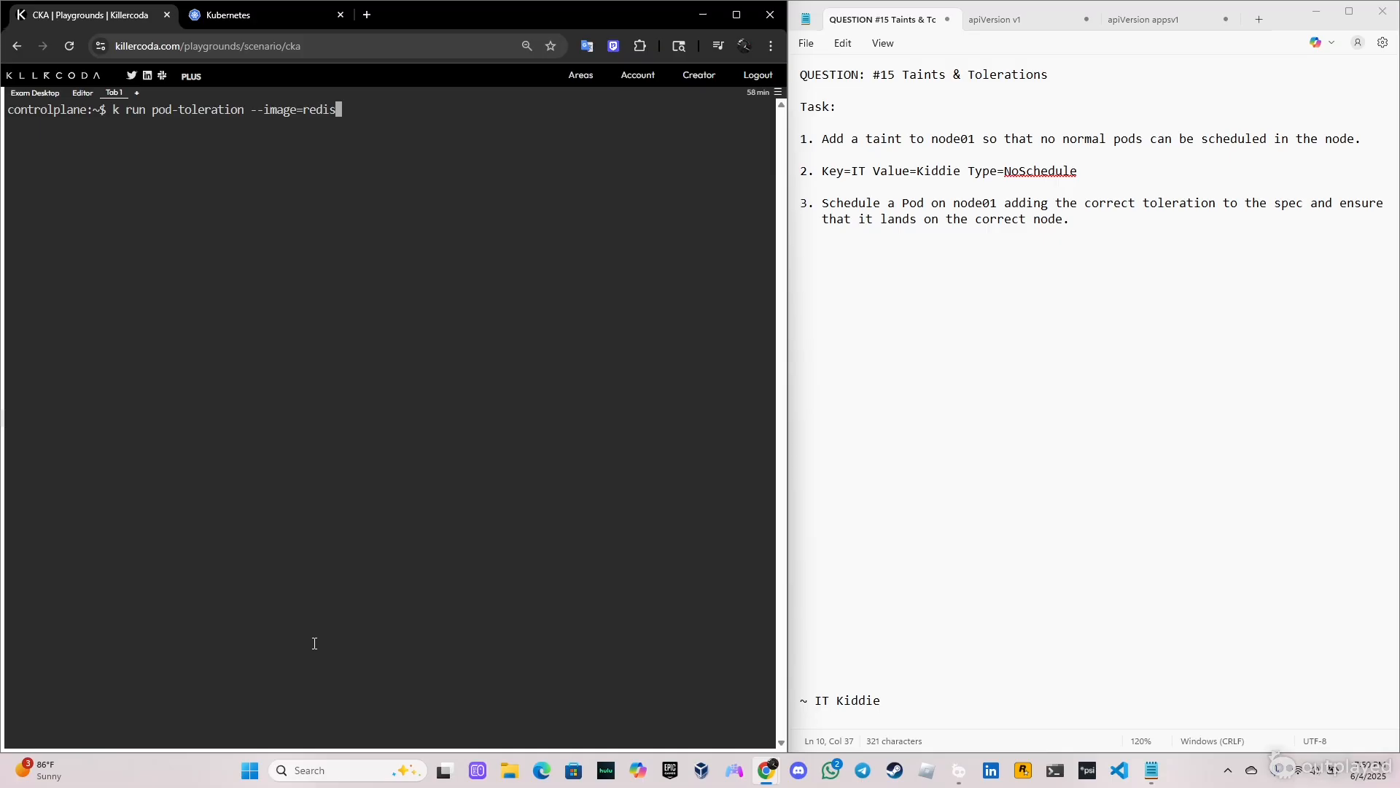
text(--dry-run)
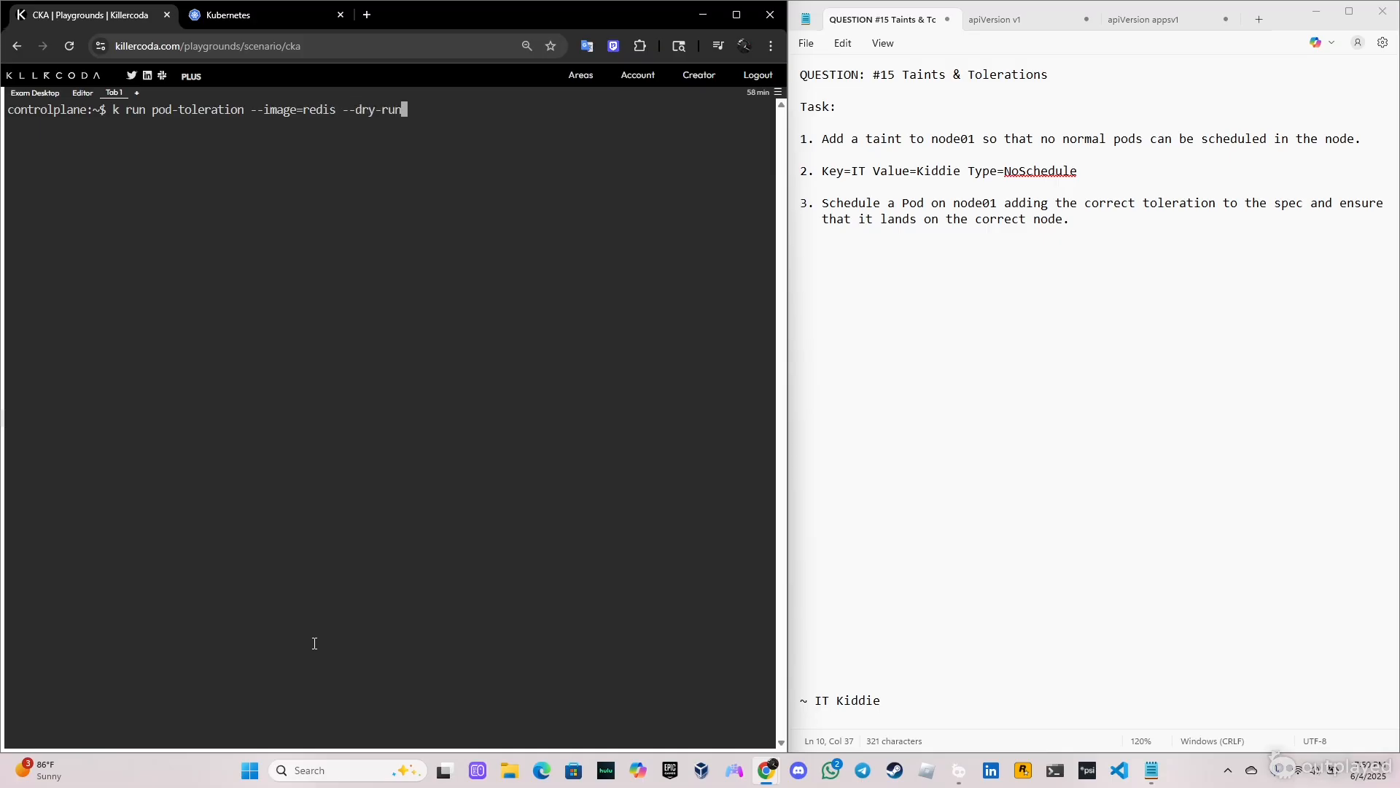
text(=client -o yaml)
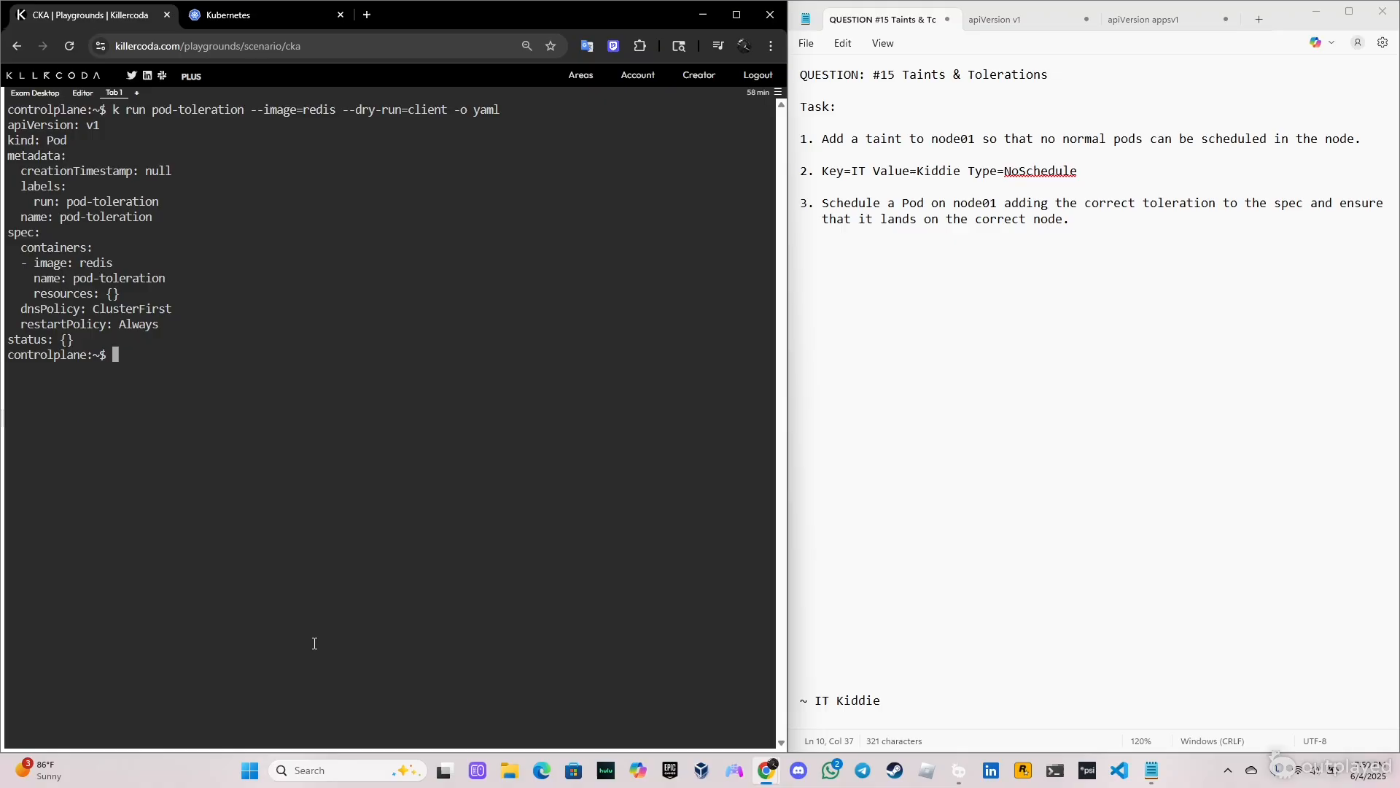
text(k run pod-toleration --image=redis --dry-run=client -o yaml >)
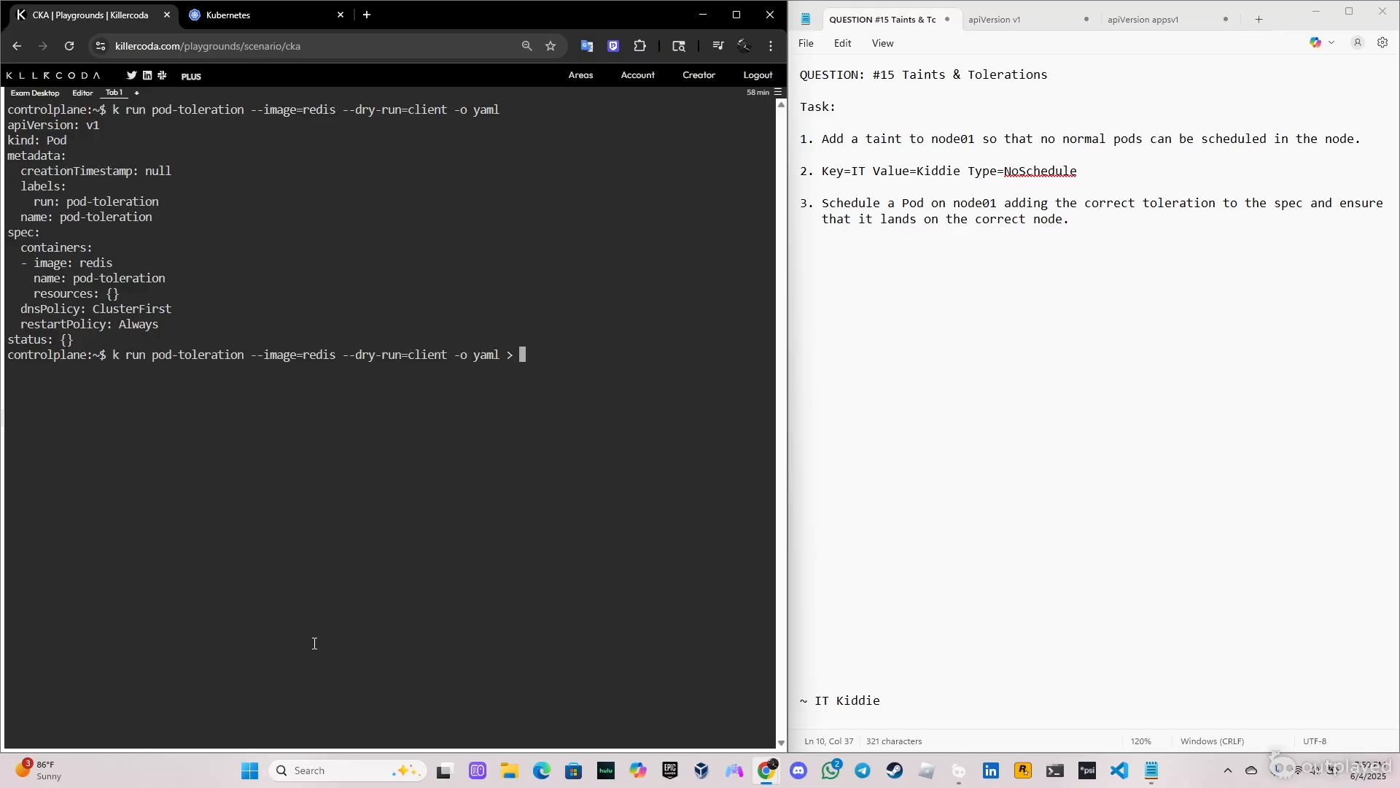
text(pod-)
text(vi)
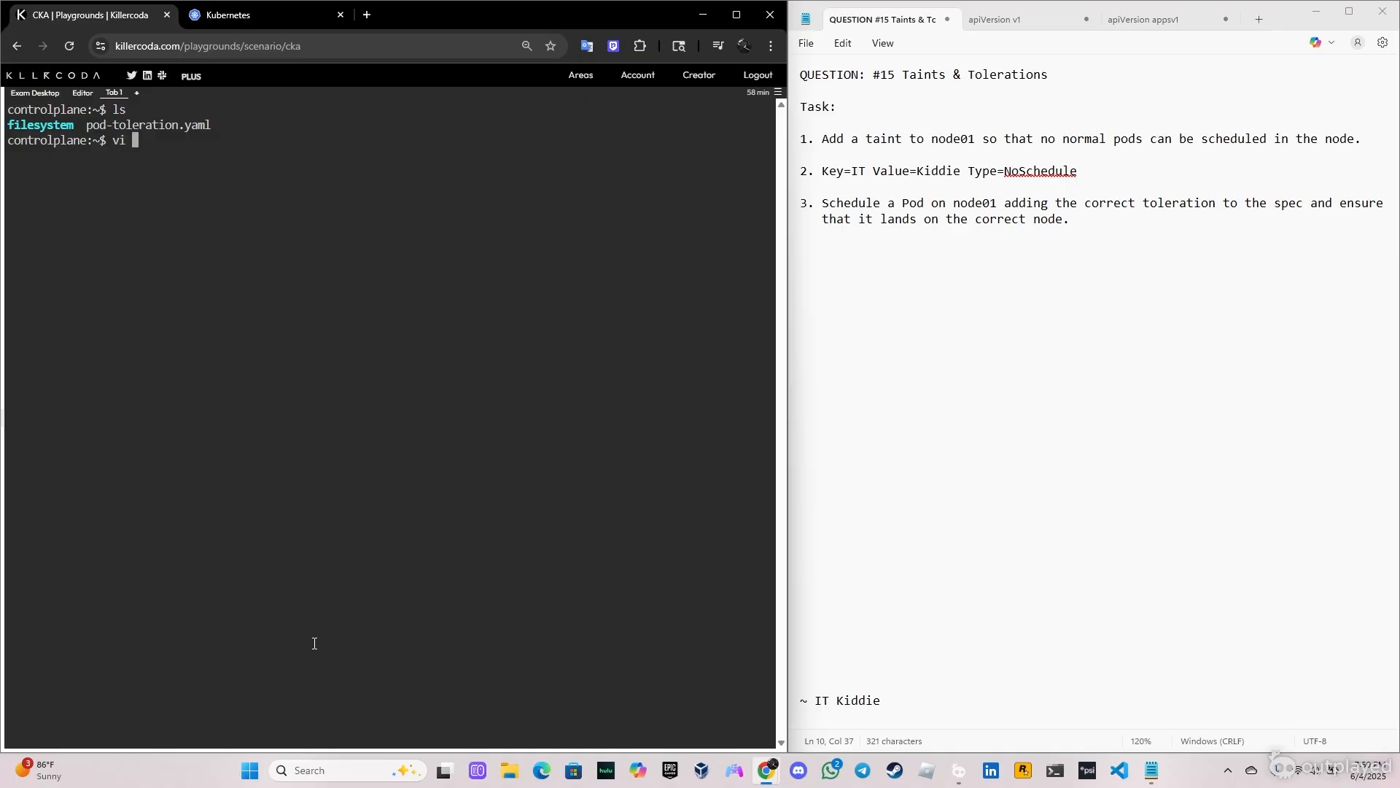
- Open pod-toleration.yaml in vi and set nodeName: node01
text(pod-tolera)
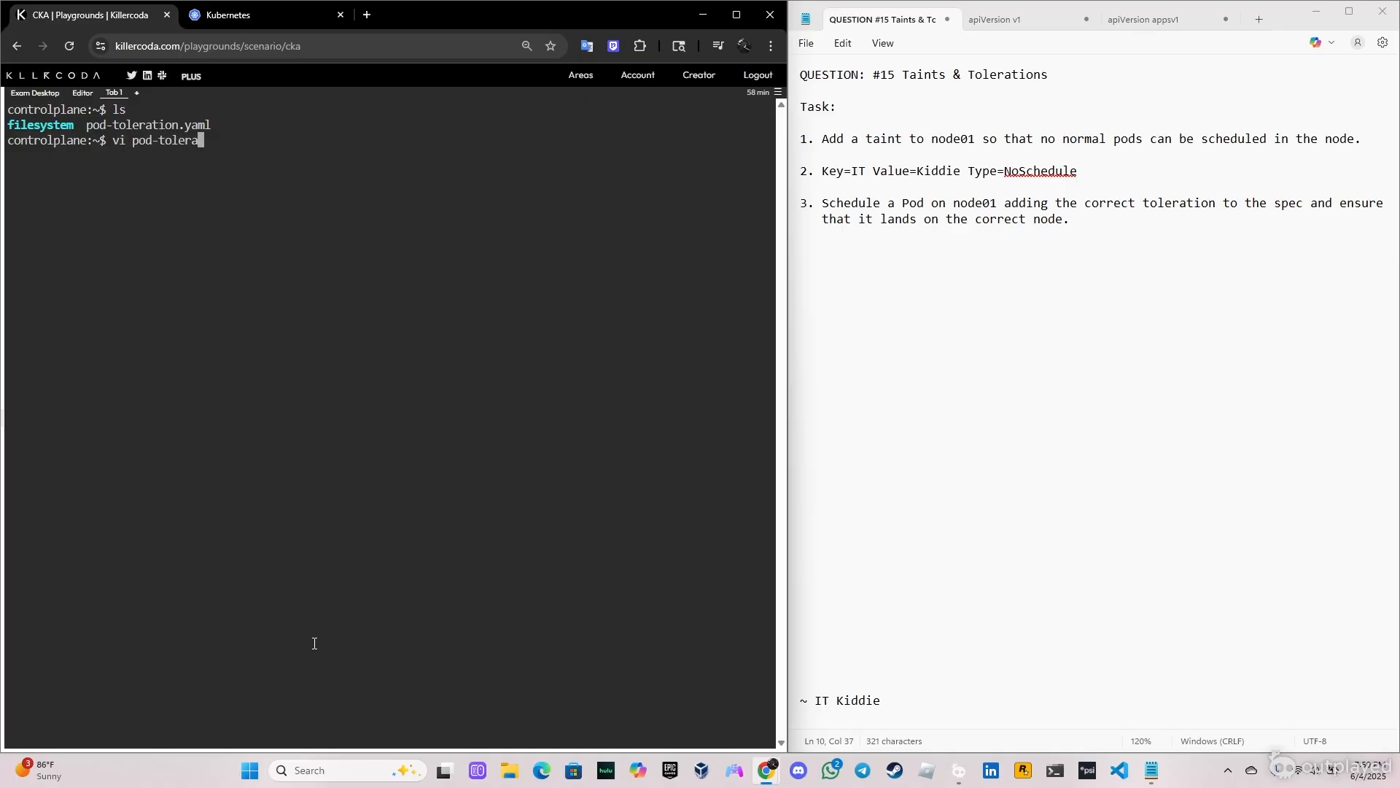
text(tion.y)
text(r)
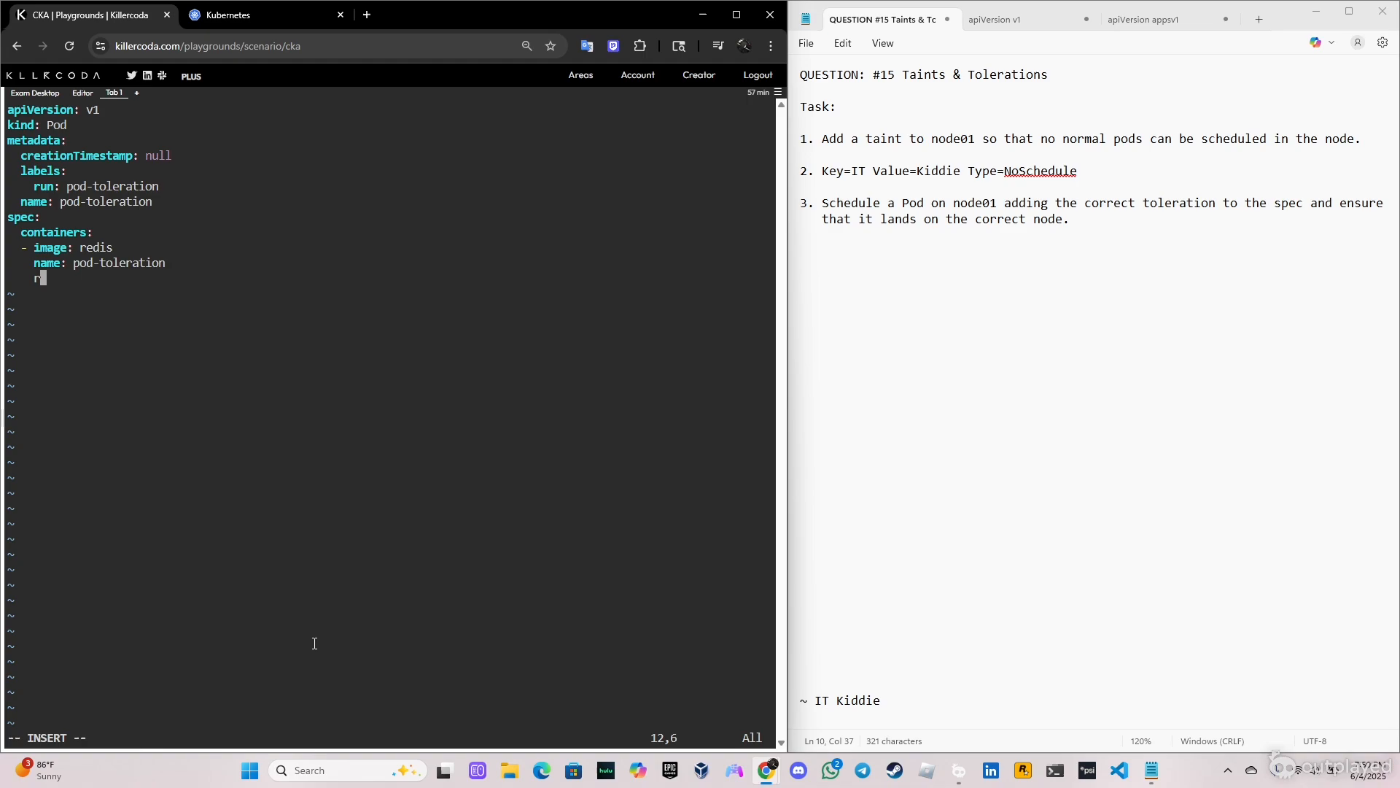
key(Backspace)
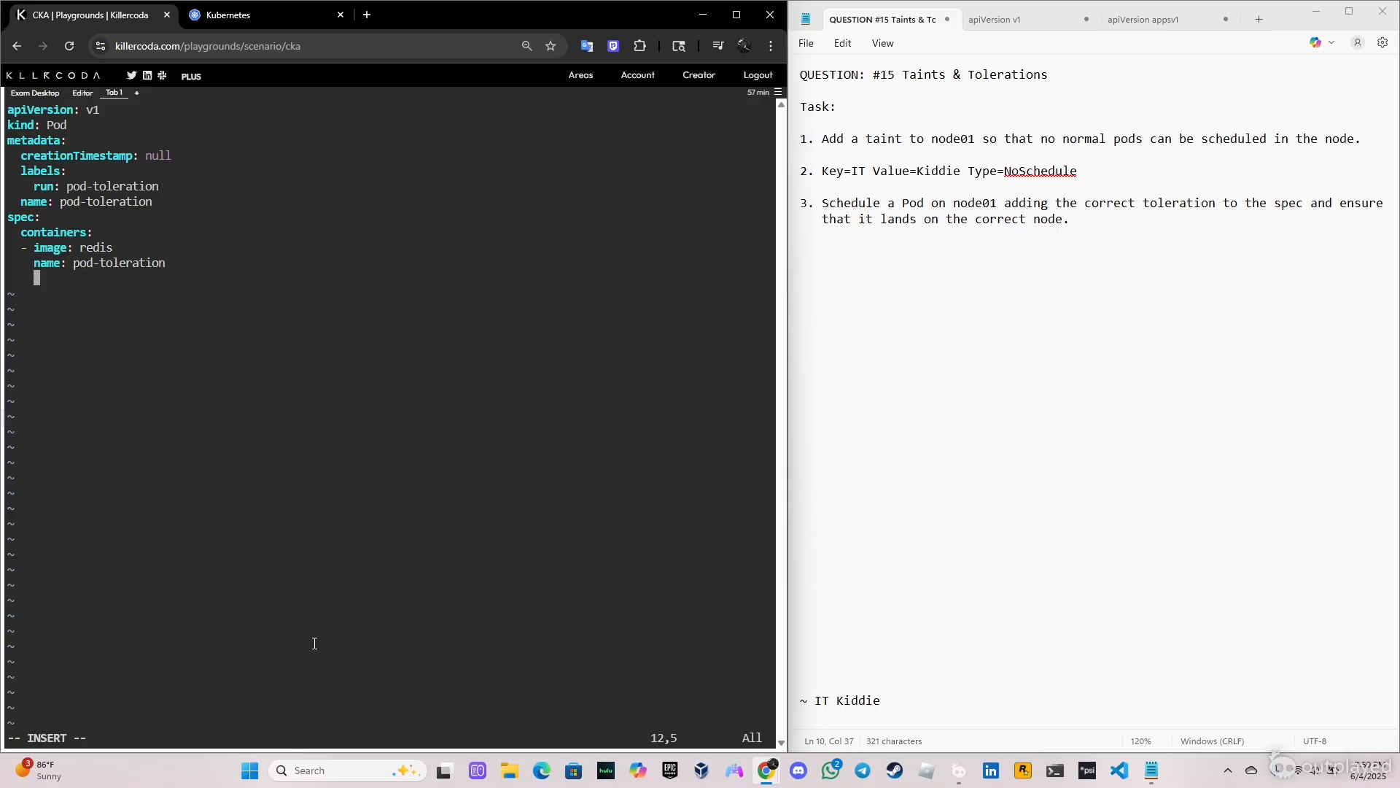
text(nodeName:)
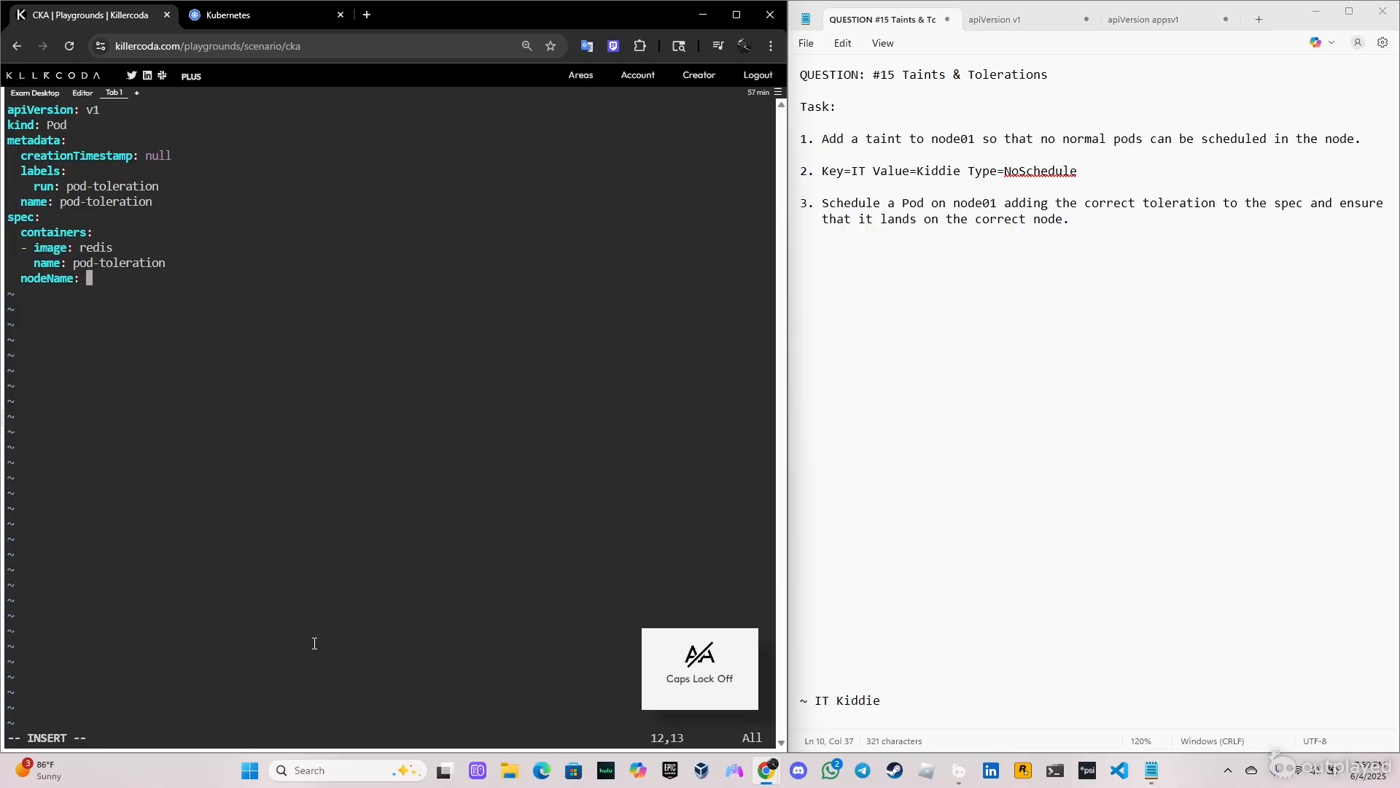
text(node01)
text(t)
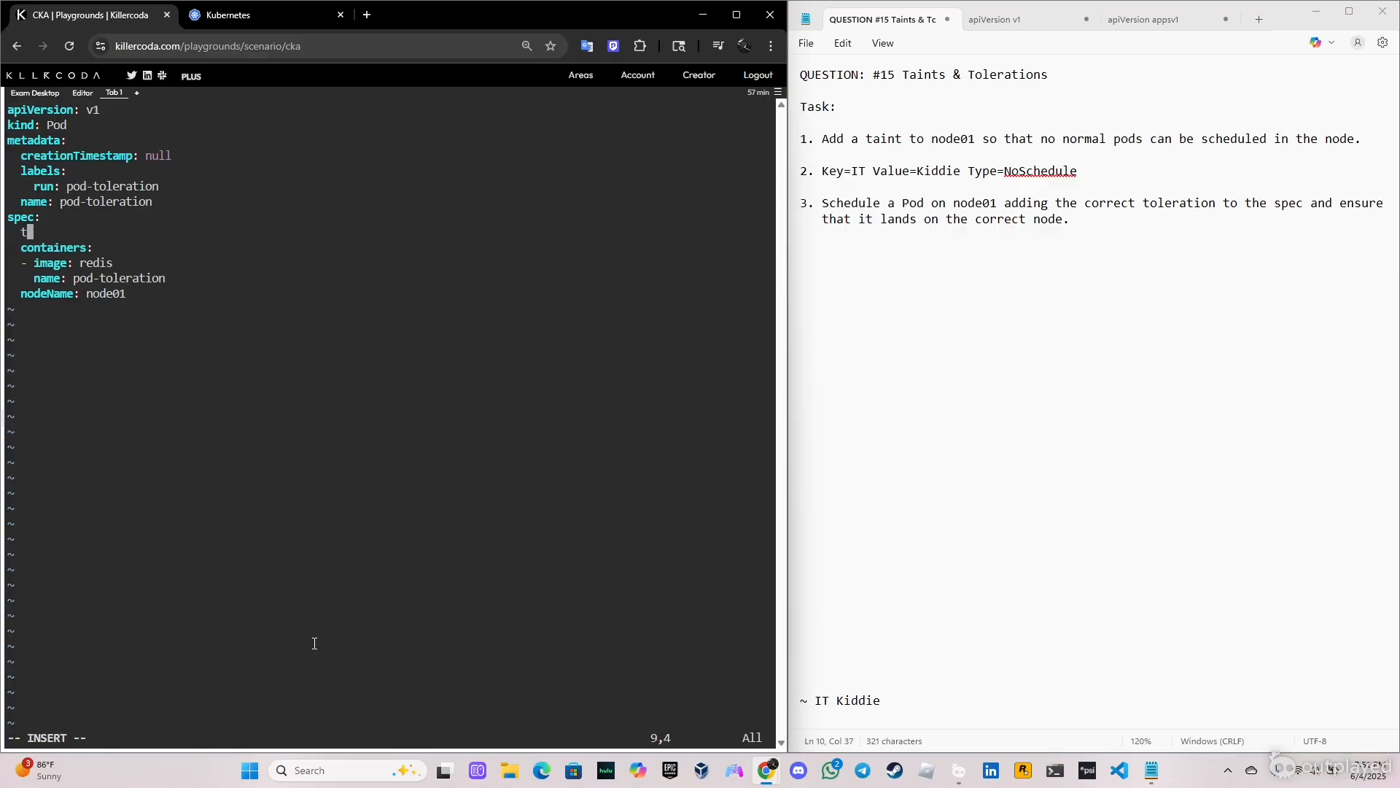
- Add a toleration with key IT, operator Equal, value Kiddie, effect NoSchedule
text(olerations)
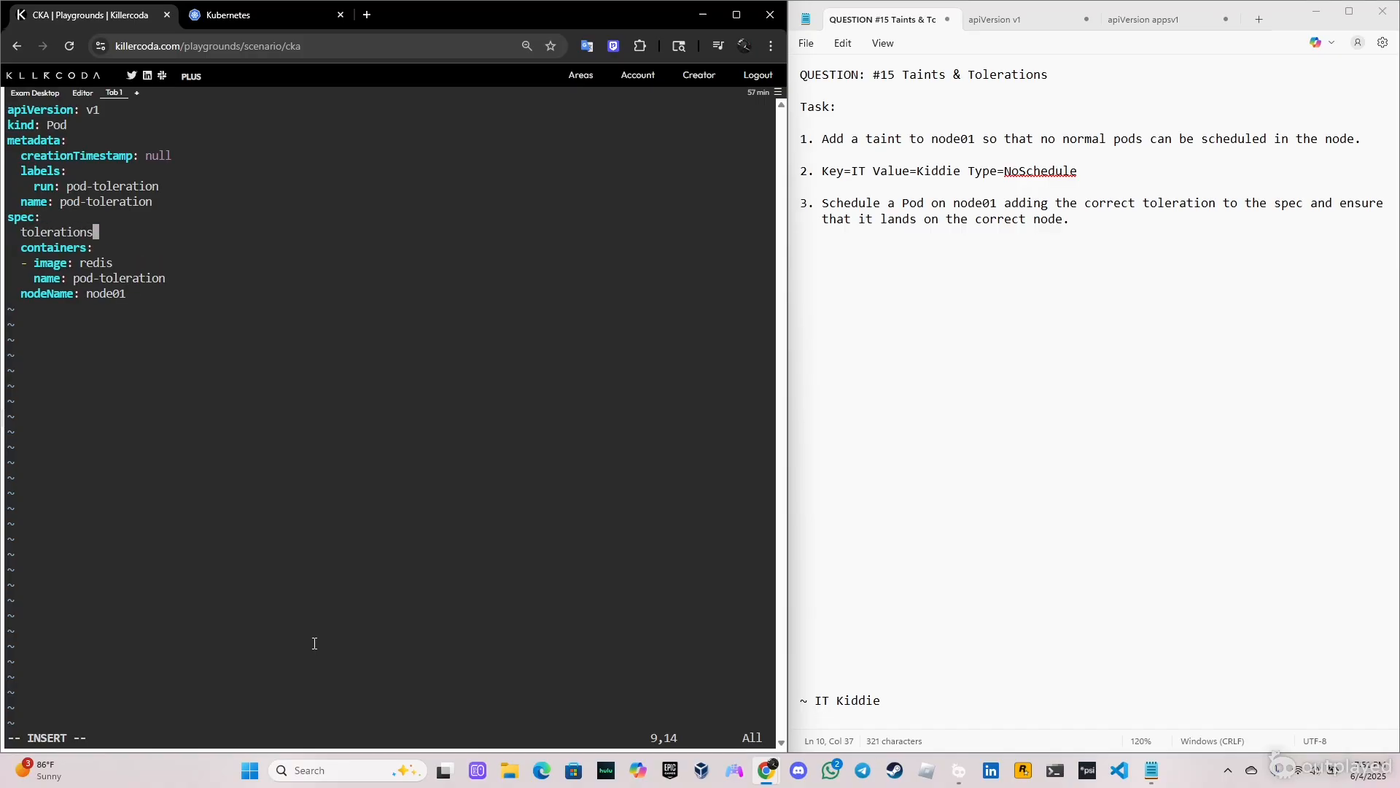
text(:)
text(-)
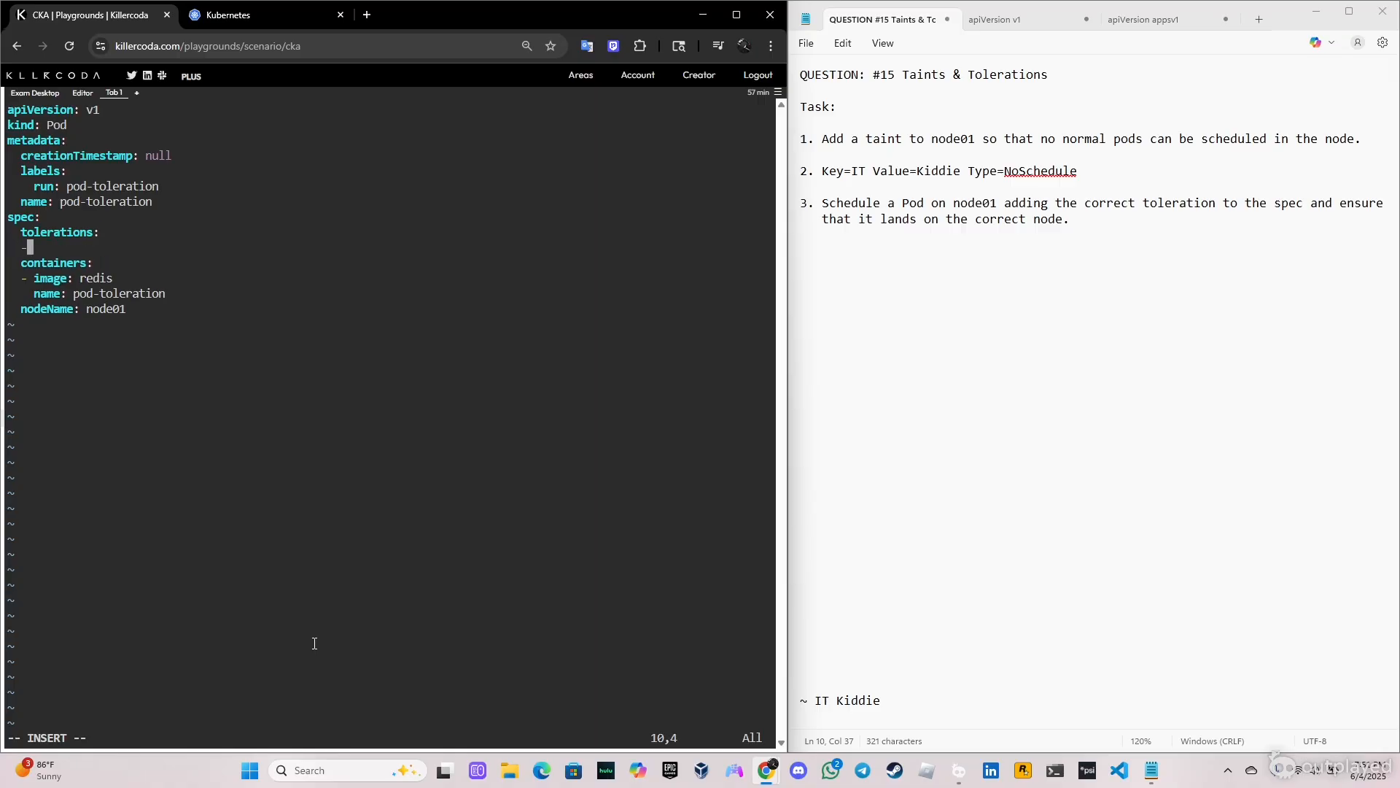
text(key:)
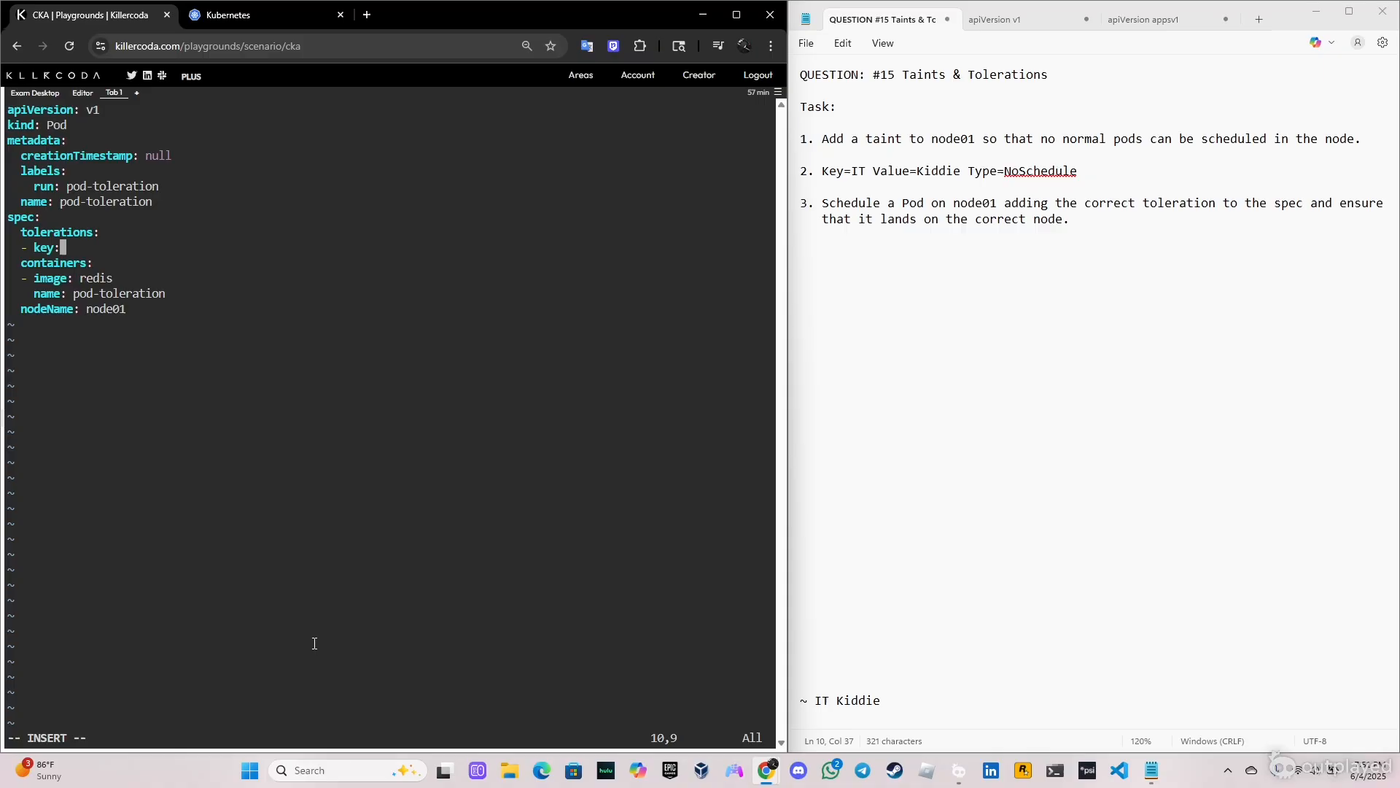
text("IT)
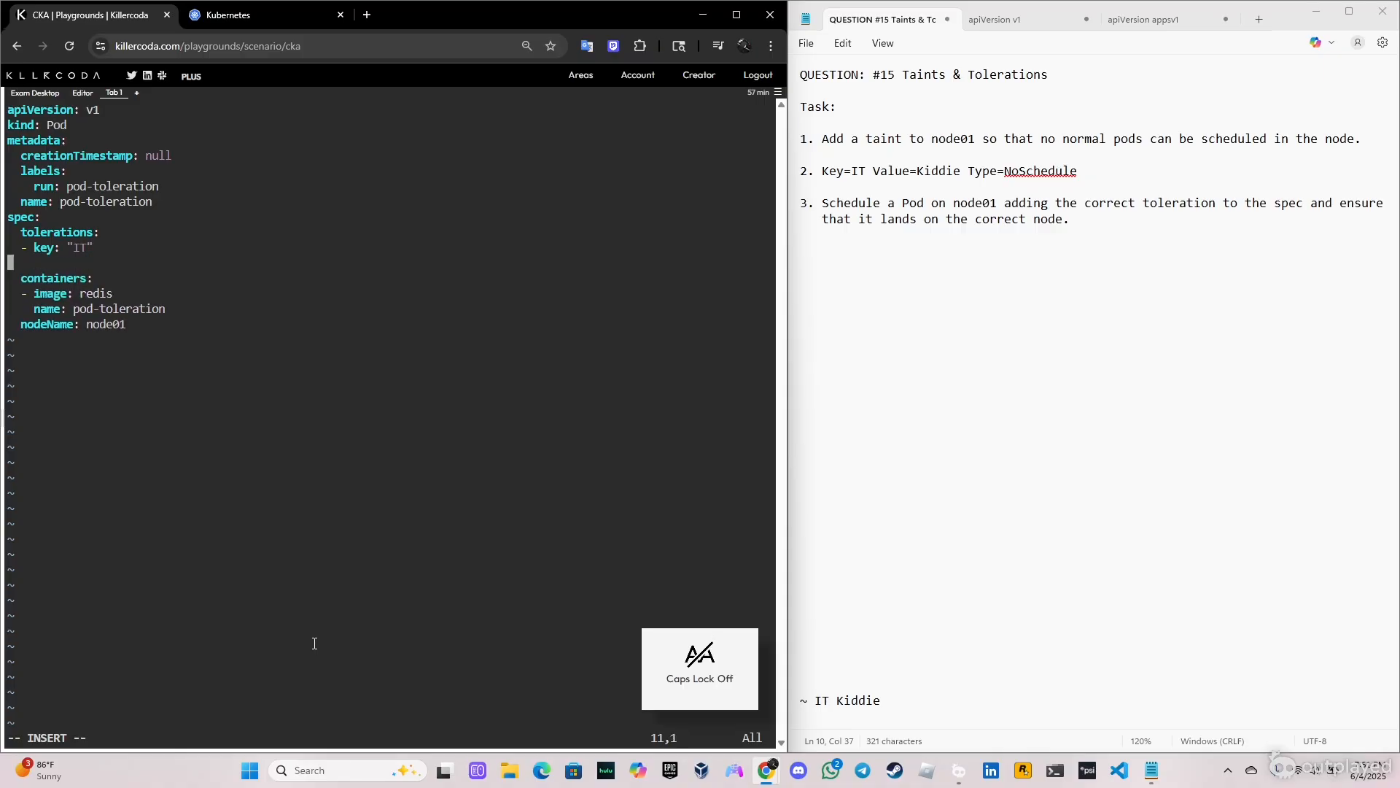
text(operat)
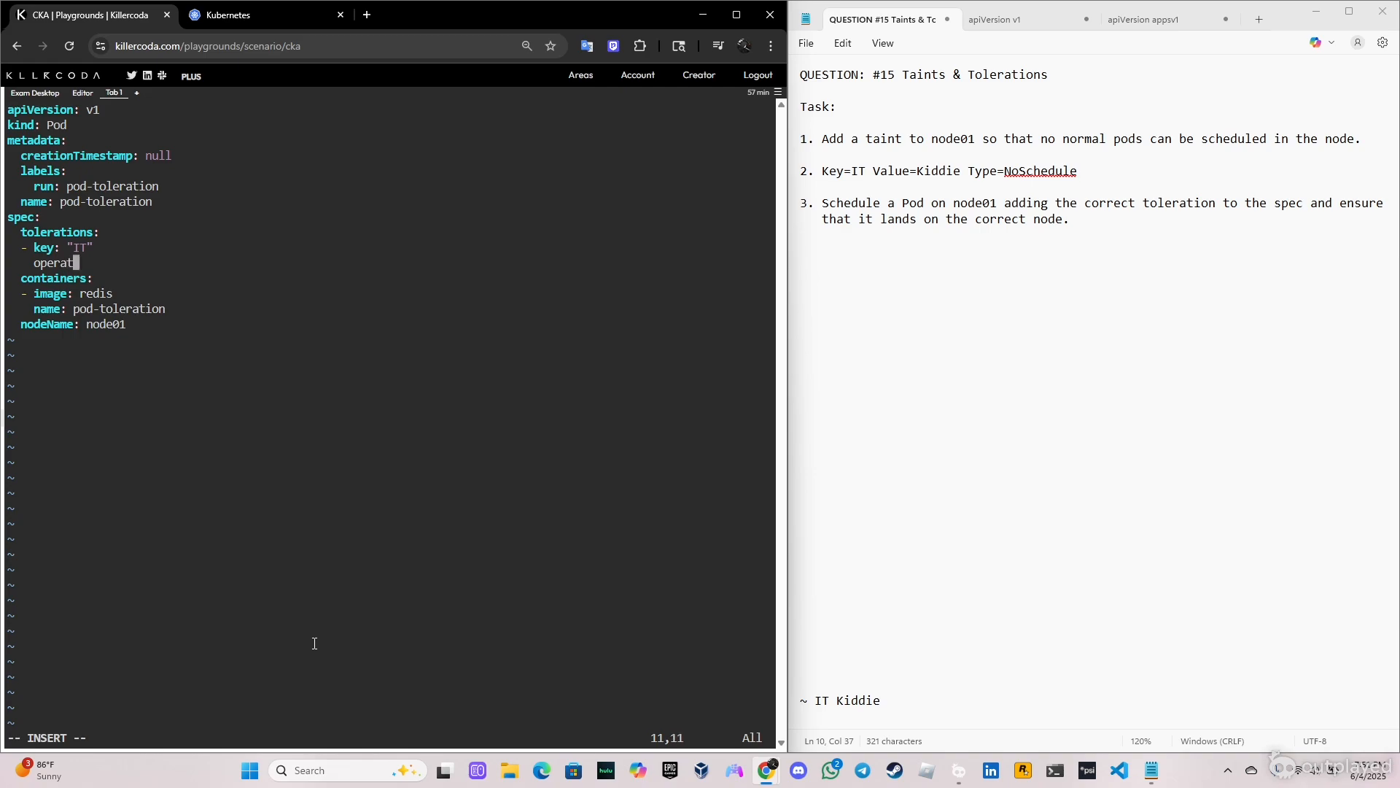
text(or: "E)
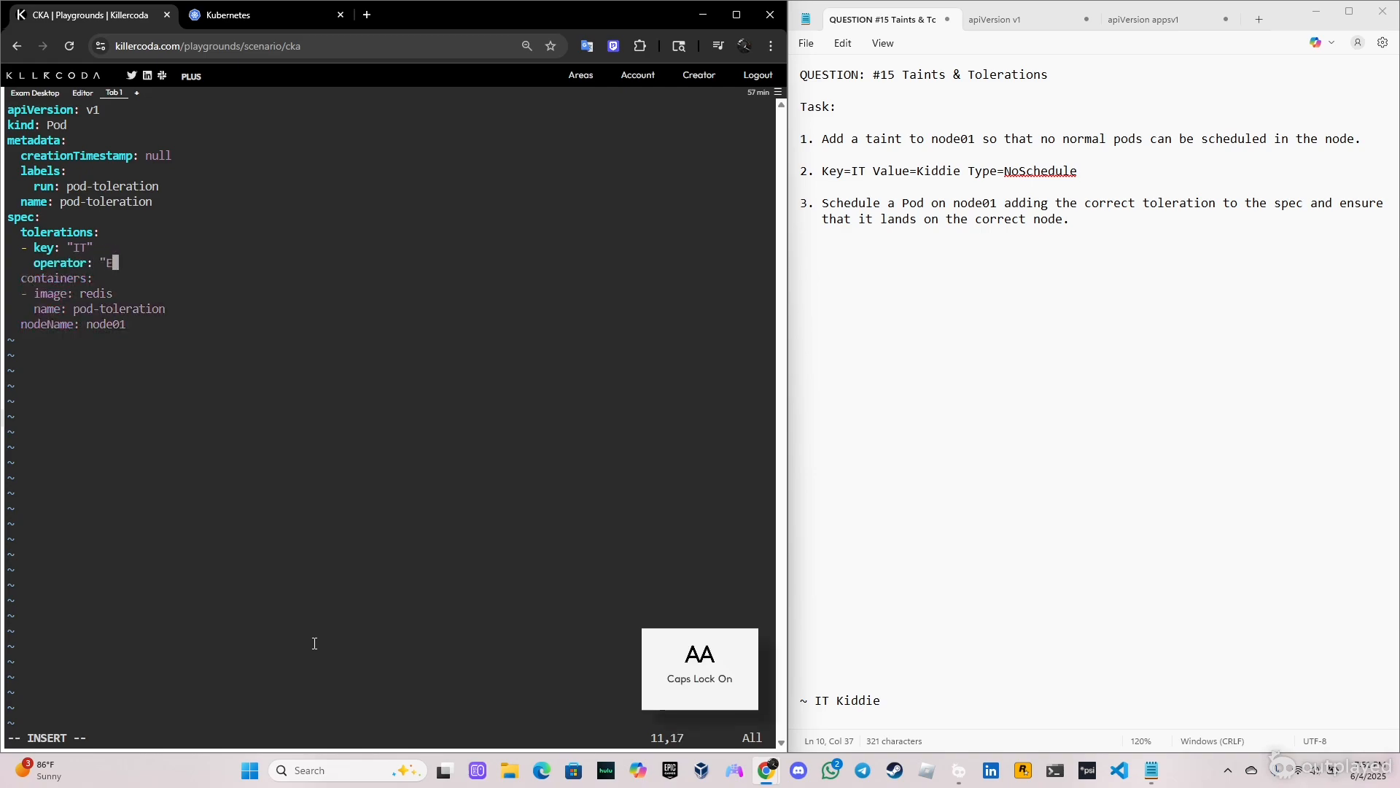
text(qual)
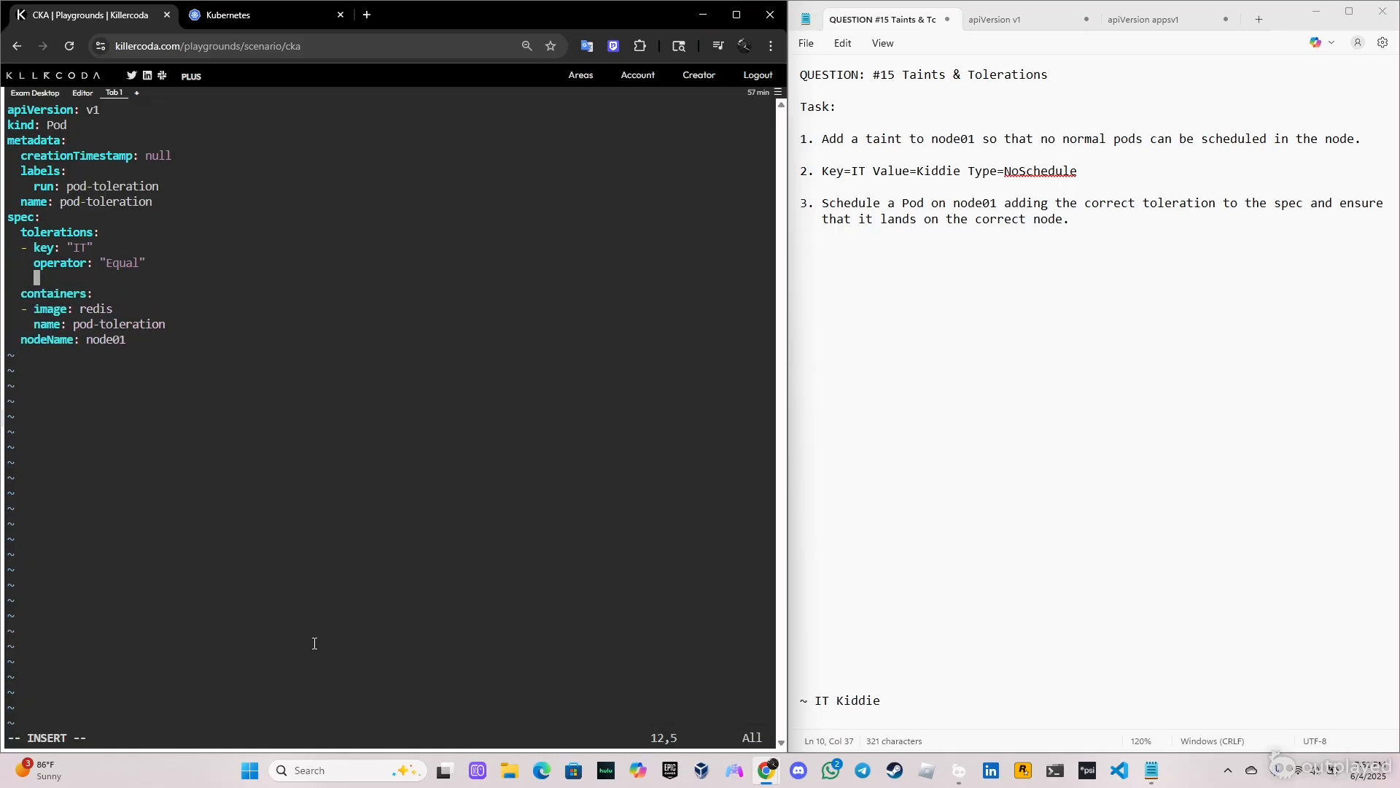
text(value: "Kiddie")
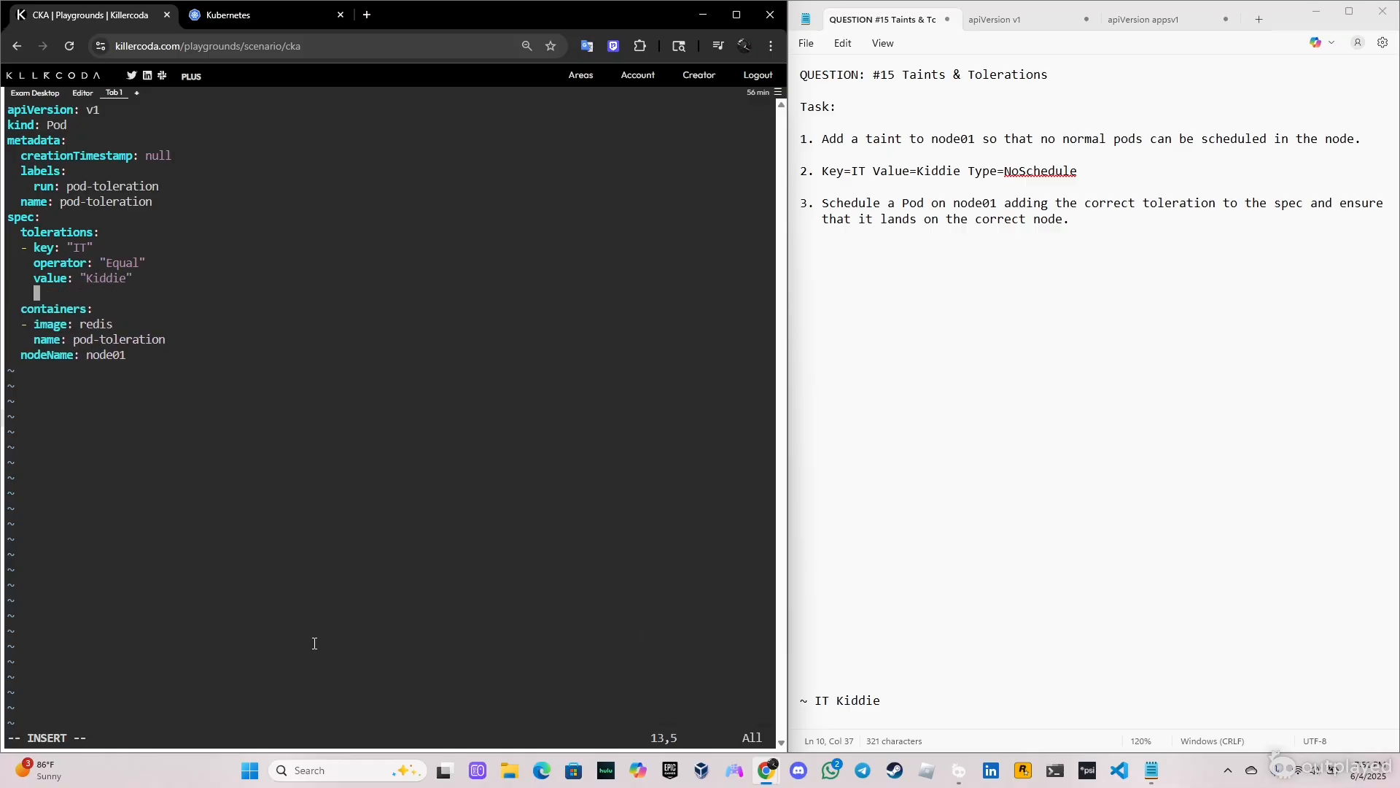
text(effecr)
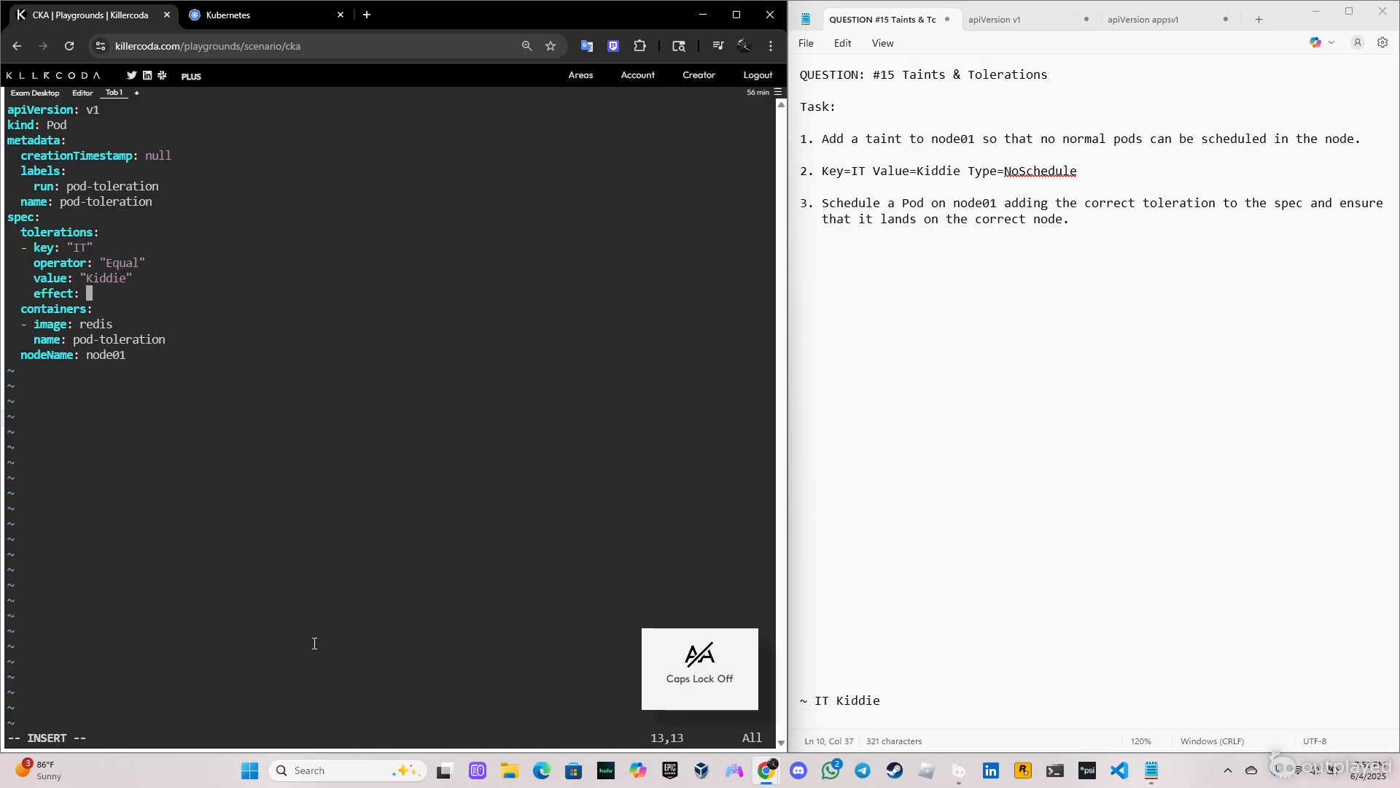
text("NoS)
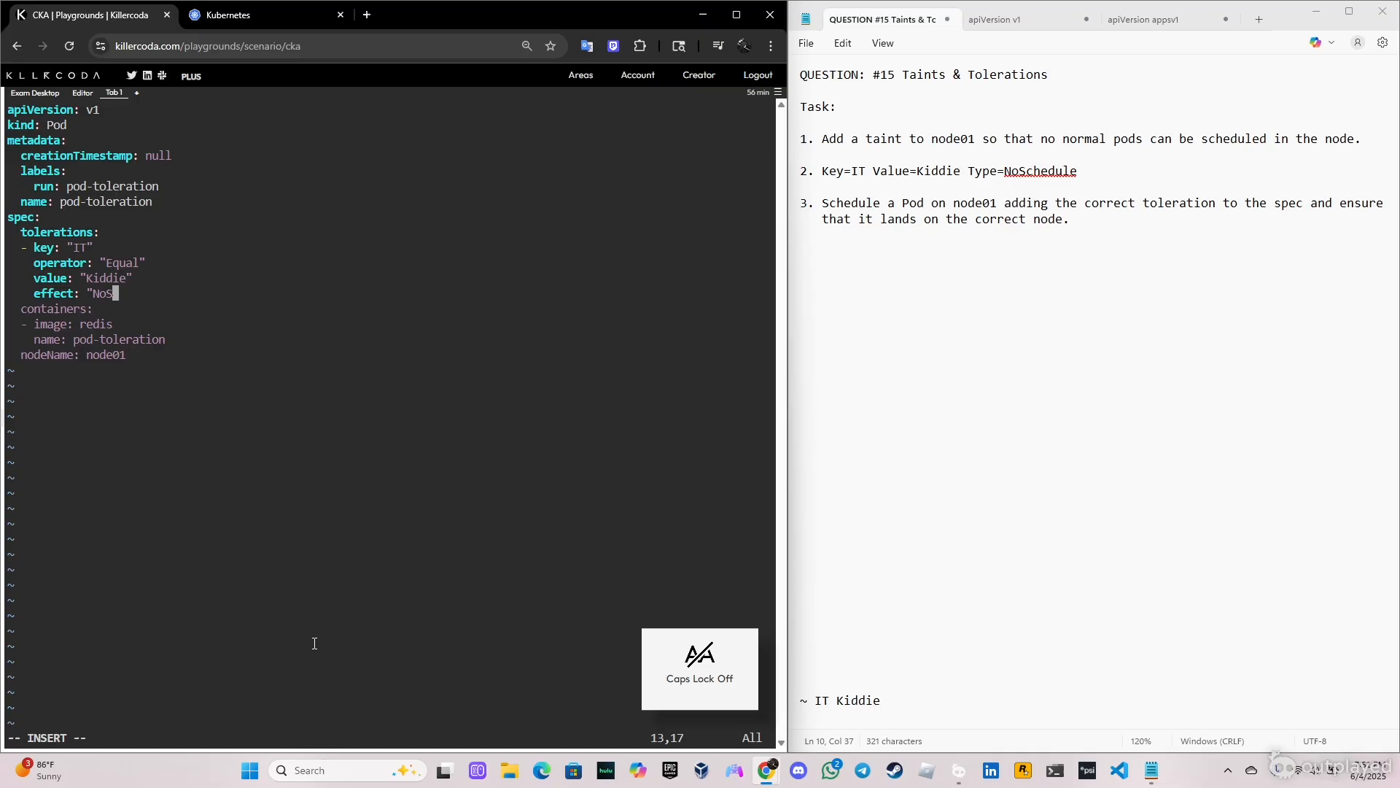
text(chedule")
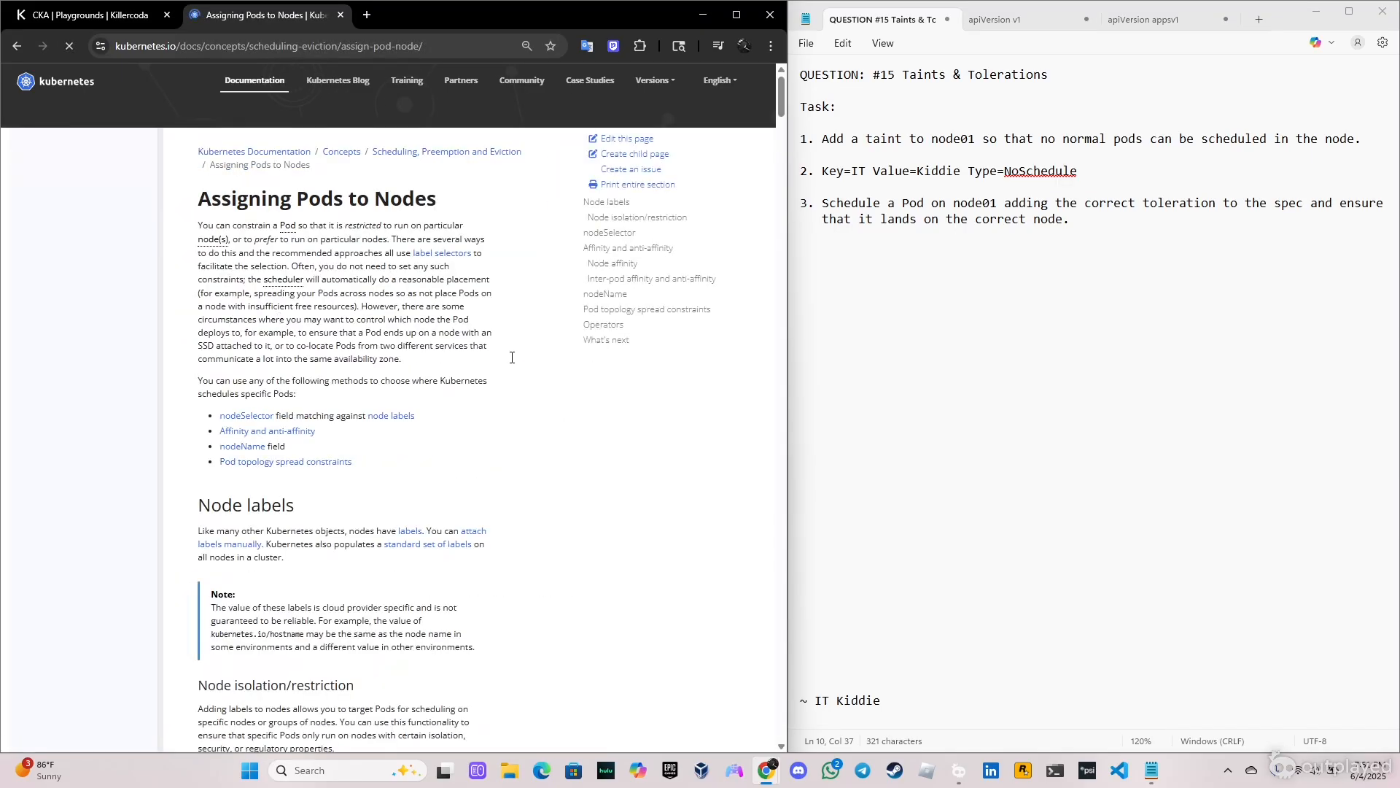
- Search the Assigning Pods to Nodes page for nodeName, then read the Taints and Tolerations examples
key(ctrl+f)
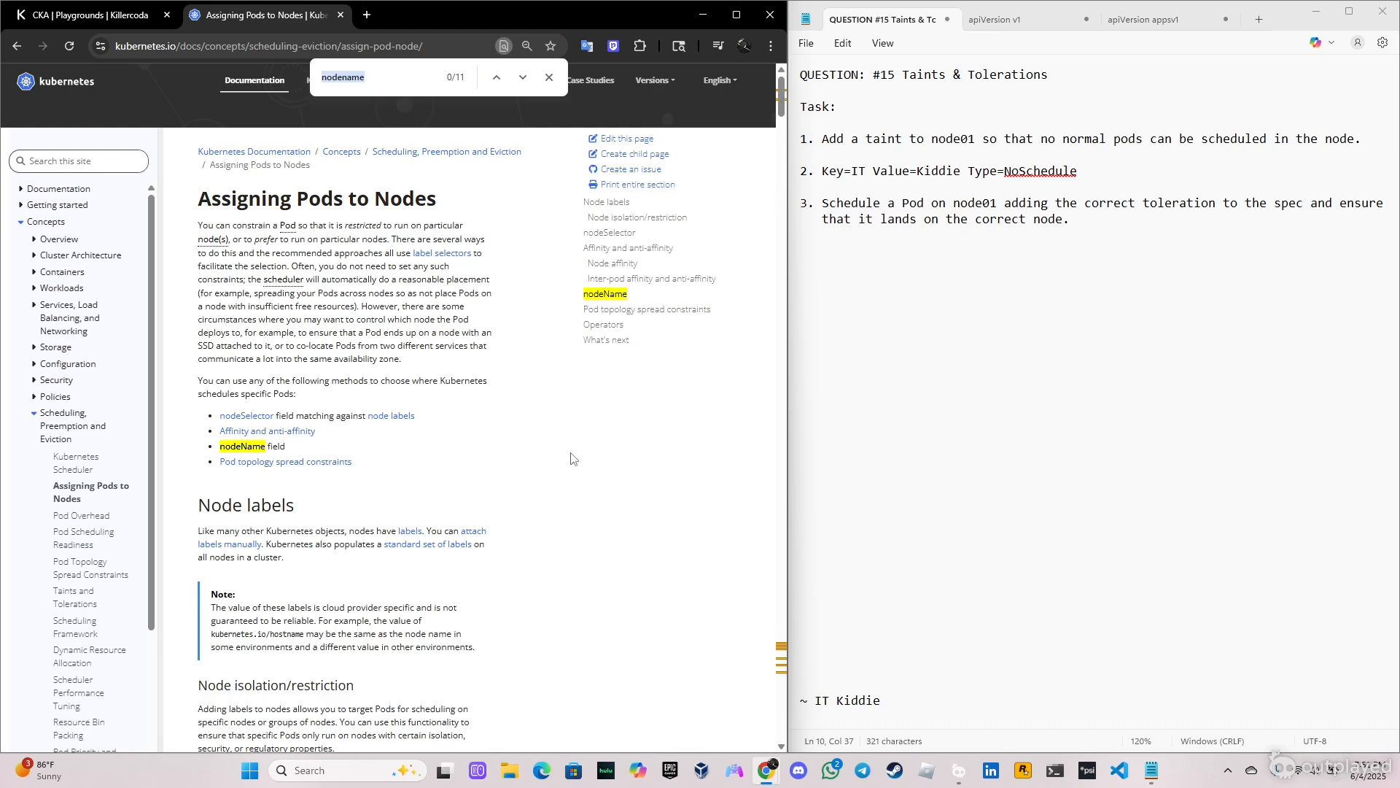
click(522, 77)
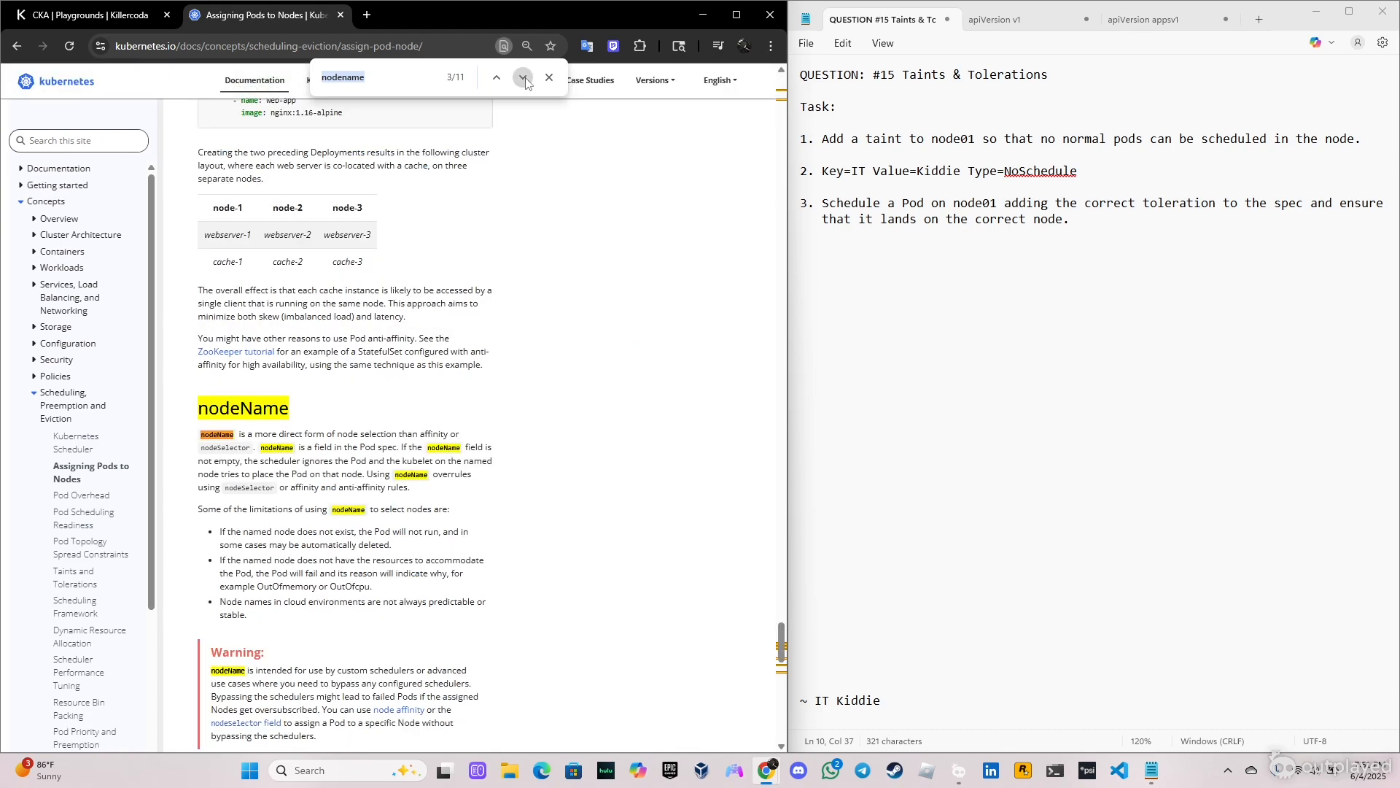
click(524, 77)
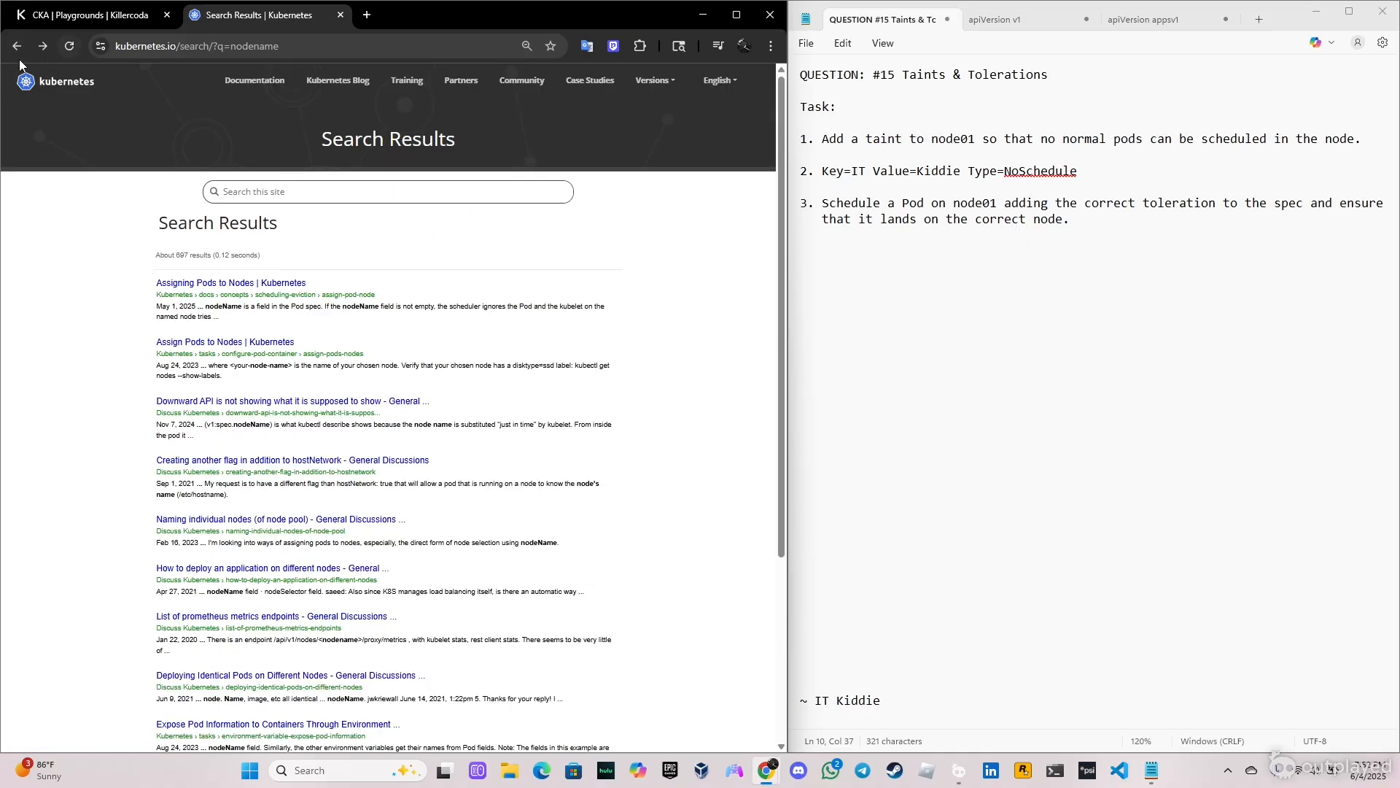
click(16, 45)
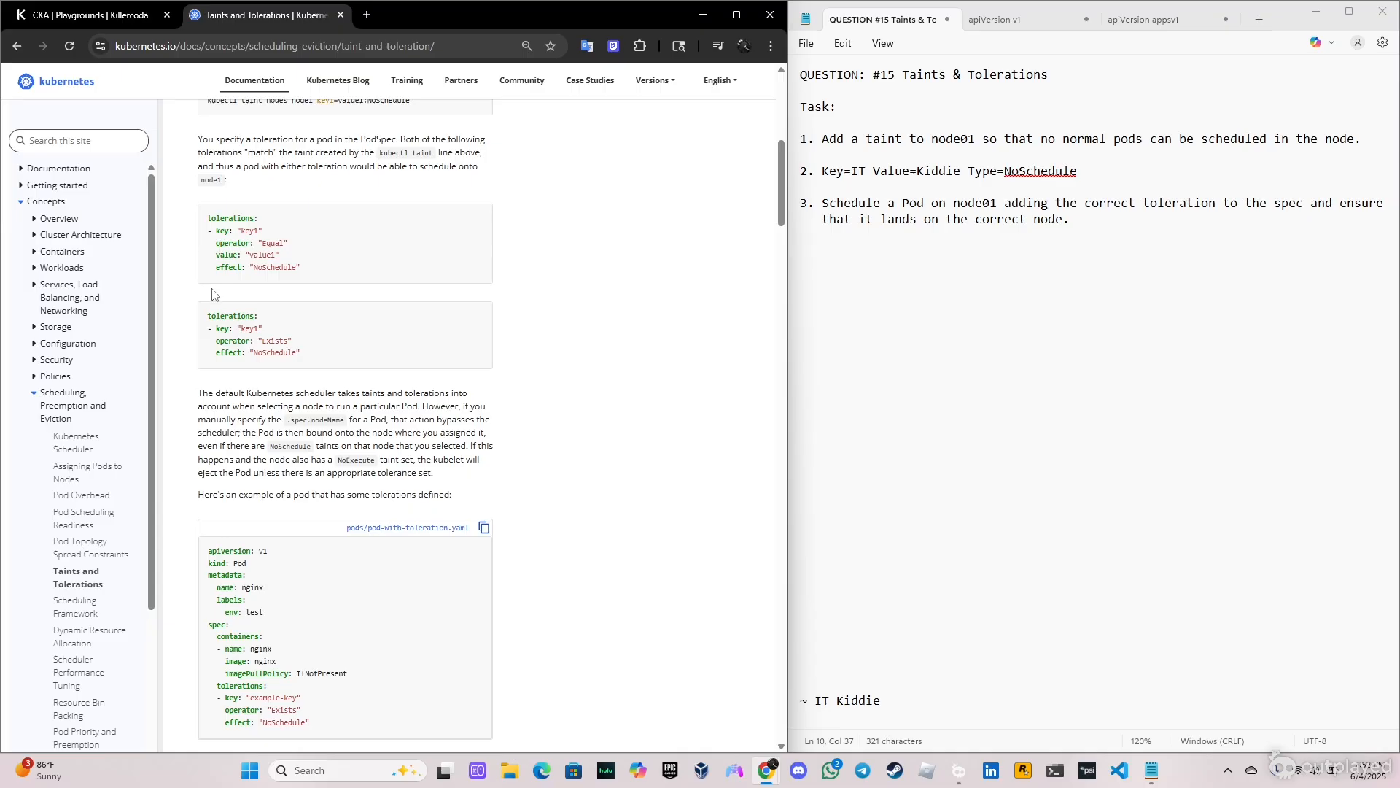
scroll(down, 3)
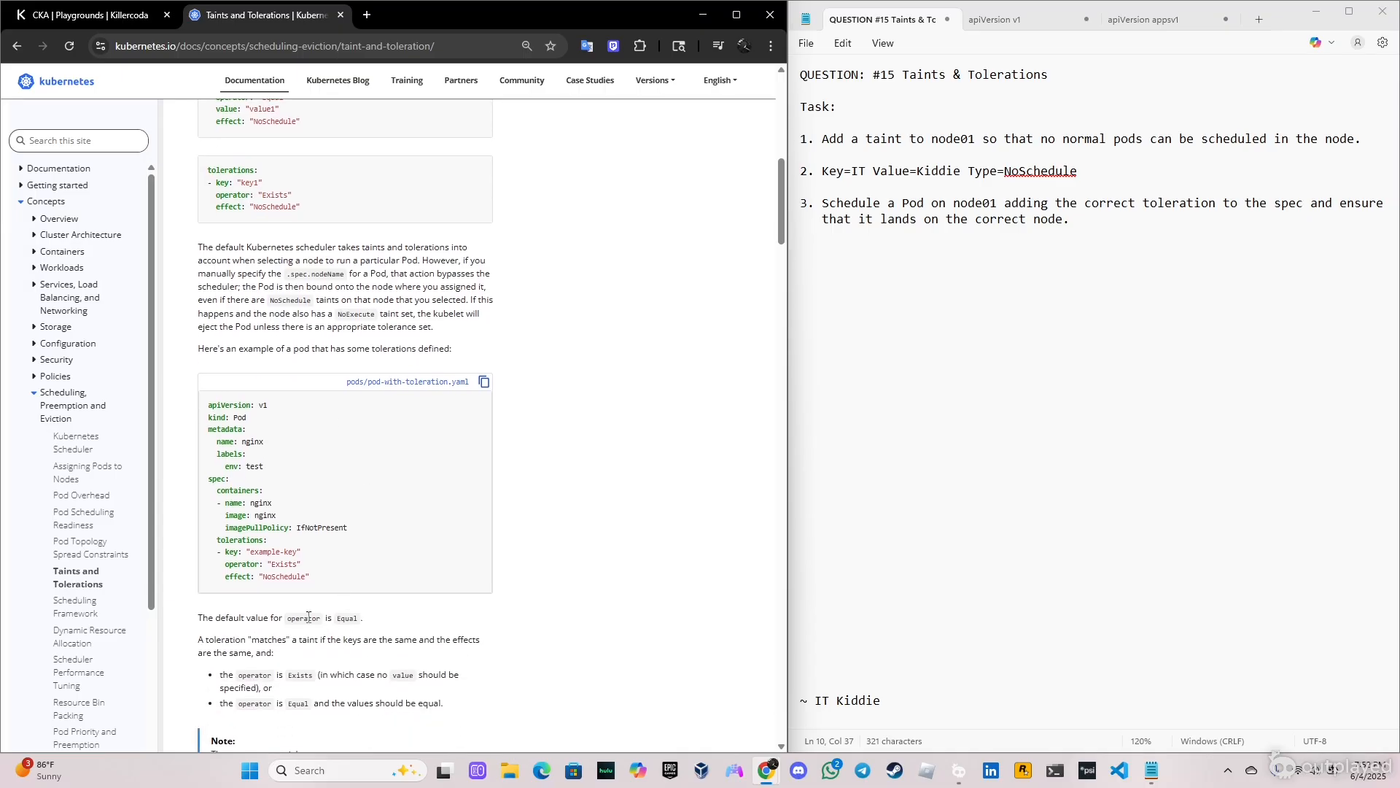
mouse_move(271, 589)
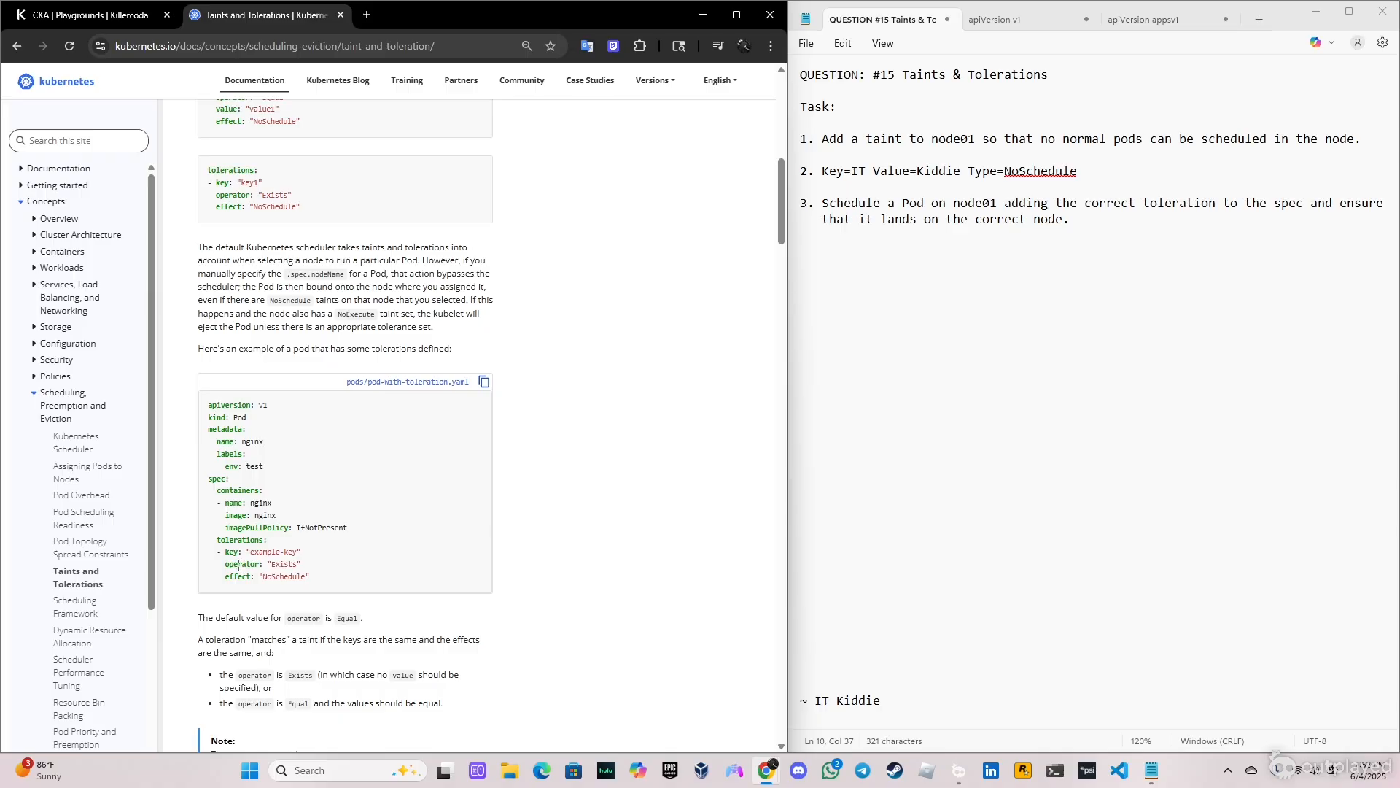
scroll(down, 3)
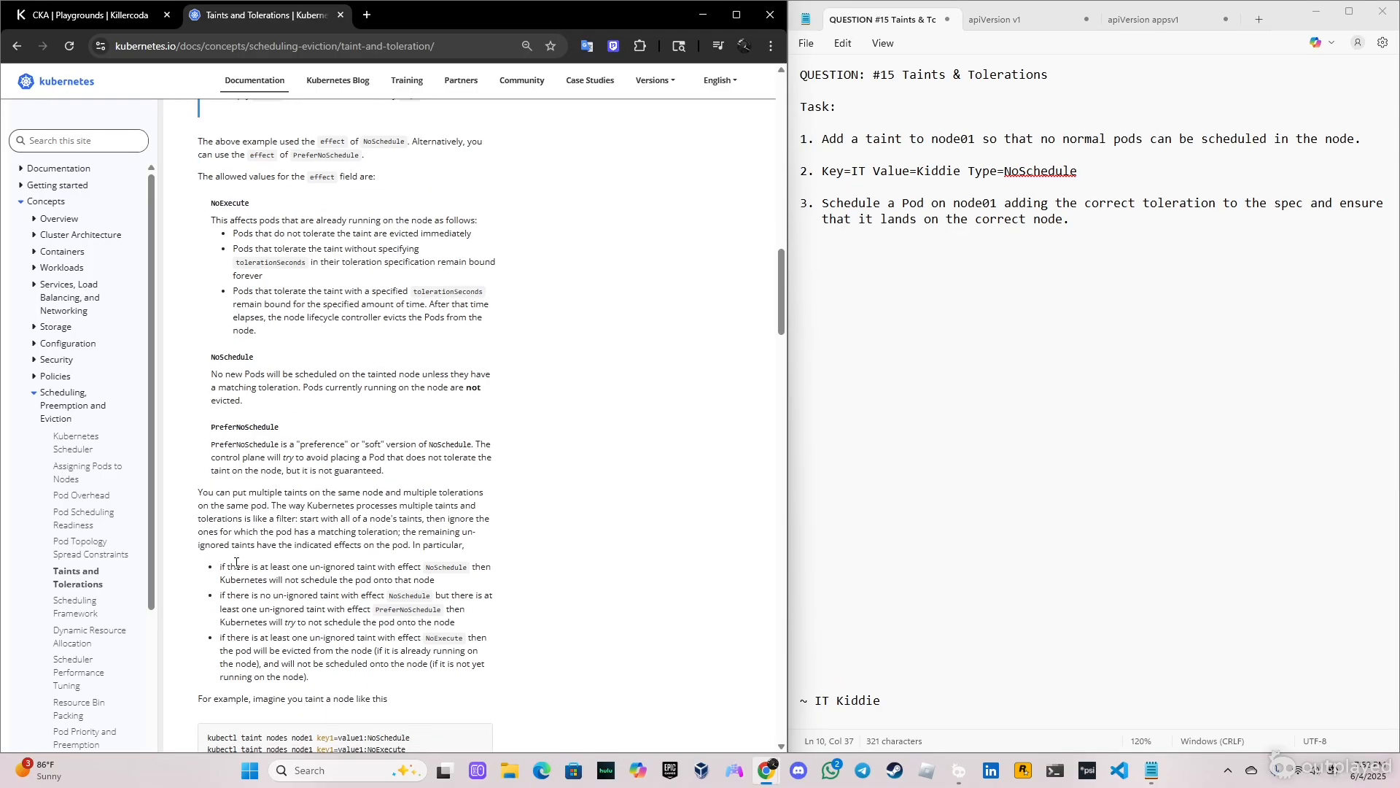
scroll(down, 3)
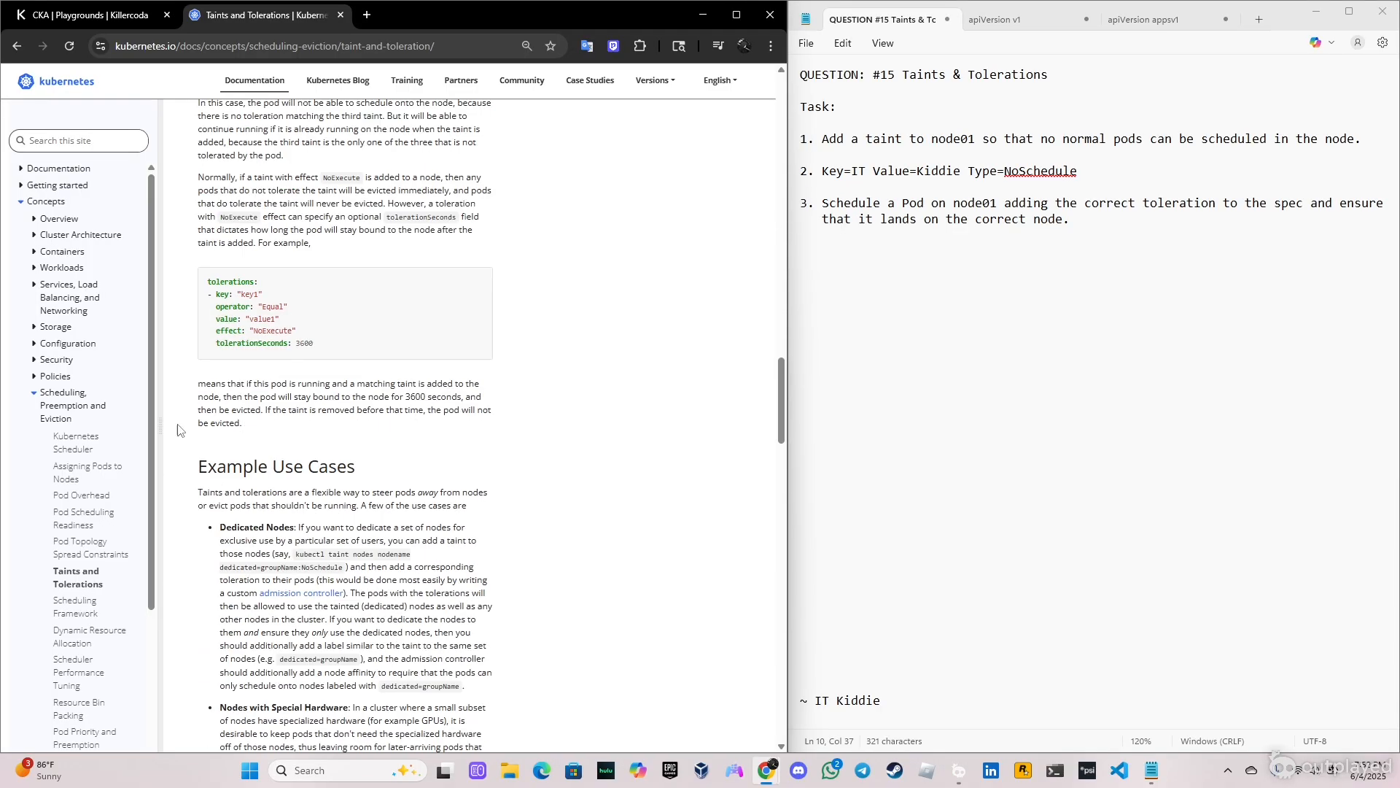
- Return to the Killercoda terminal holding the pod-toleration manifest
click(85, 15)
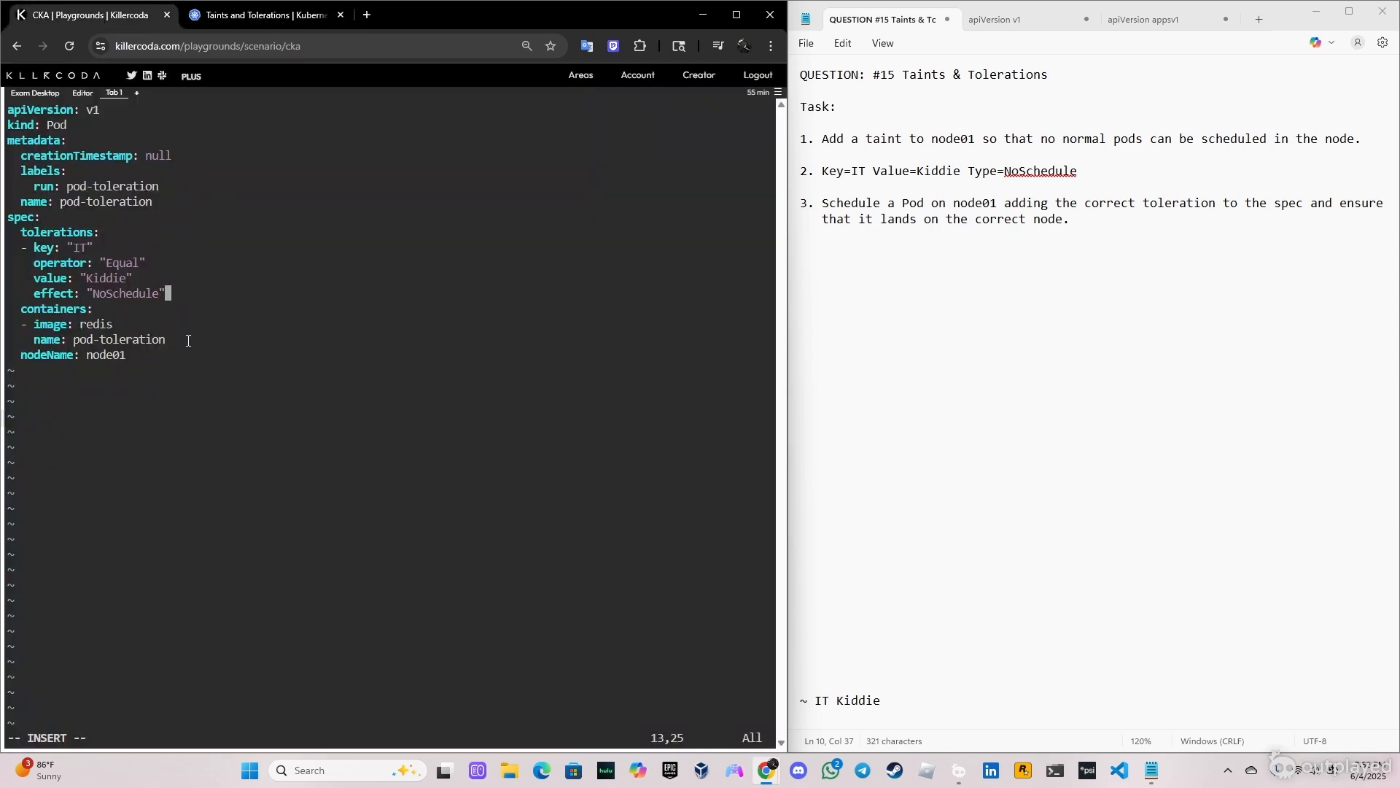
mouse_move(314, 402)
text(k apply pod-toleration.yaml)
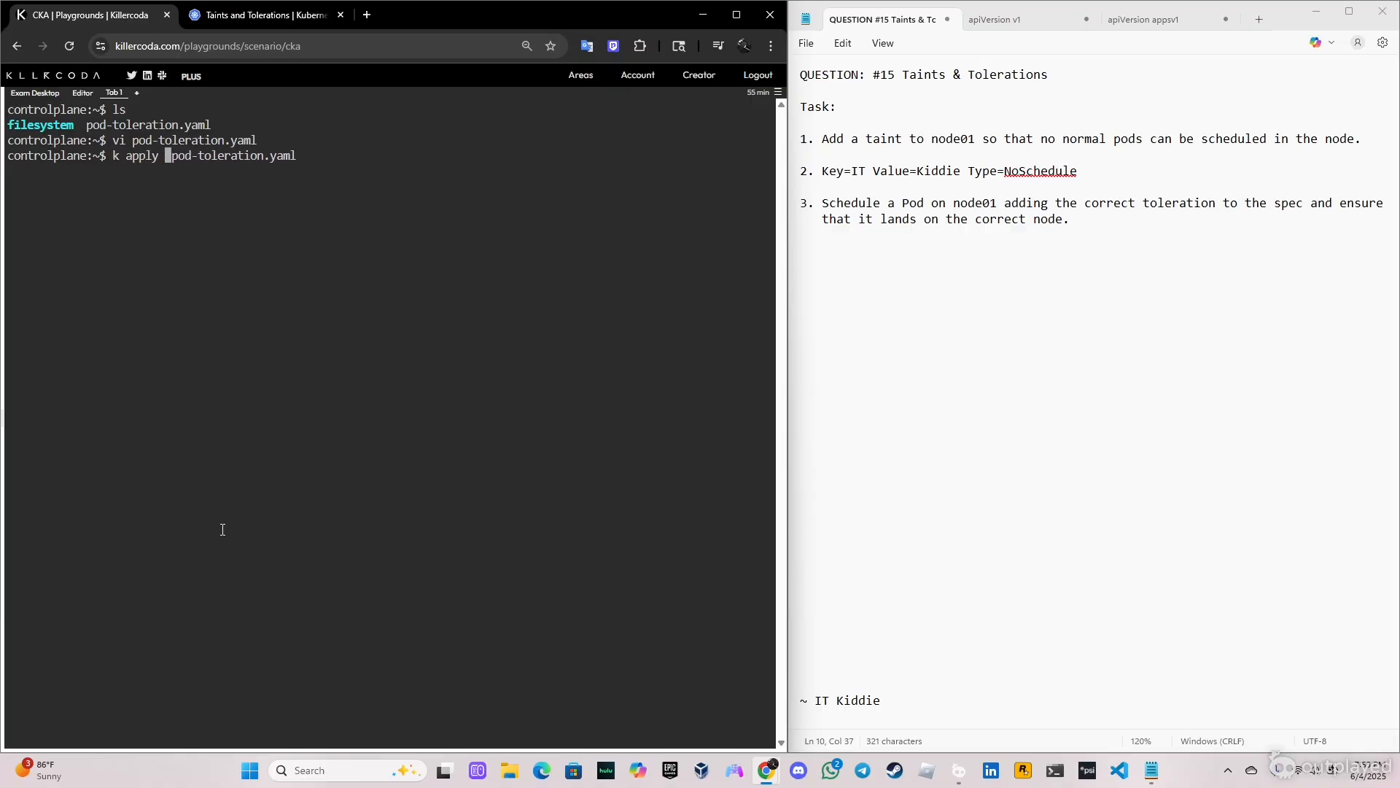
- Watch pods and list them with -o wide, confirming pod-toleration Running on node01
text(cle)
text(k v)
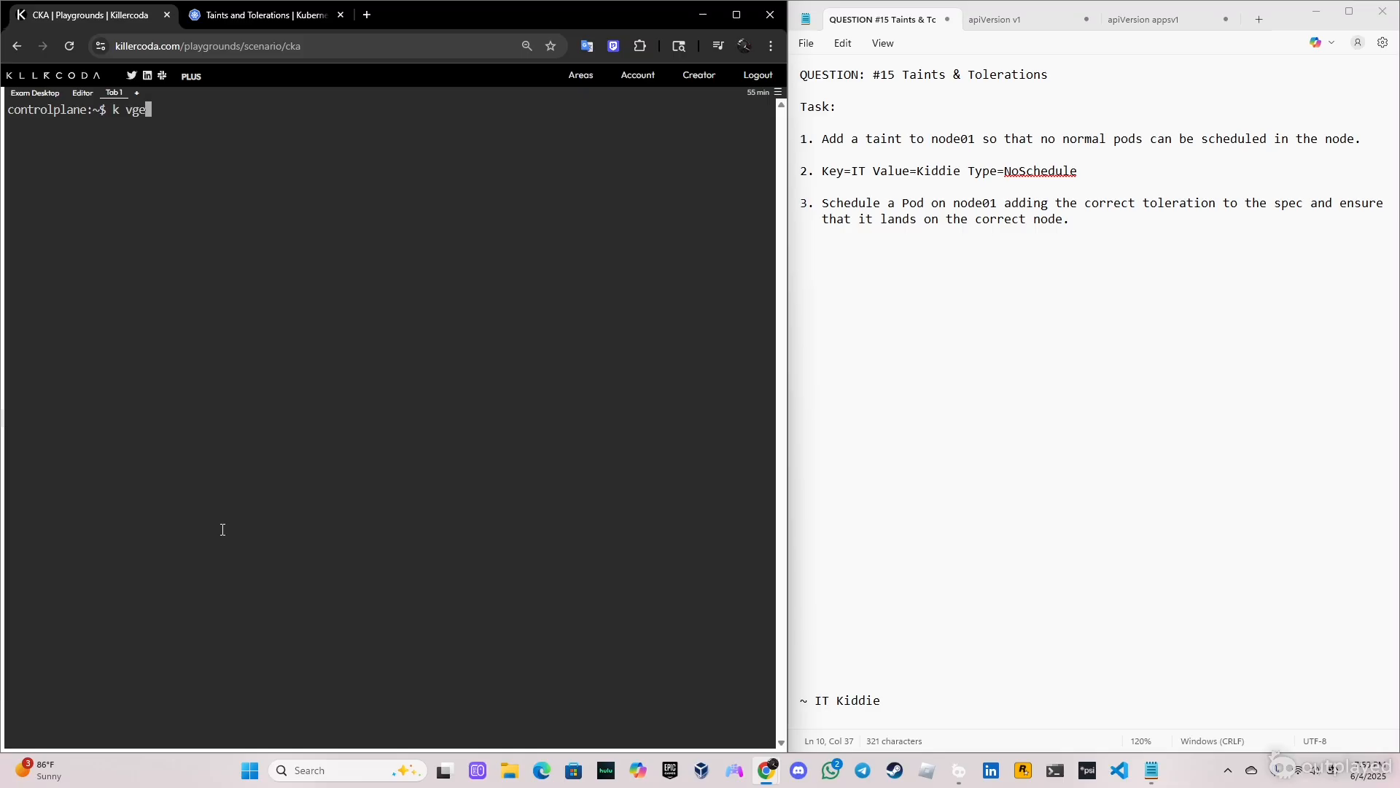
text(get pod)
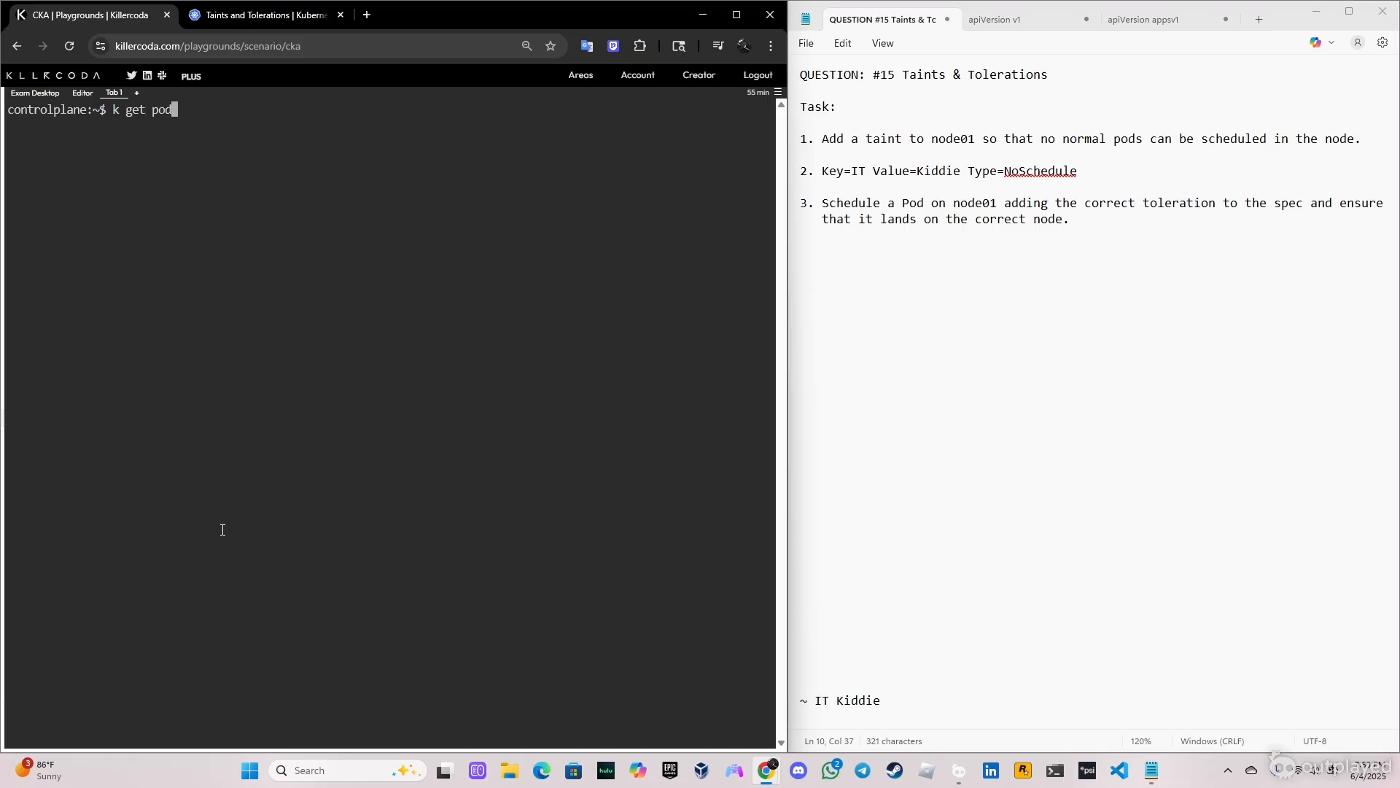
key(Return)
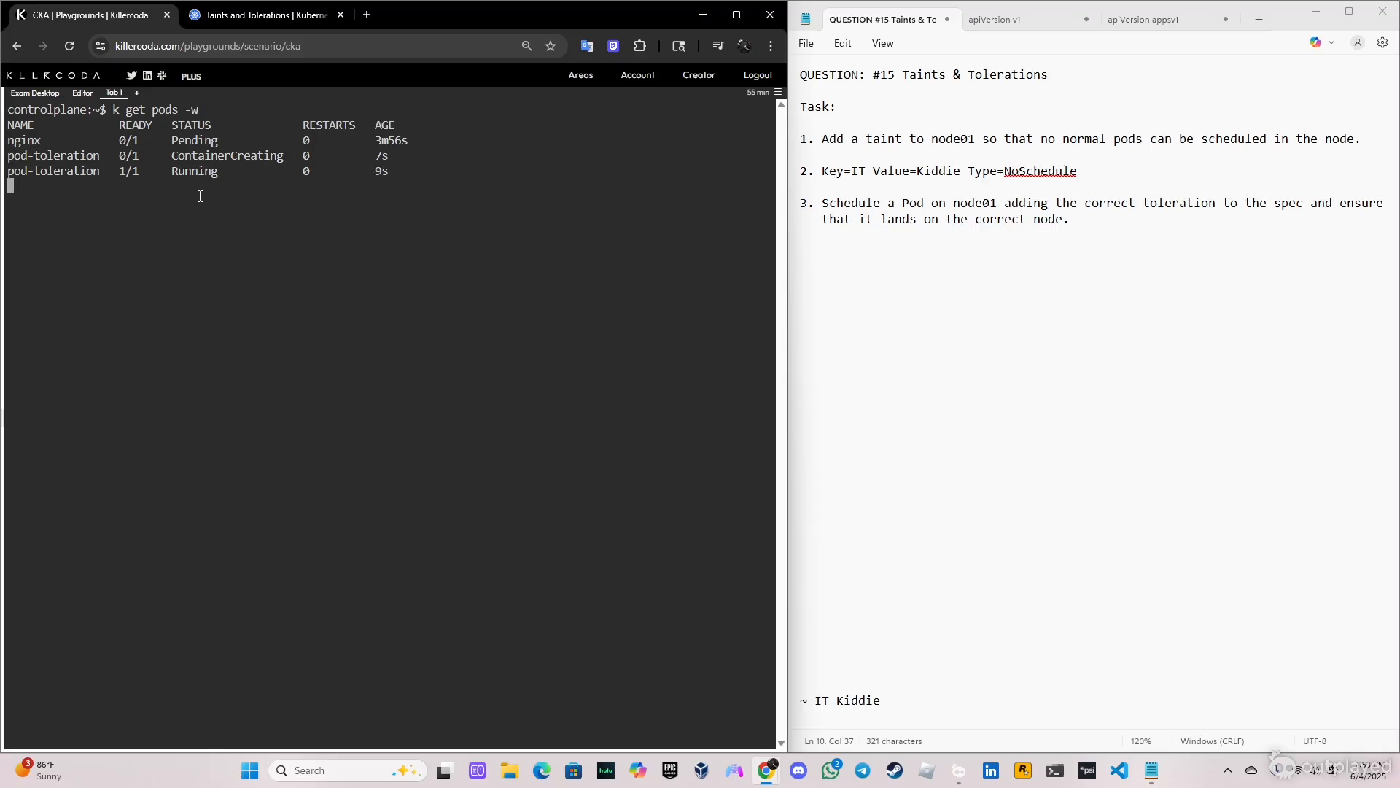
mouse_move(235, 303)
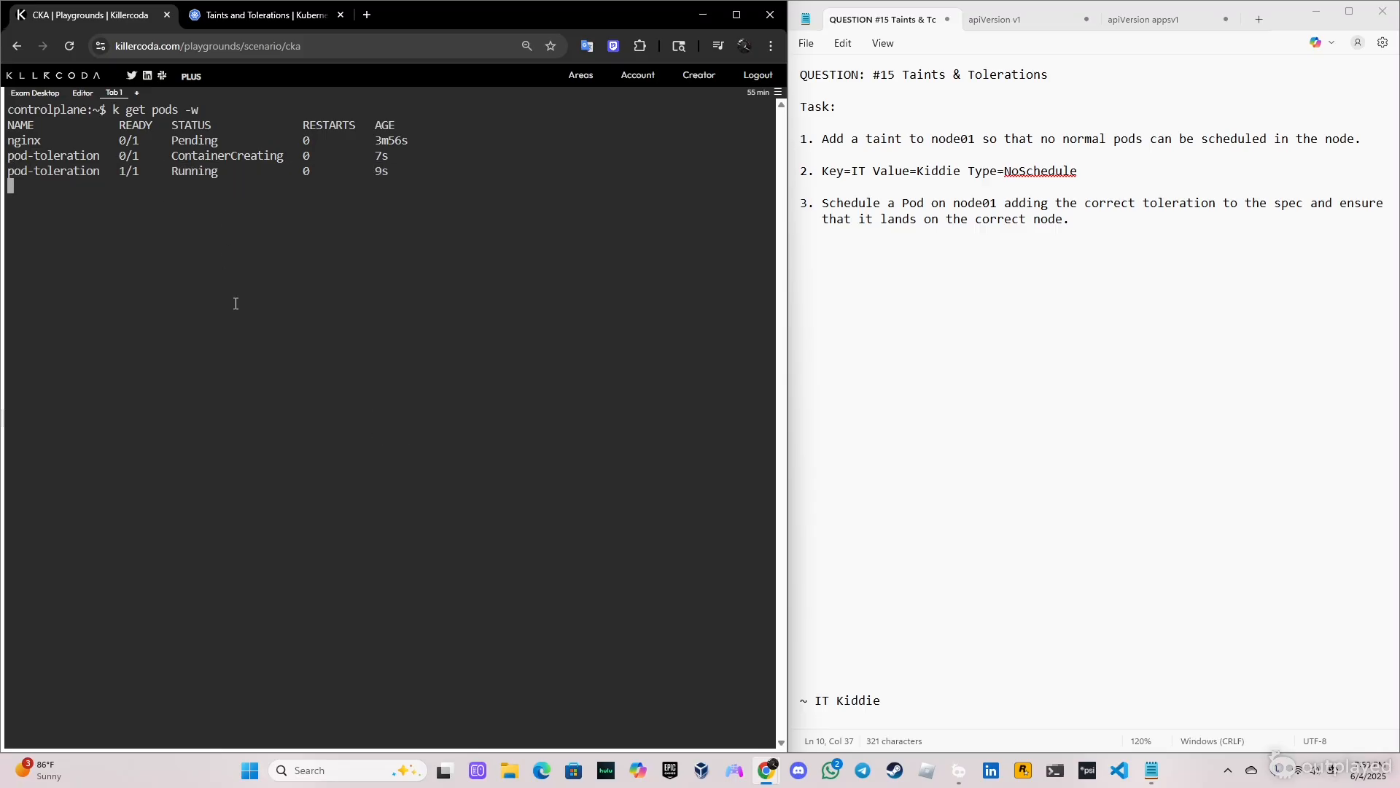
key(ctrl+c)
text(k)
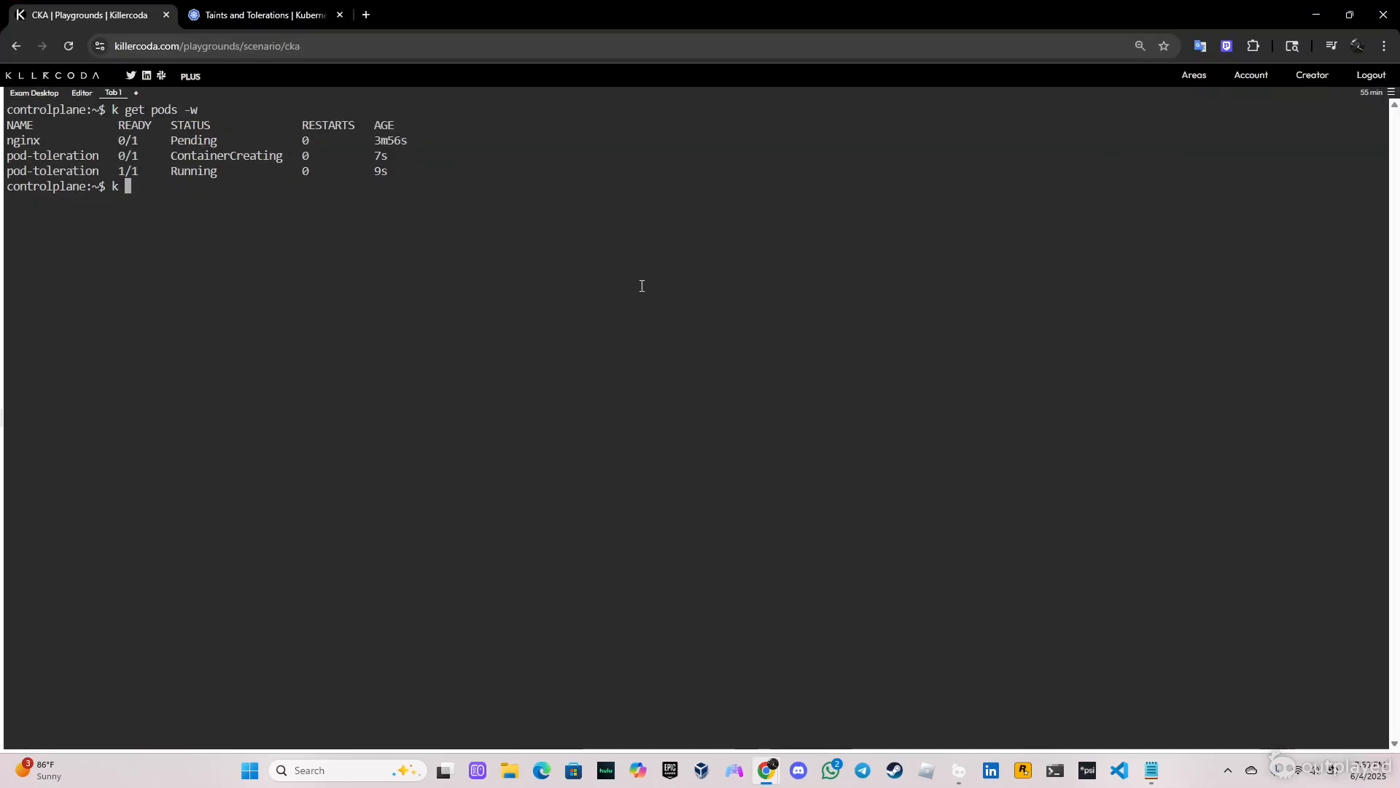
text(get pods -o wide)
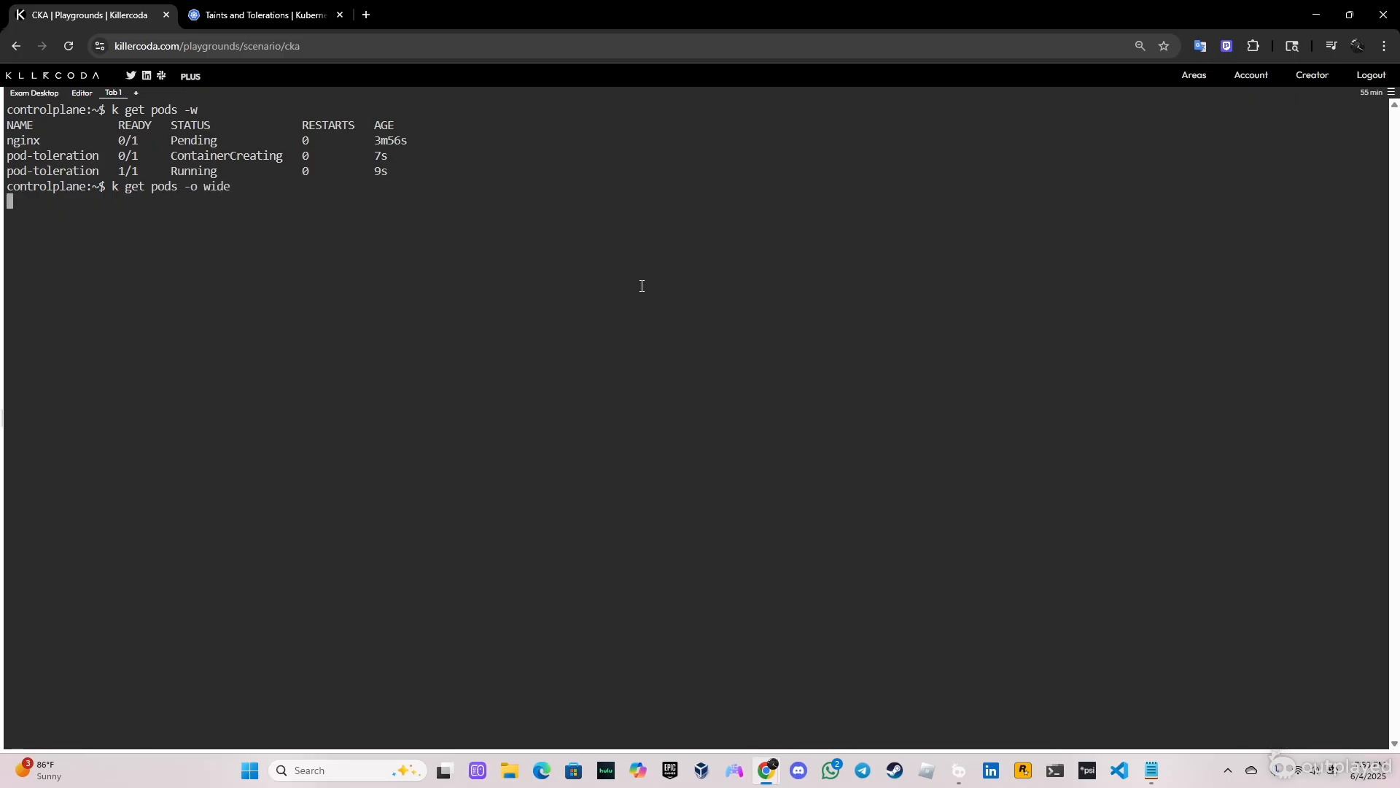
key(Return)
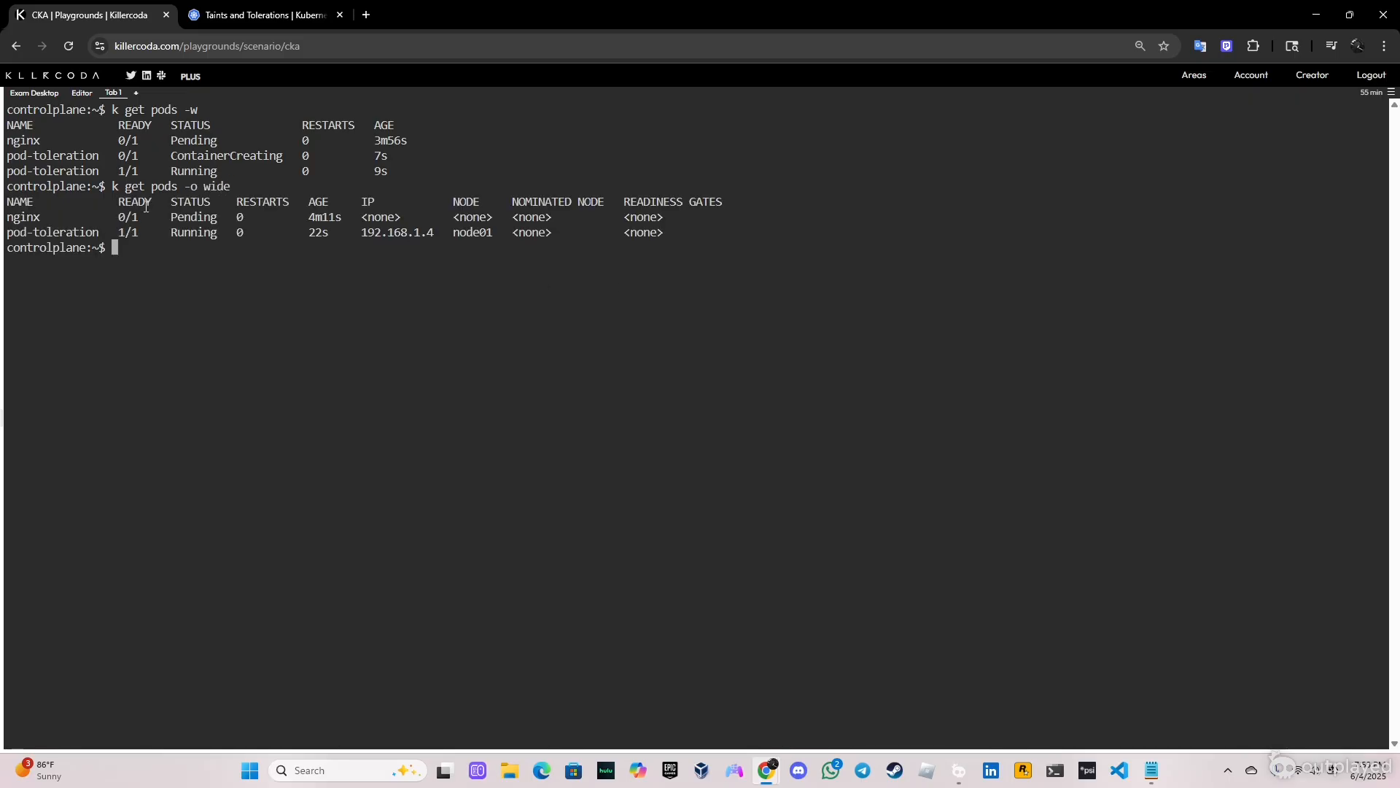
drag(115, 216, 218, 215)
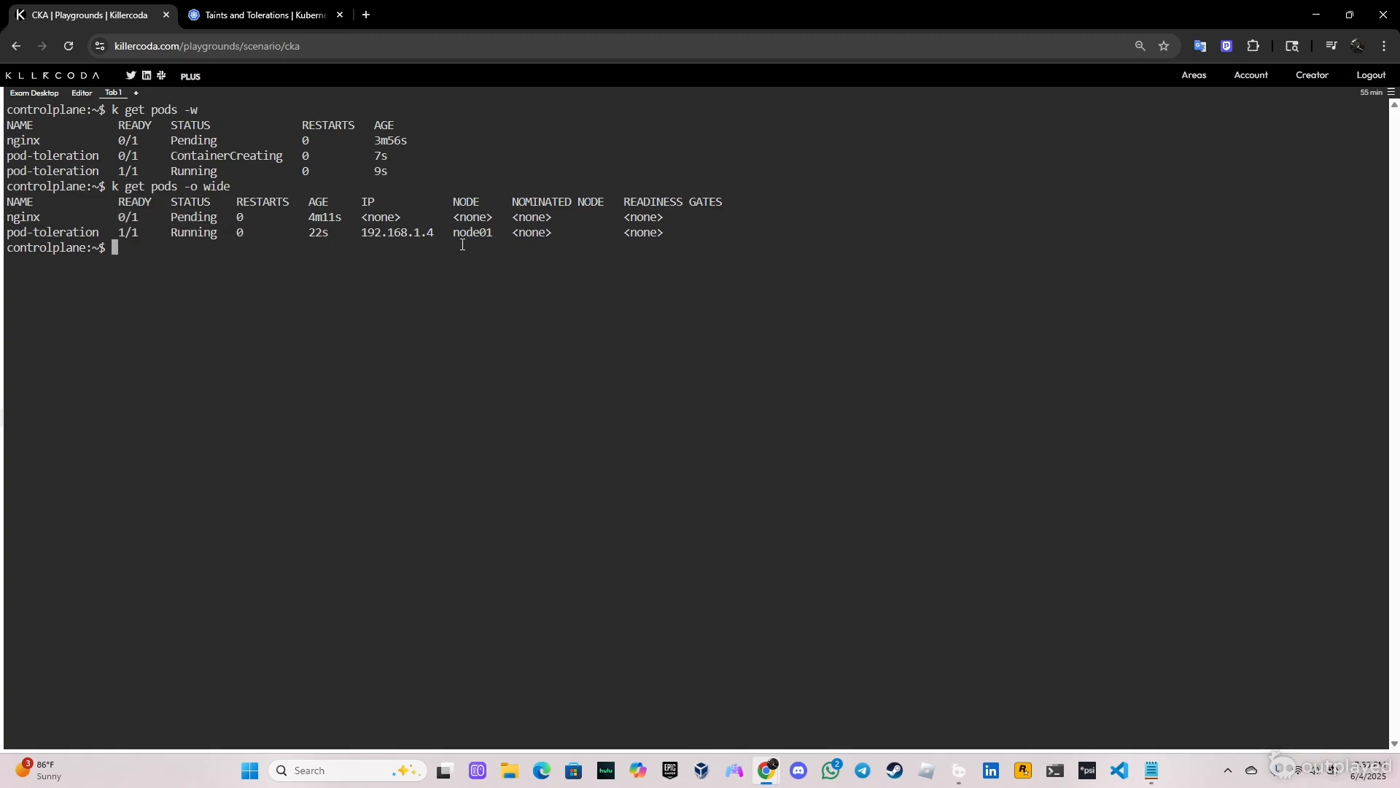
double_click(470, 216)
text(k describe node node01)
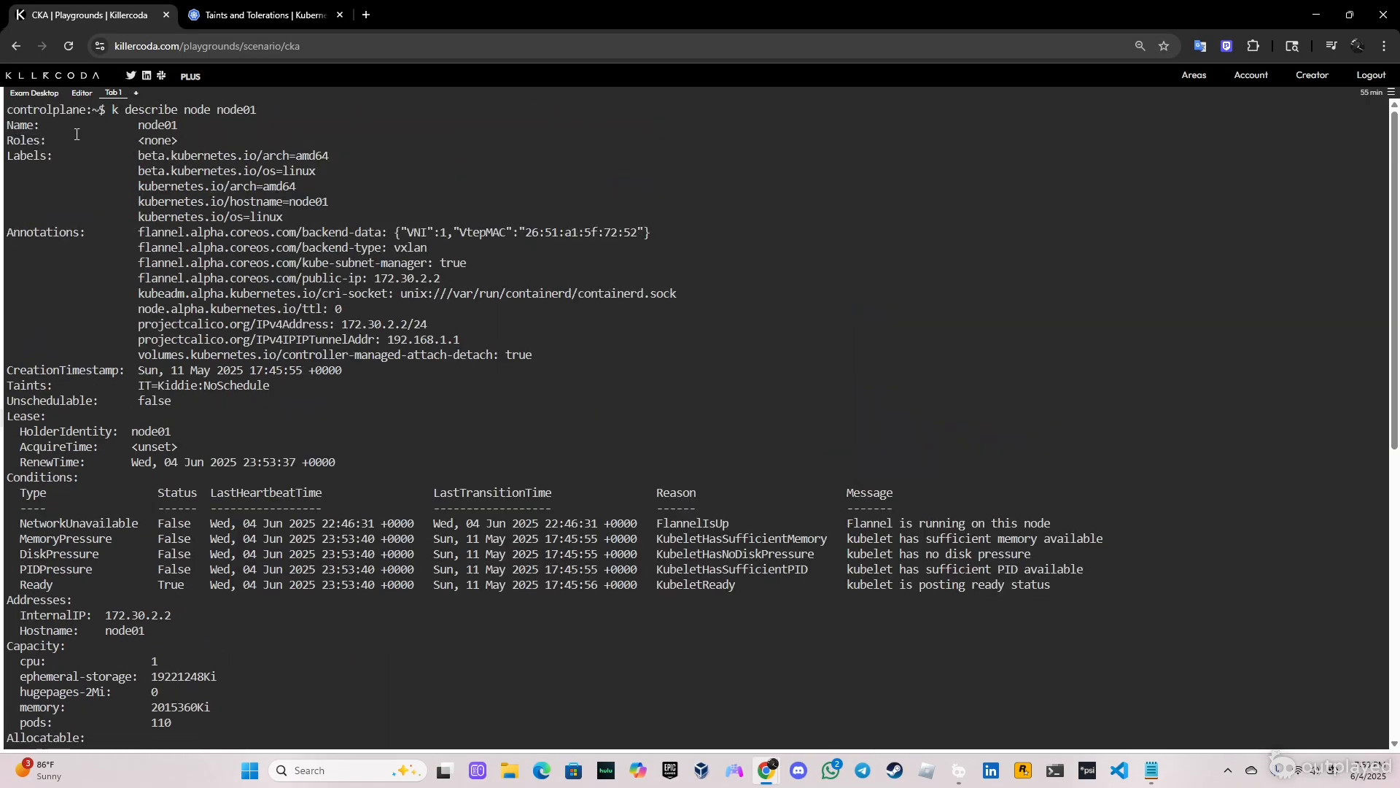
- Highlight node01's IT=Kiddie:NoSchedule taint and scroll to its non-terminated pods
double_click(89, 125)
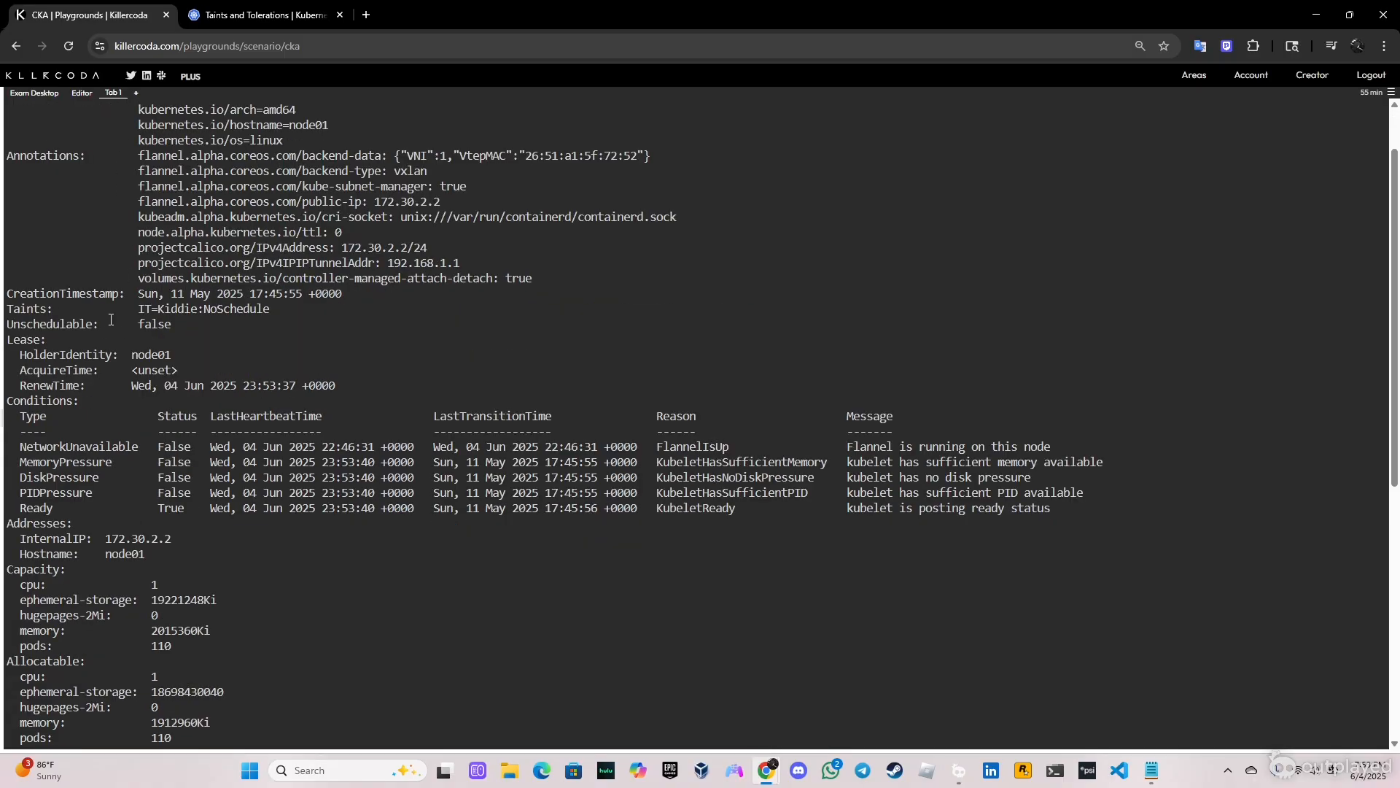
double_click(204, 308)
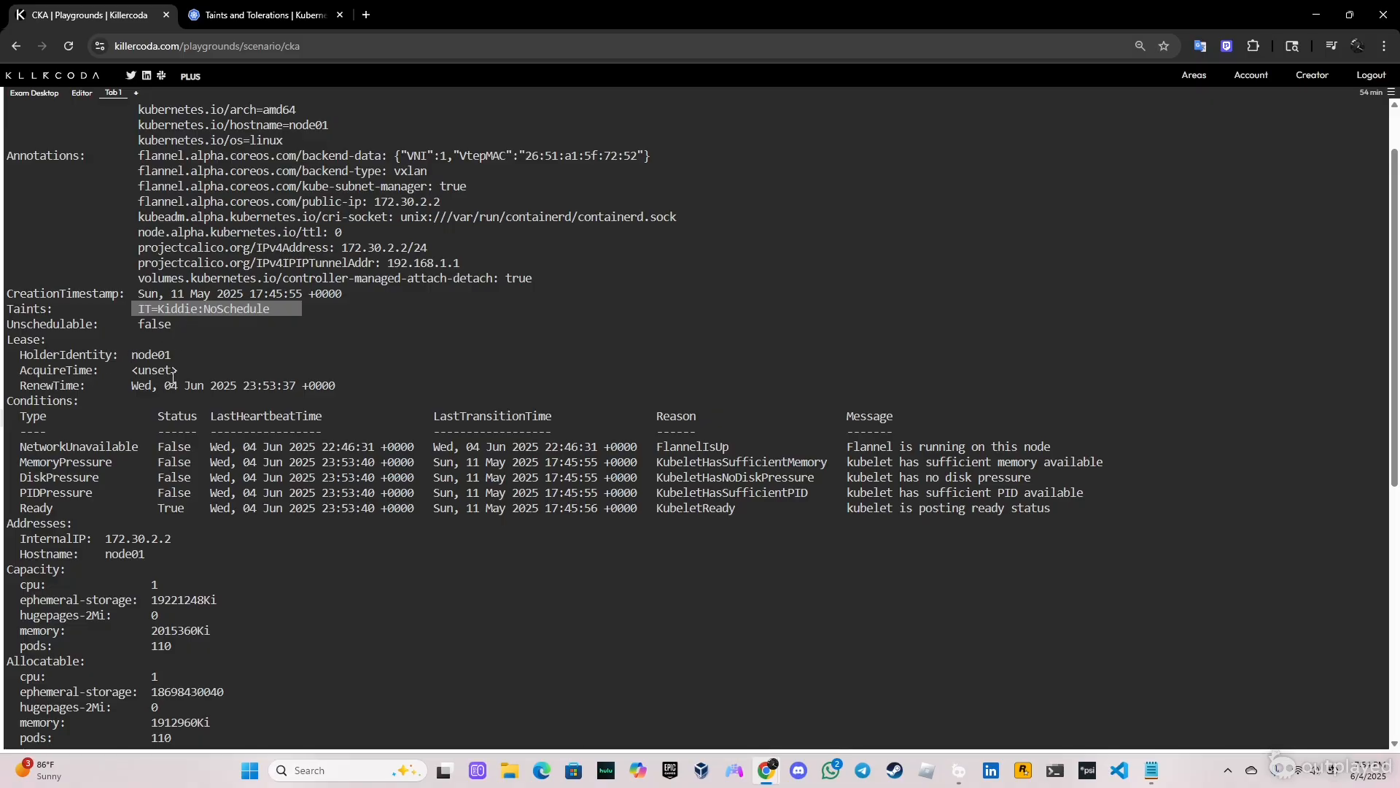
scroll(down, 3)
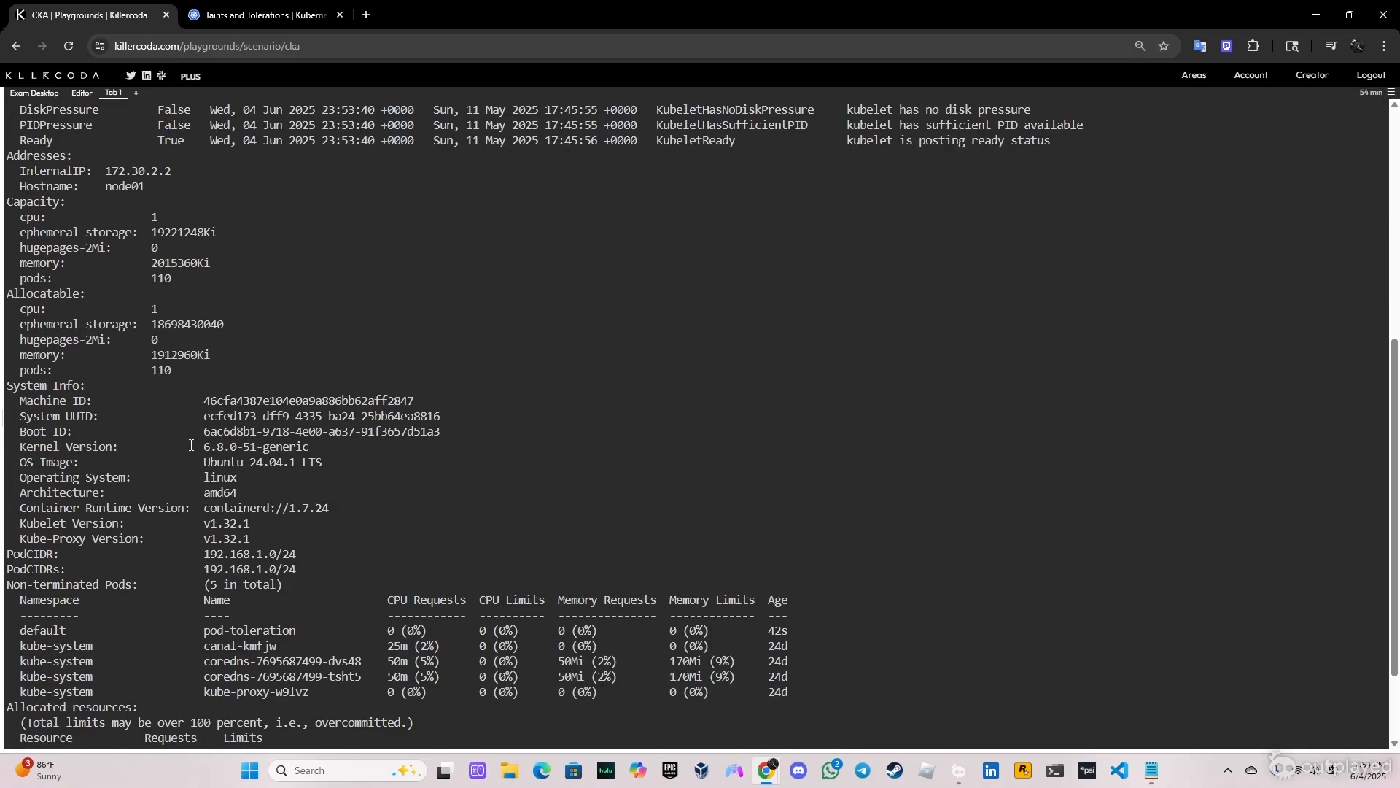